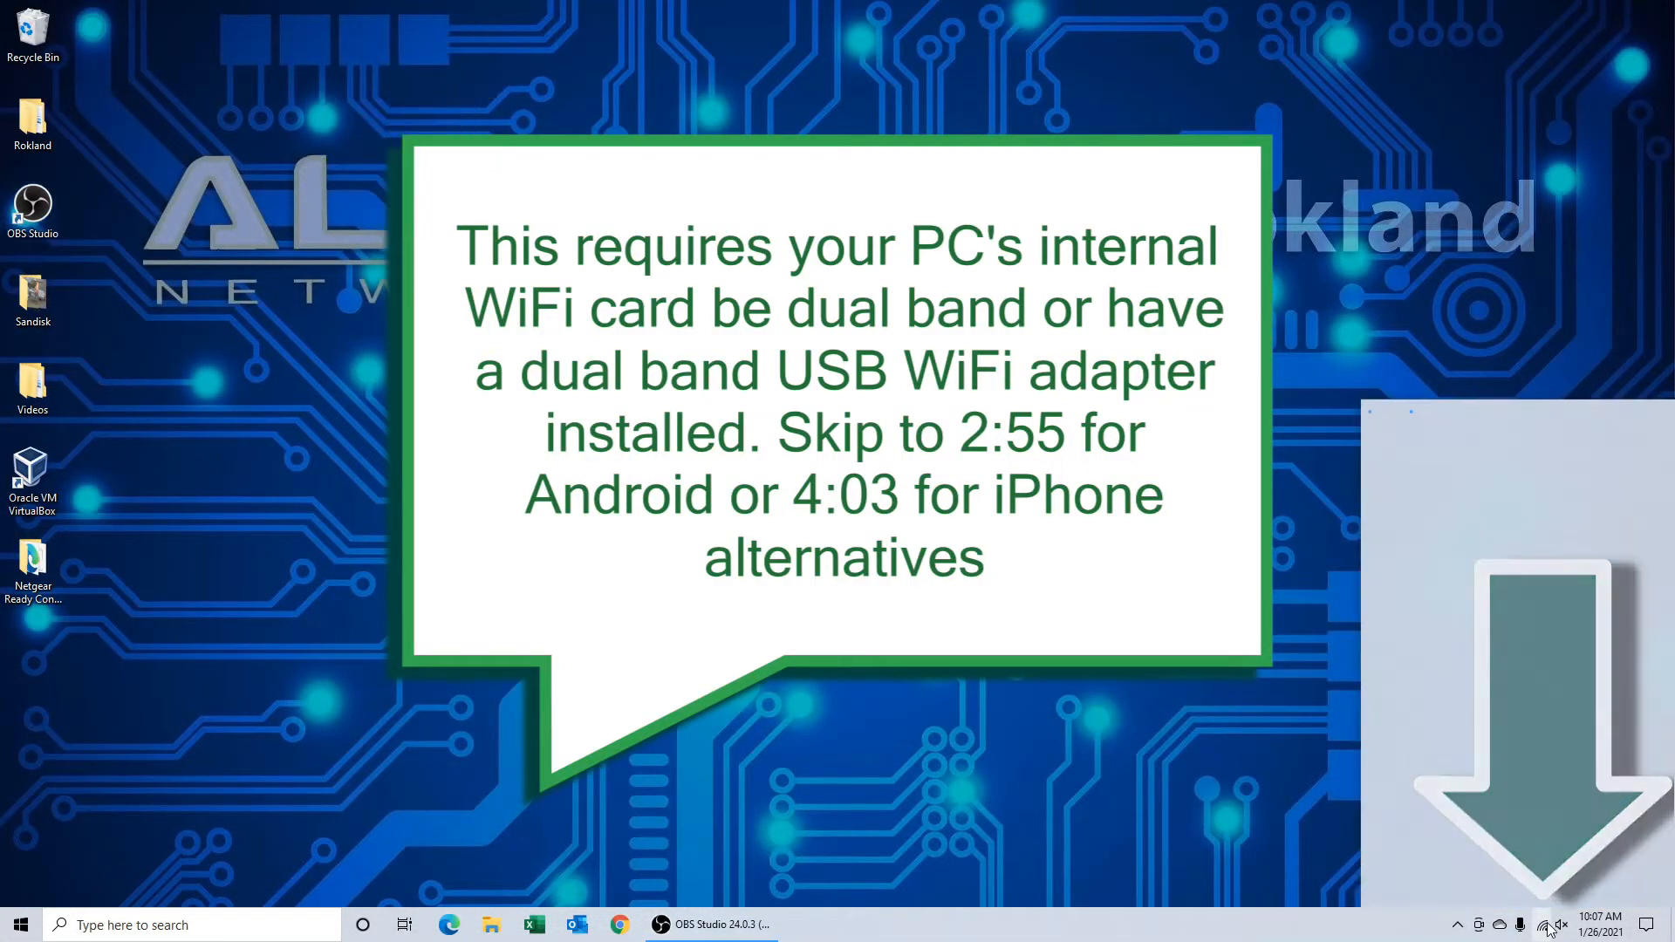
# Check the band of the currently connected NETGEAR76 network in its properties.
pyautogui.click(1546, 925)
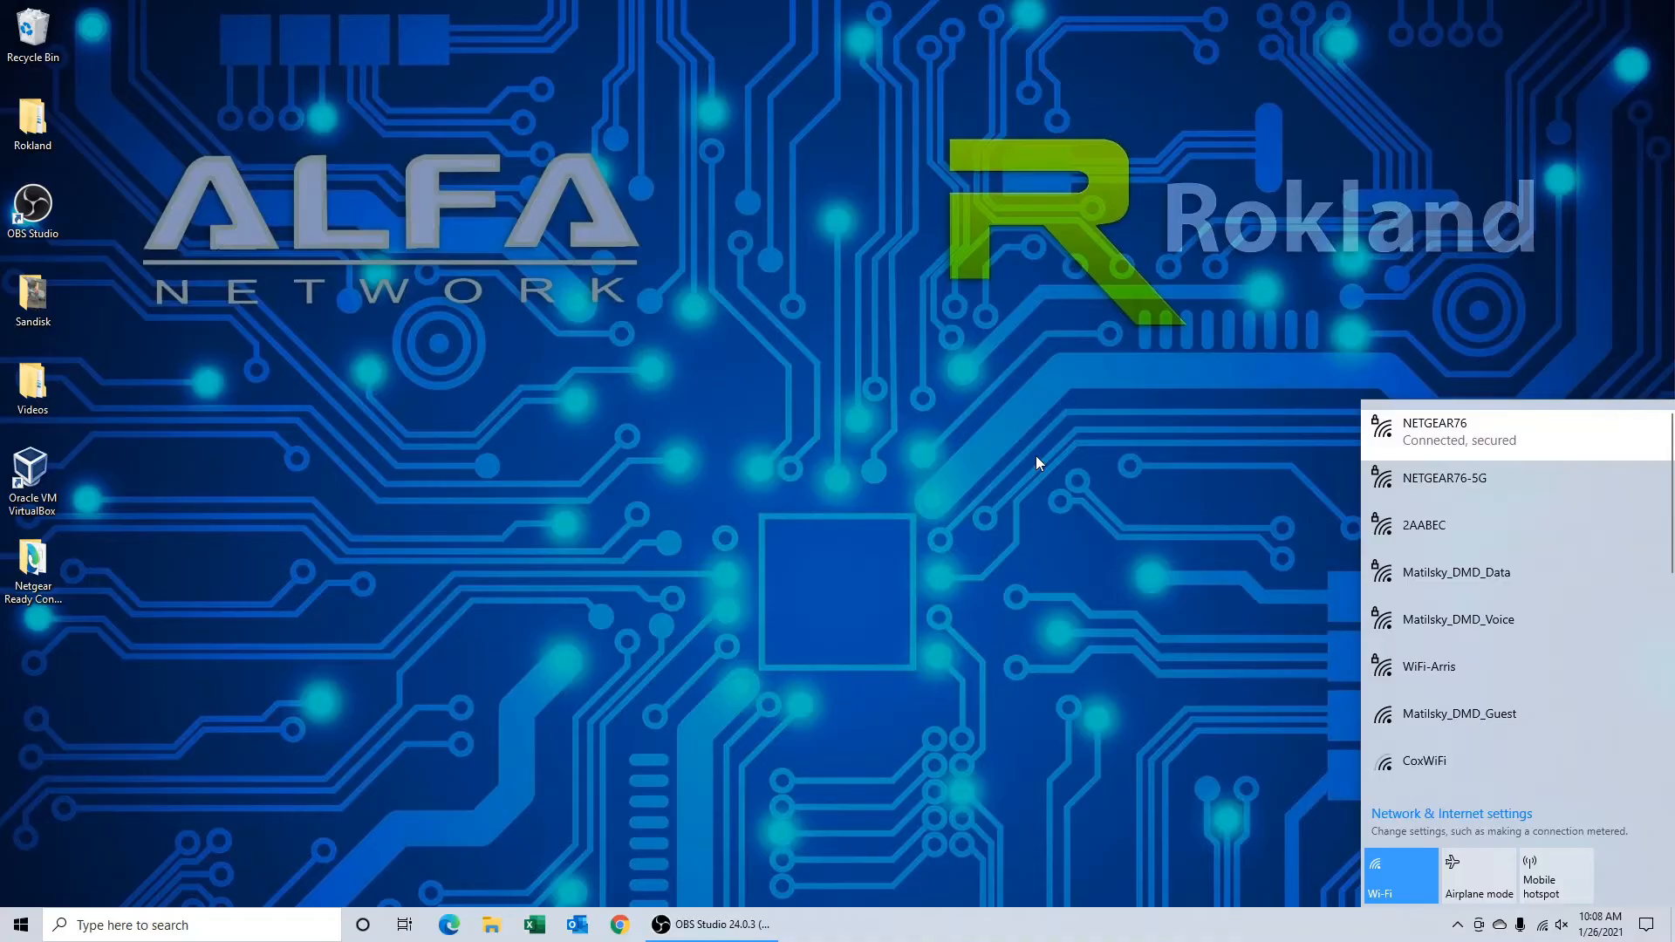
pyautogui.click(1451, 813)
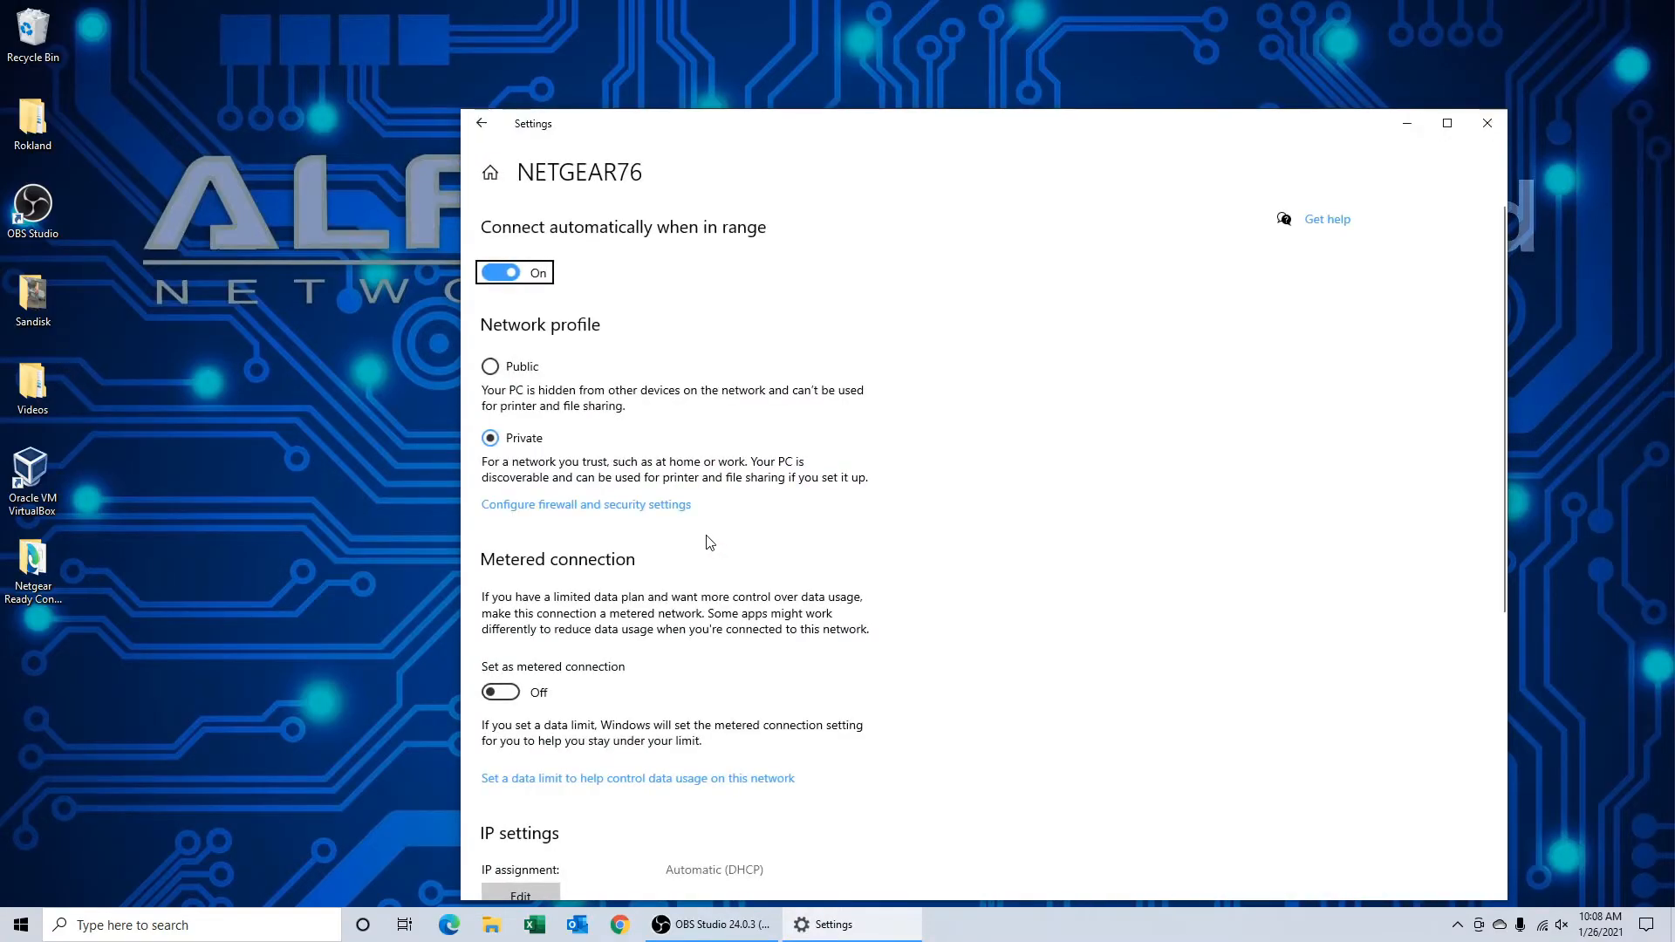
pyautogui.scroll(-3)
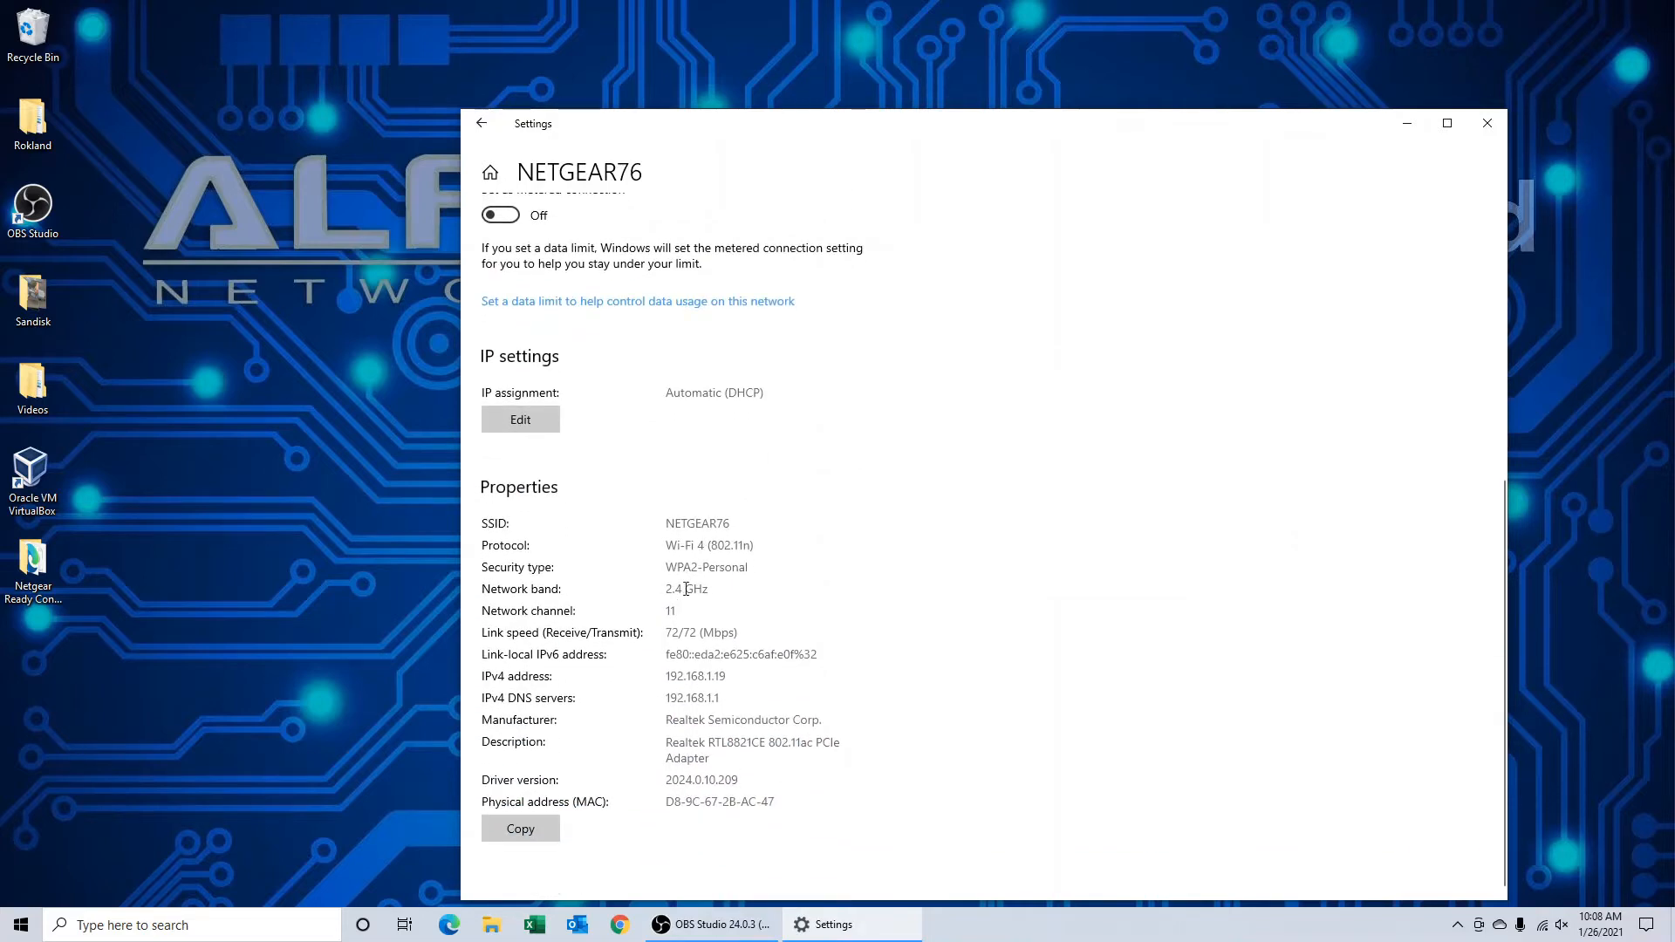
pyautogui.moveTo(1028, 486)
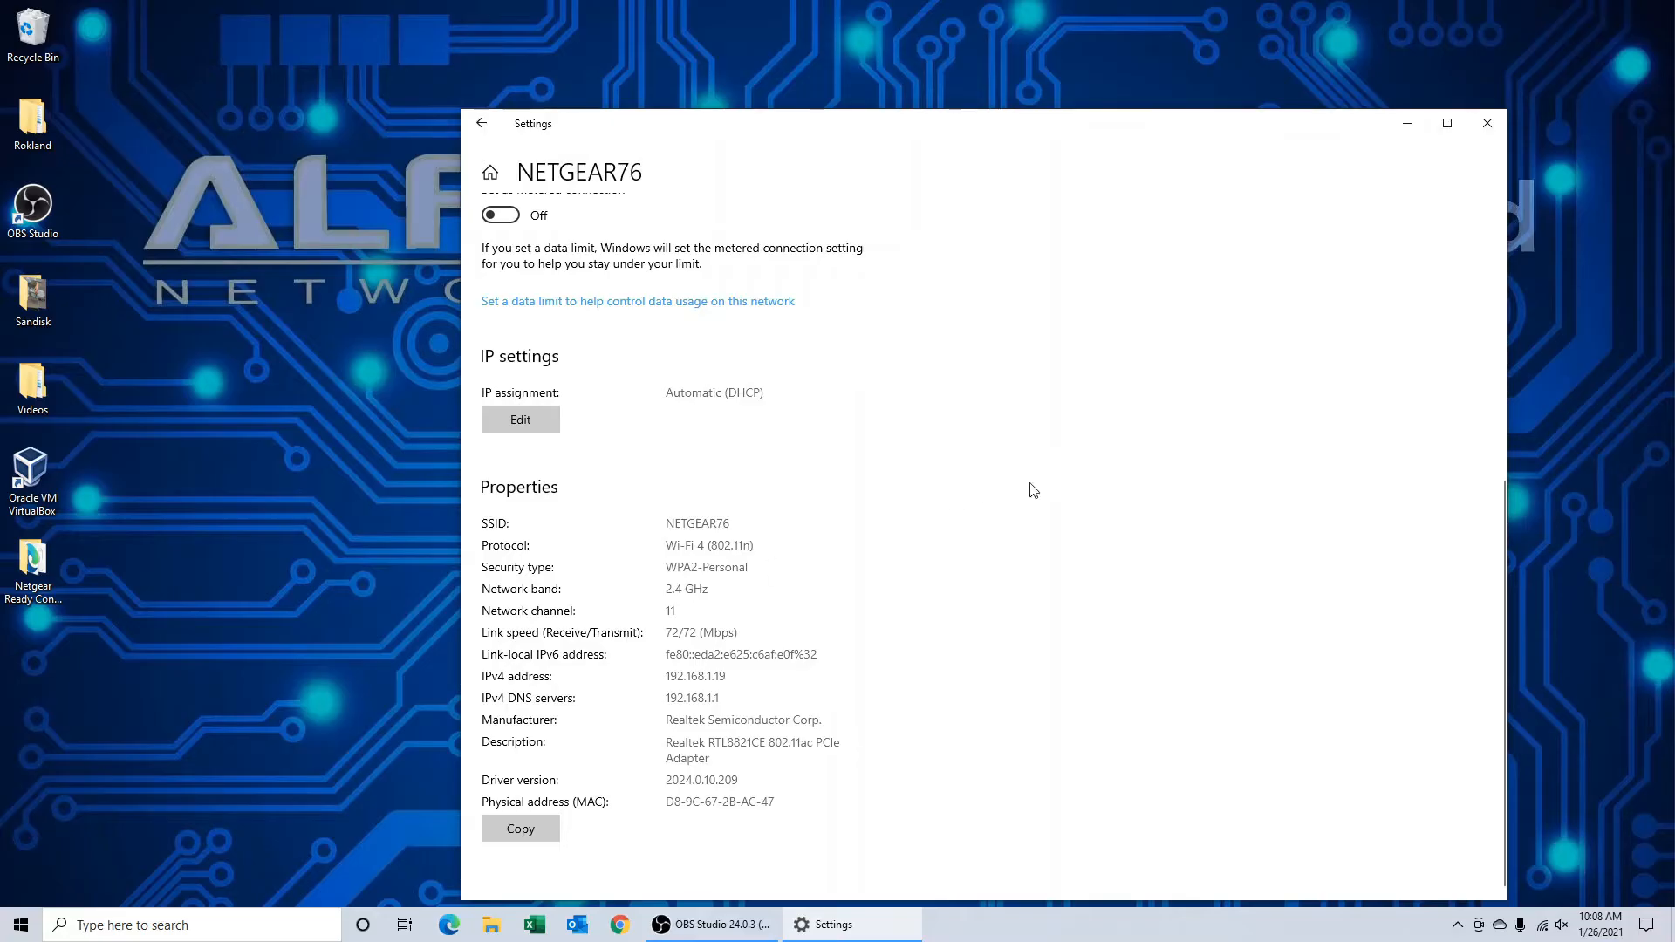
pyautogui.moveTo(1487, 123)
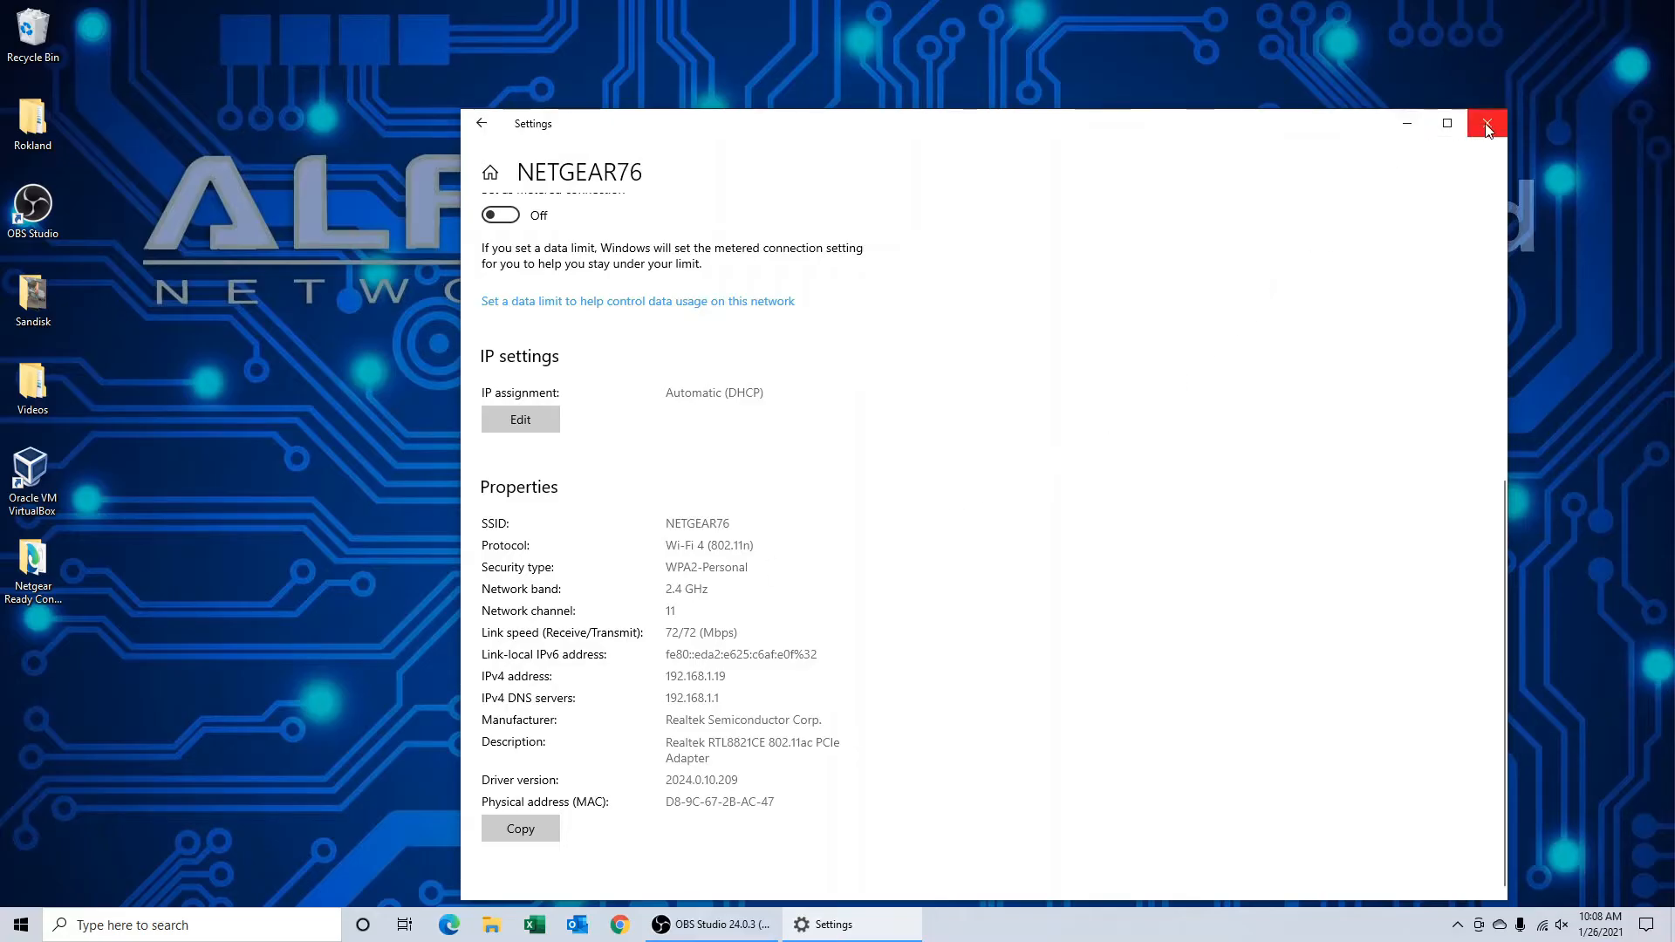
pyautogui.click(1486, 123)
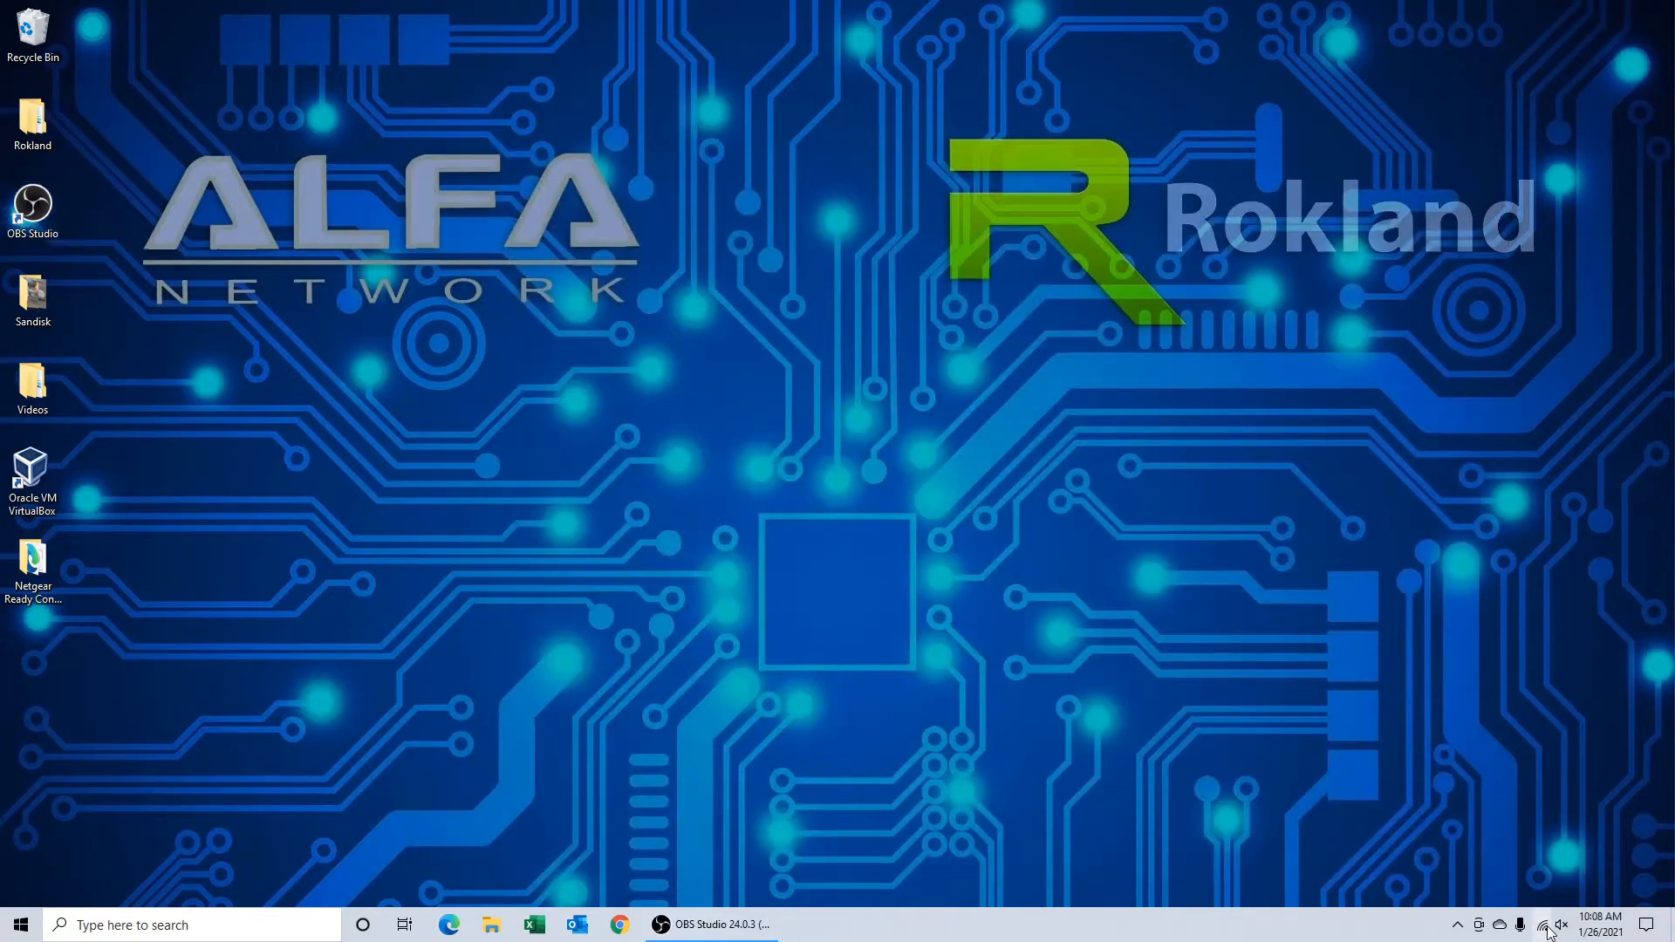
# Connect to NETGEAR76-5G and confirm its Network band reads 5 GHz.
pyautogui.click(1546, 924)
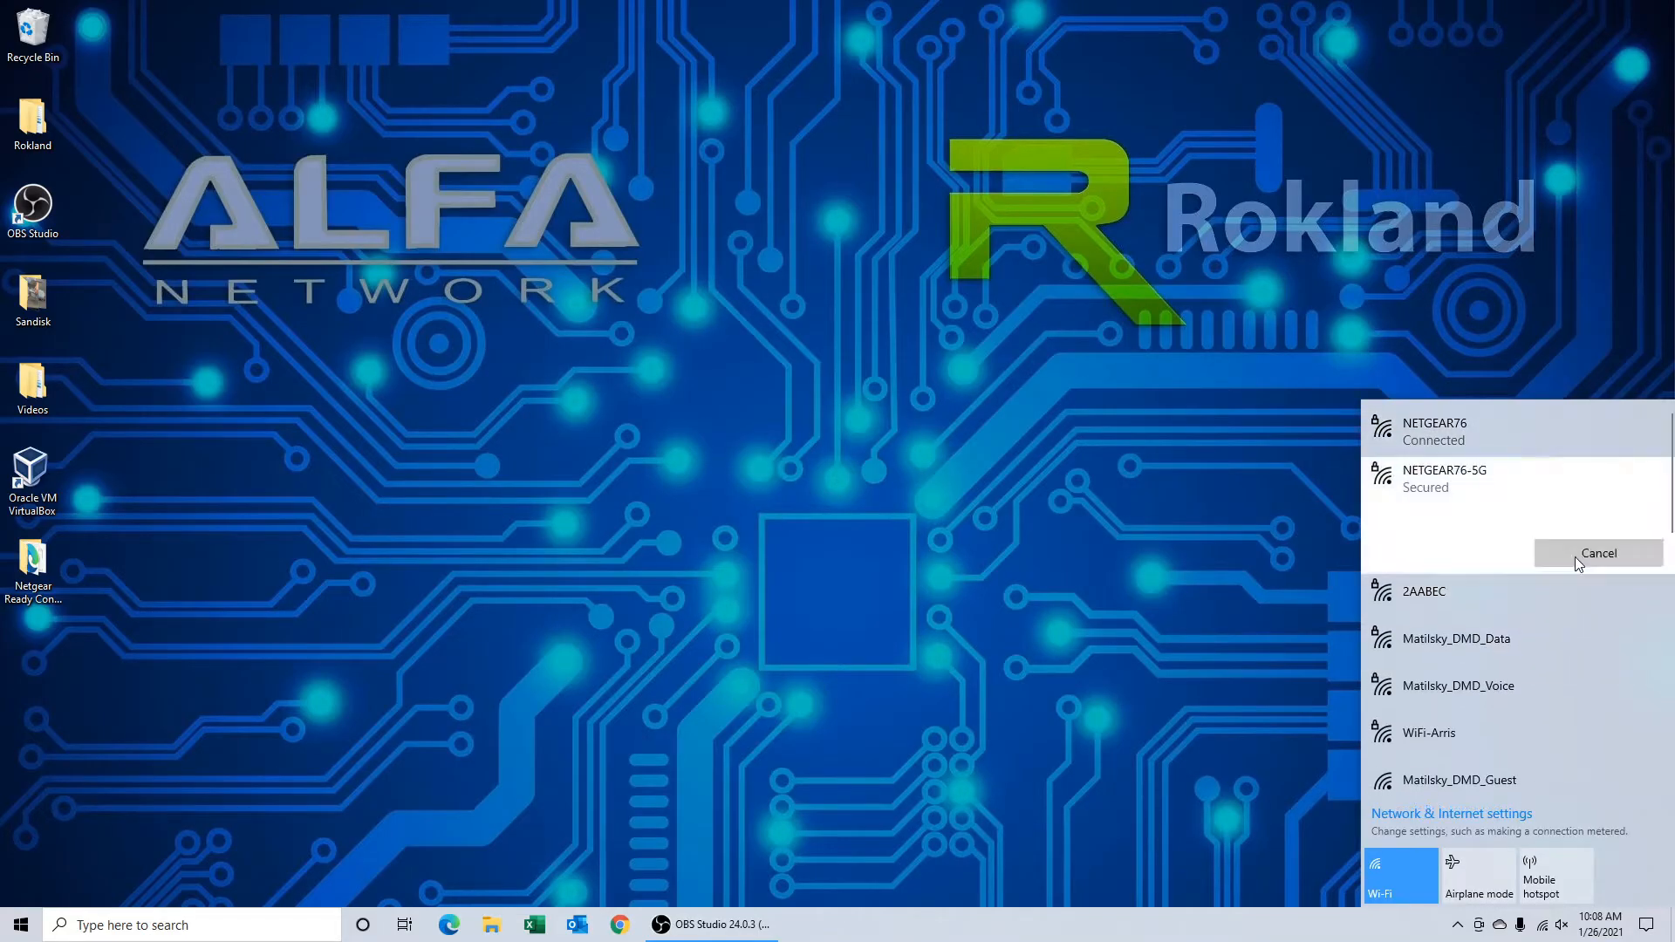
pyautogui.click(1477, 478)
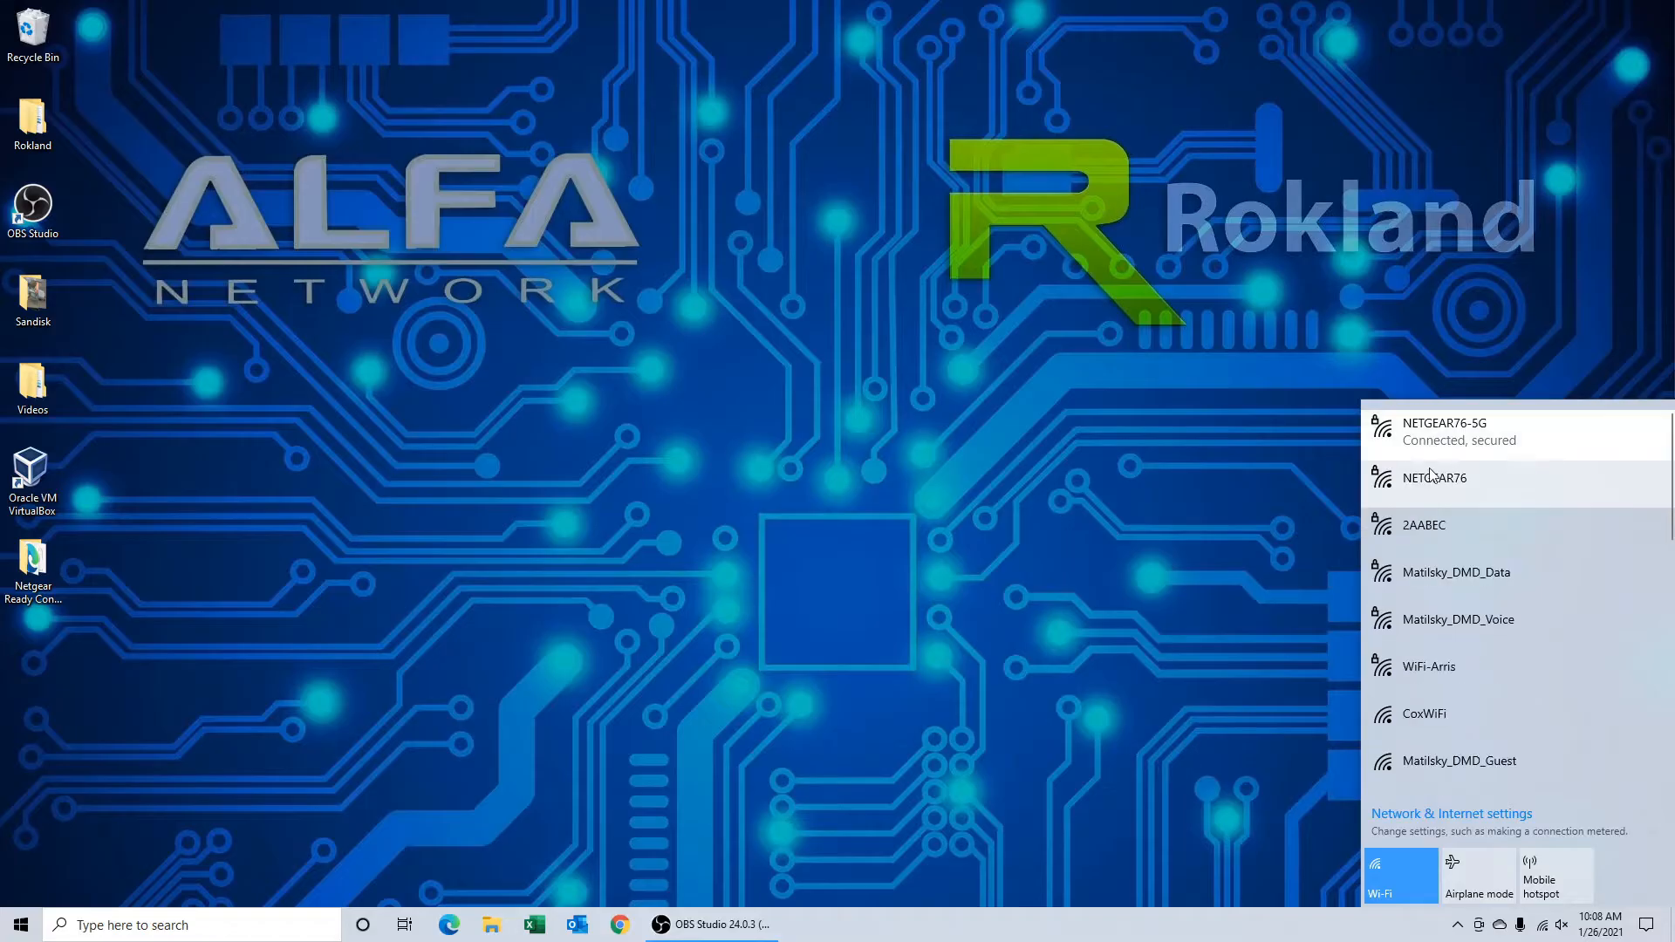
pyautogui.click(1487, 431)
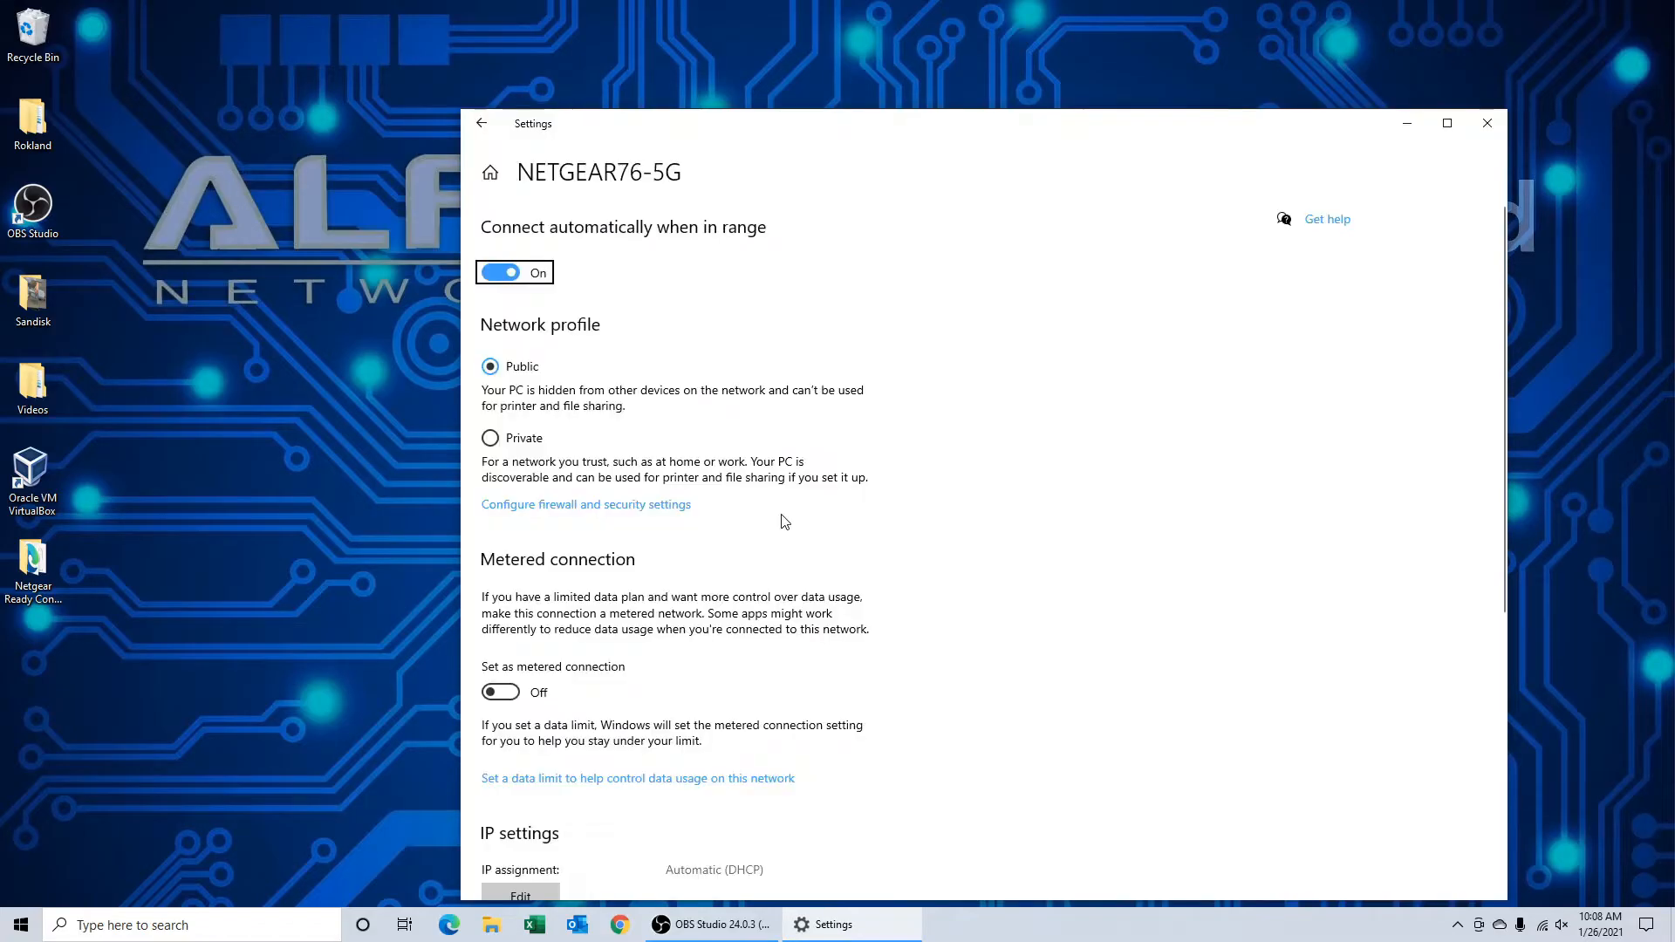
pyautogui.moveTo(643, 242)
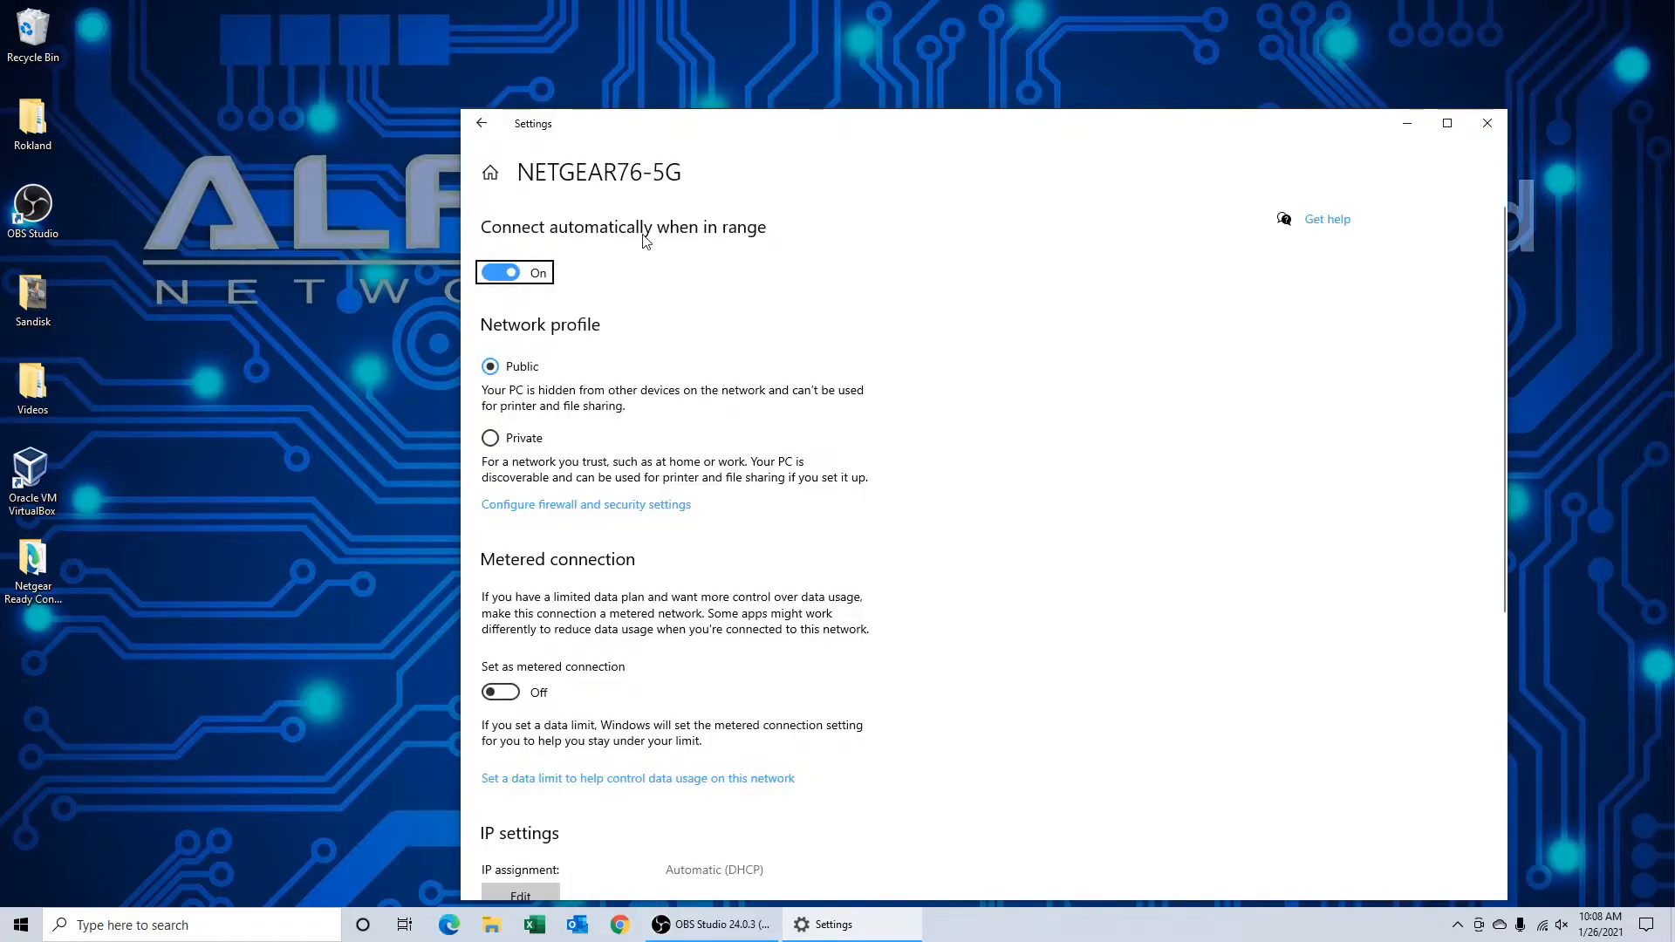
pyautogui.scroll(-3)
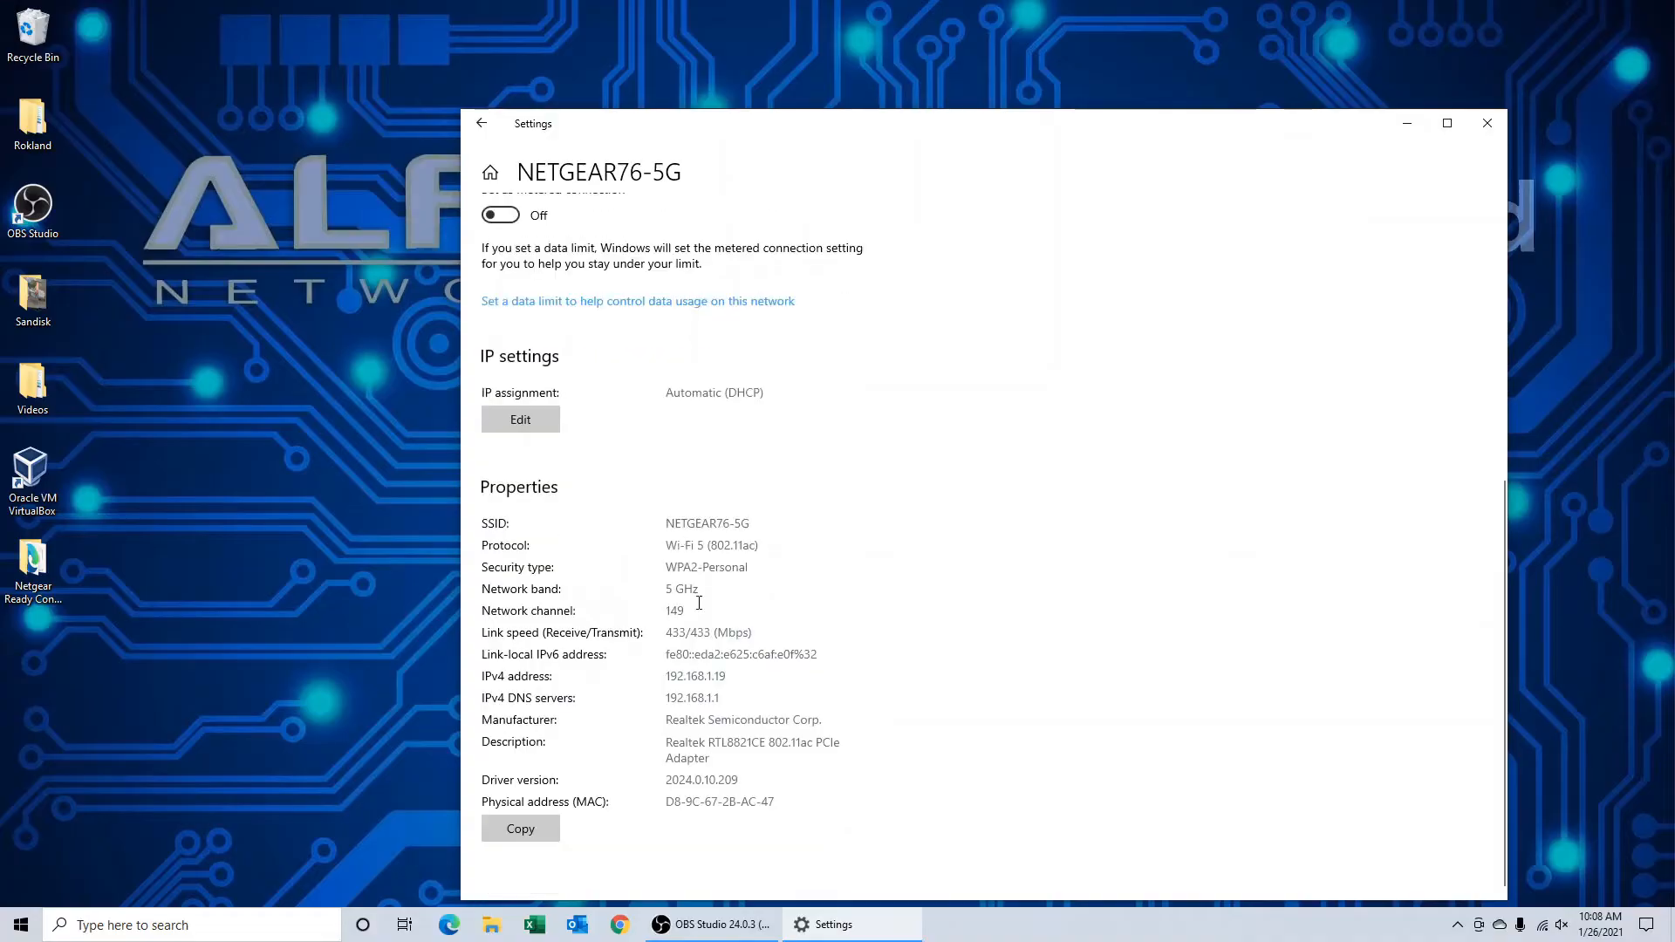
pyautogui.moveTo(718, 588)
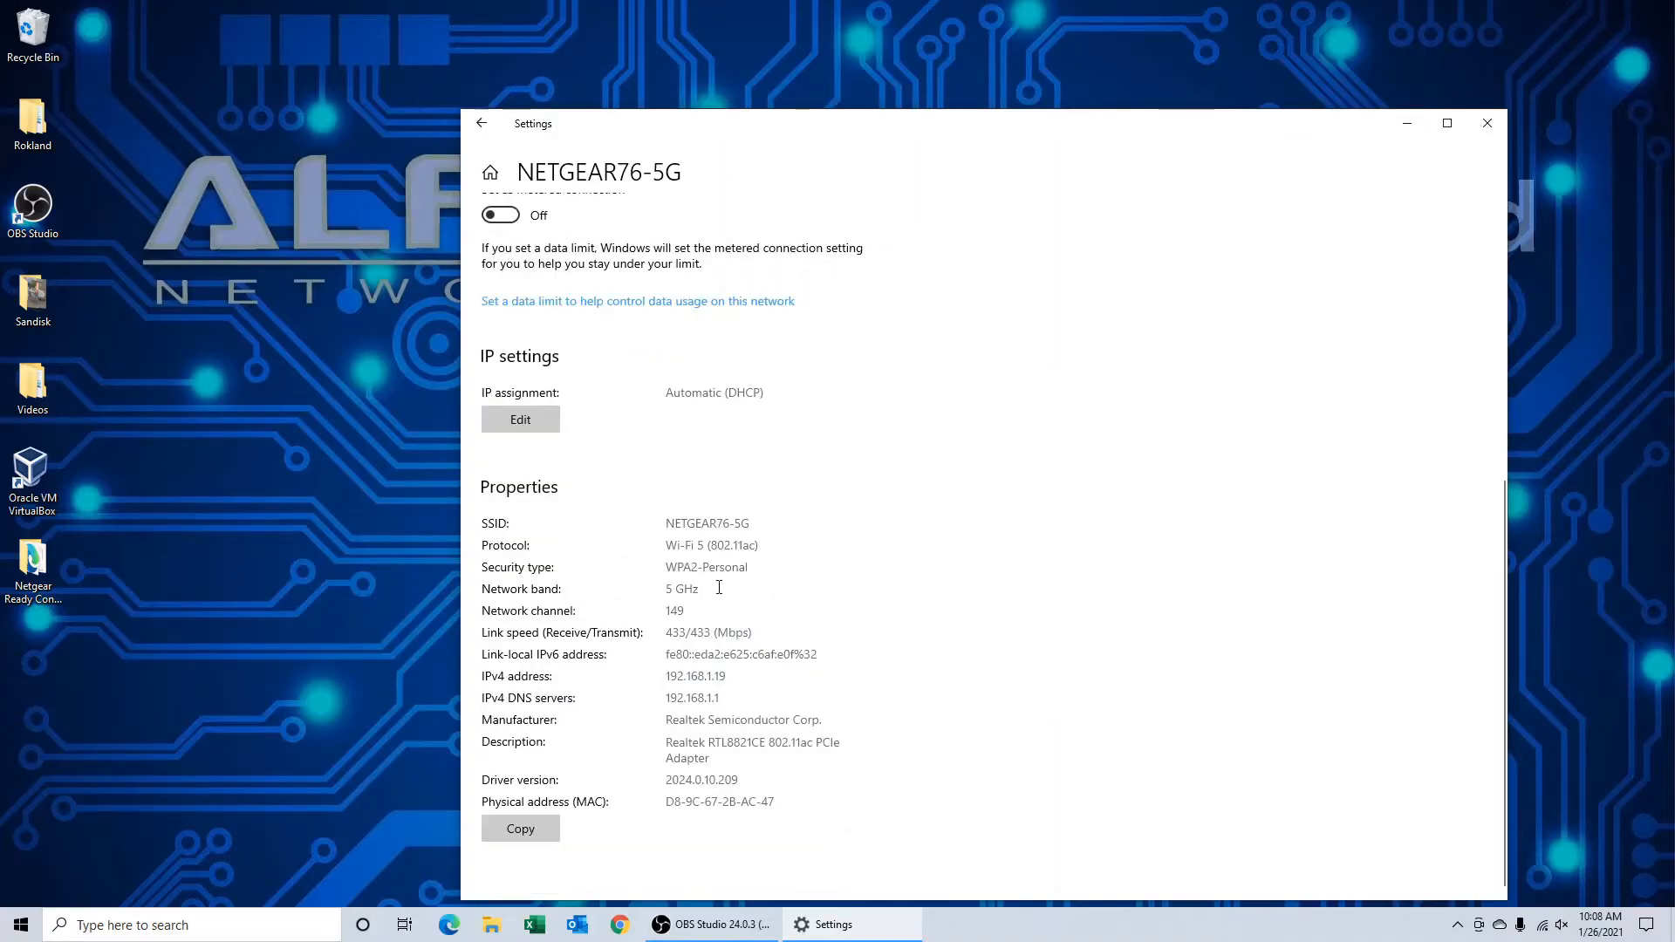
pyautogui.moveTo(758, 611)
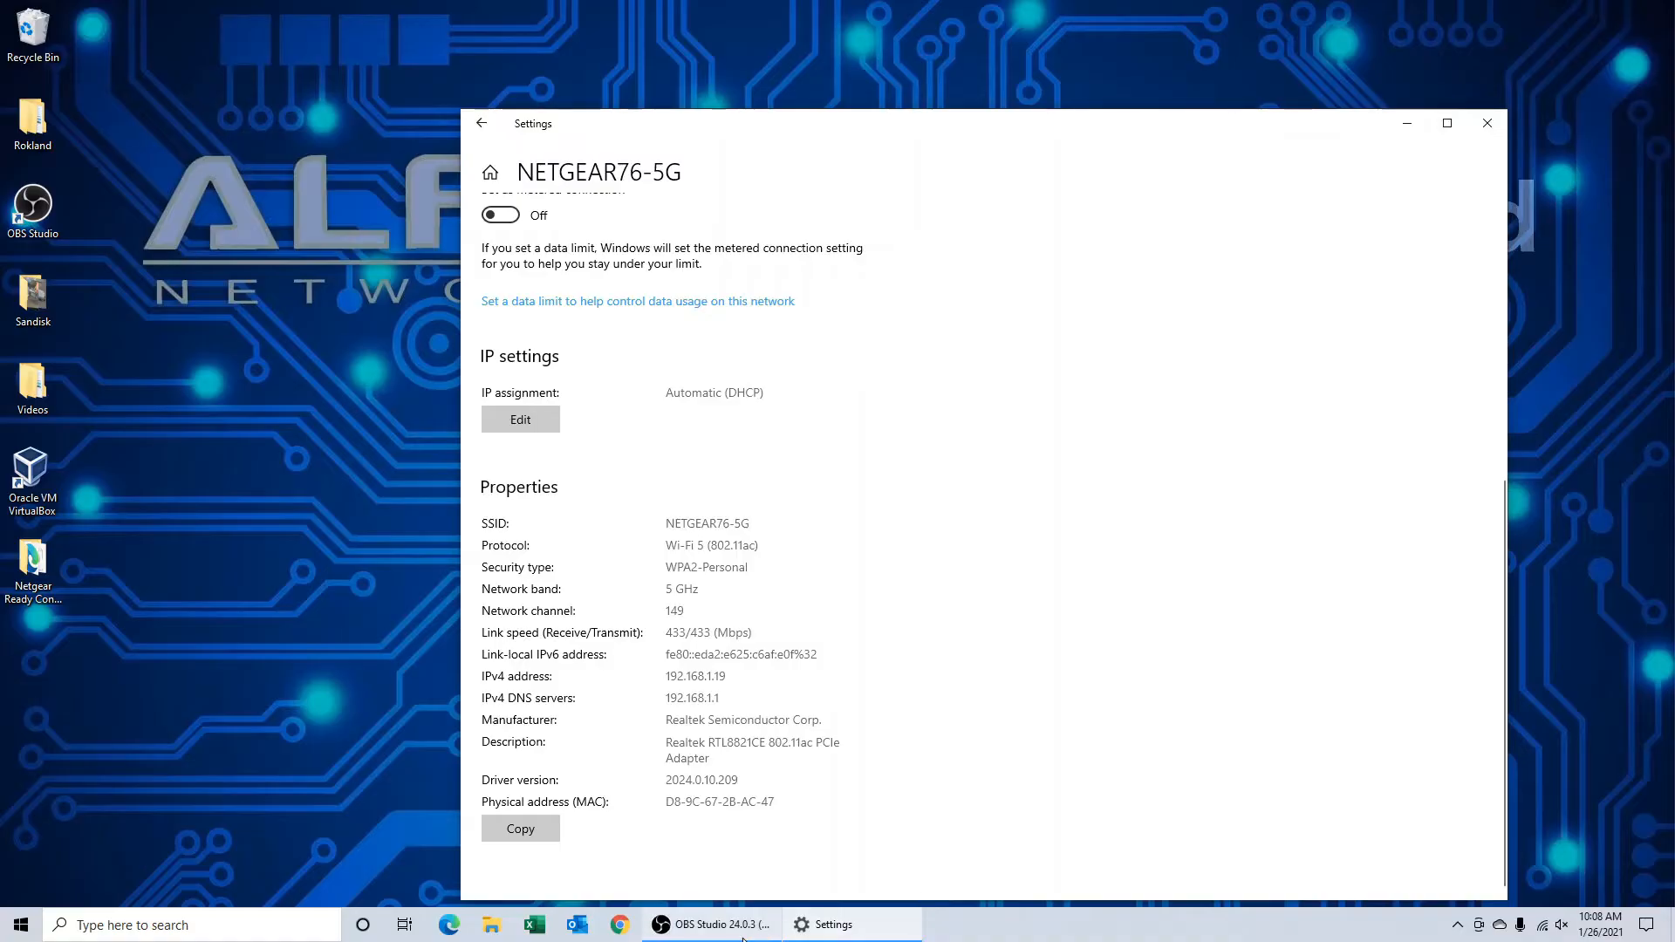
pyautogui.click(1487, 122)
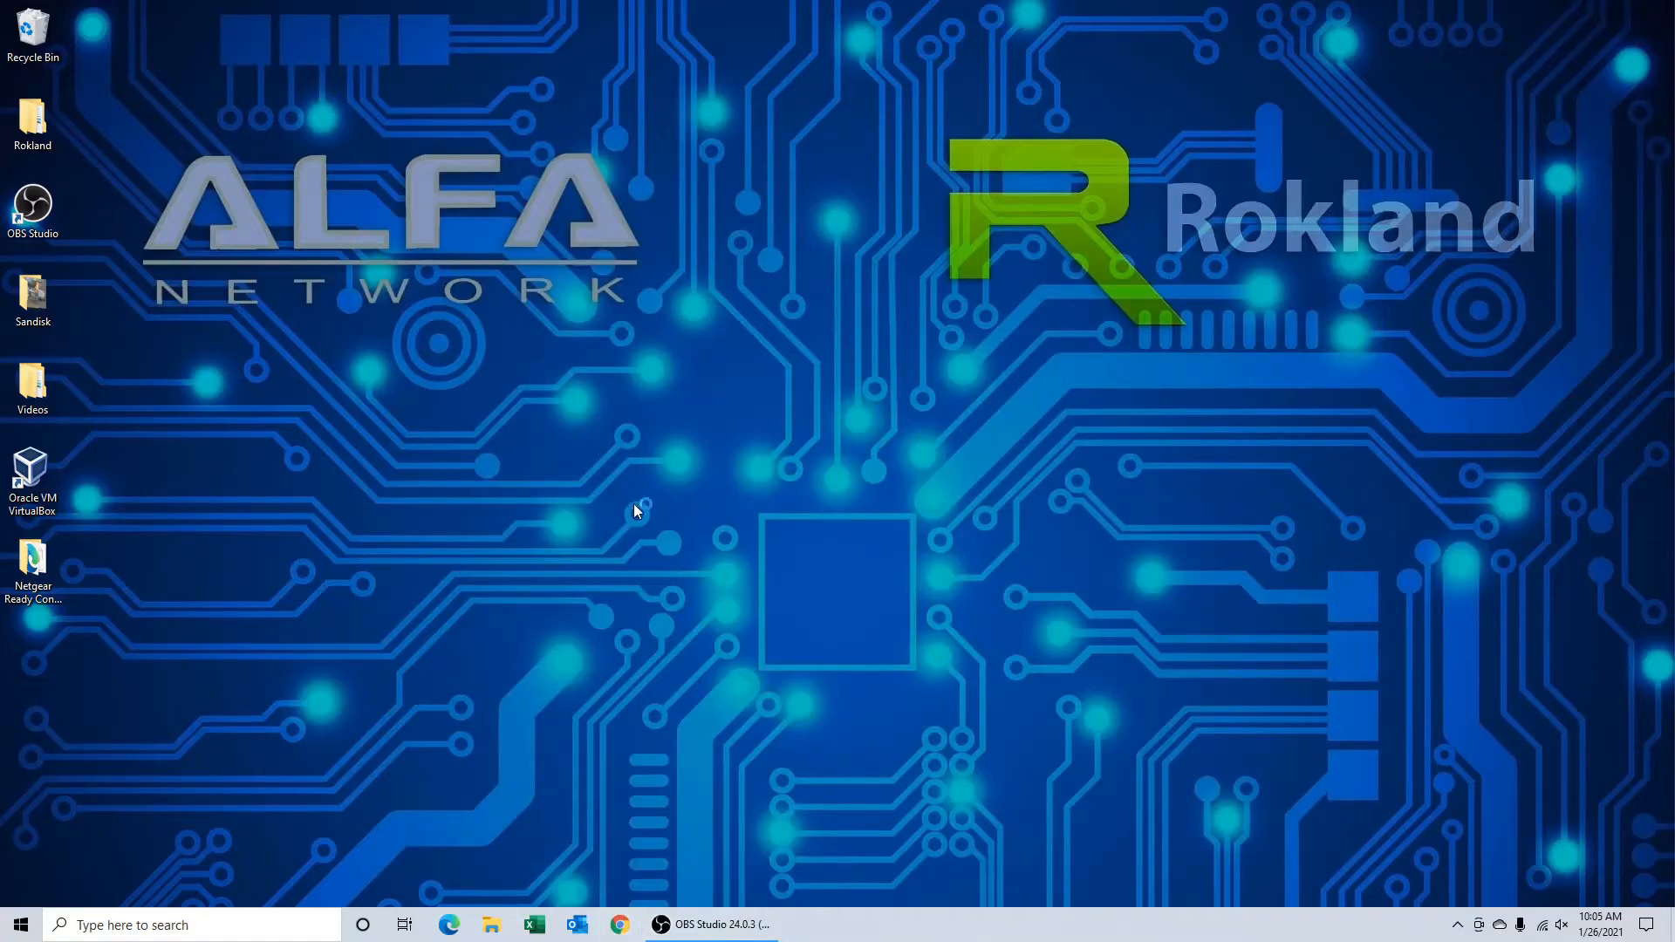
pyautogui.moveTo(647, 362)
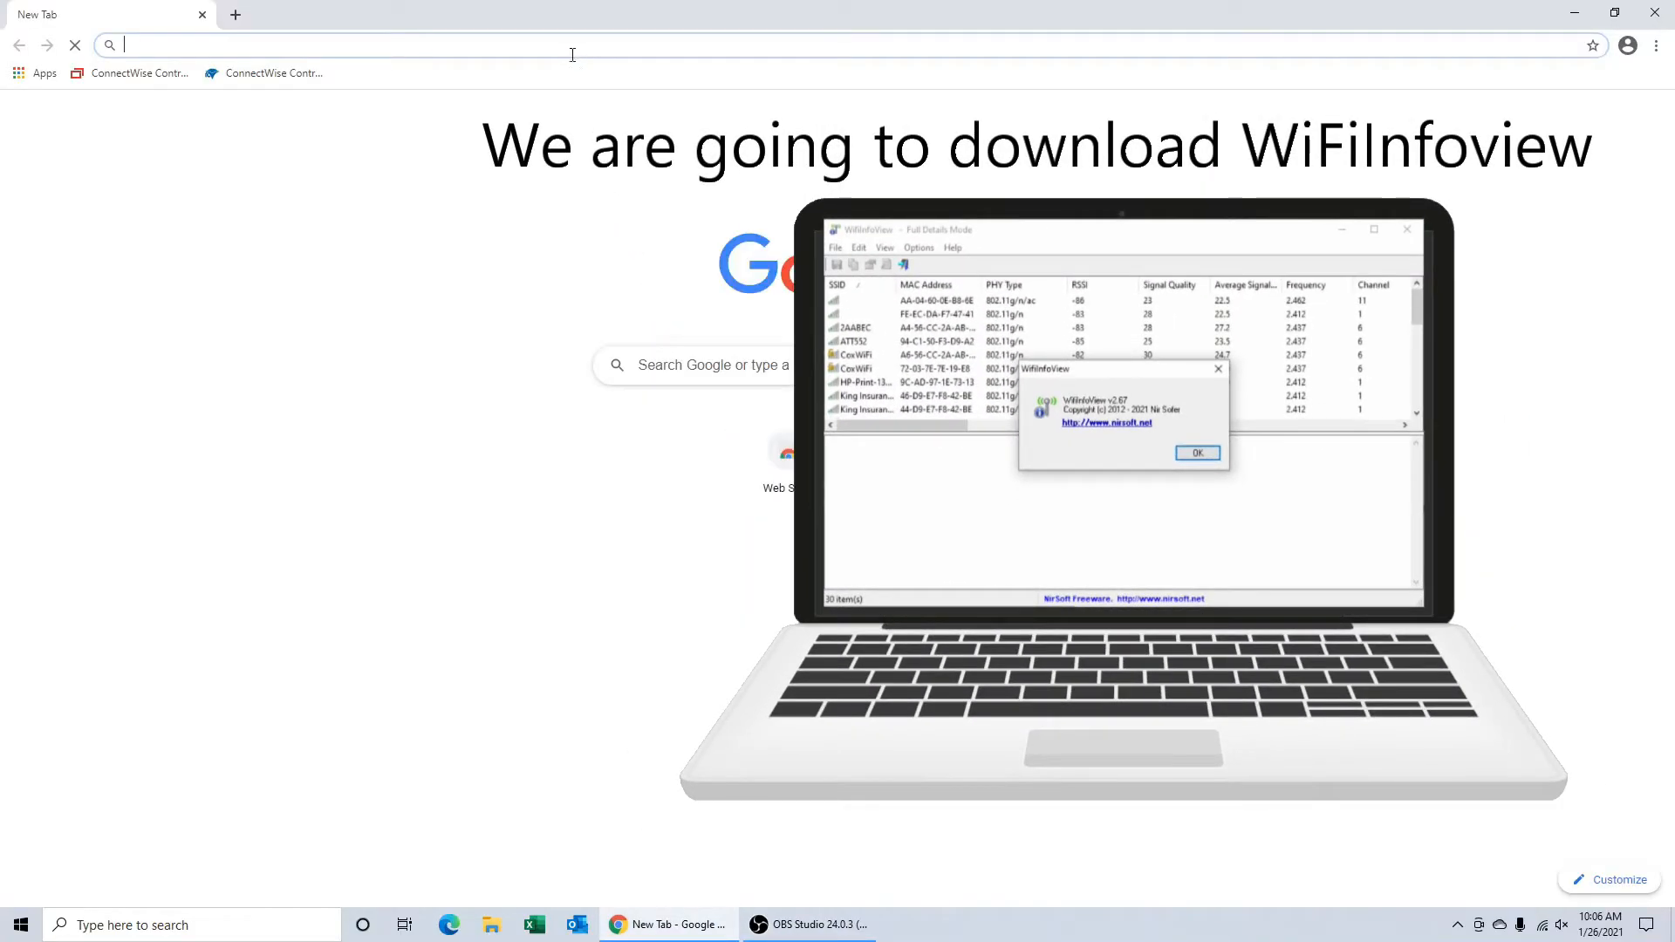
# Search Google for 'wifiinfoview' from the Chrome address bar.
pyautogui.write('wifi')
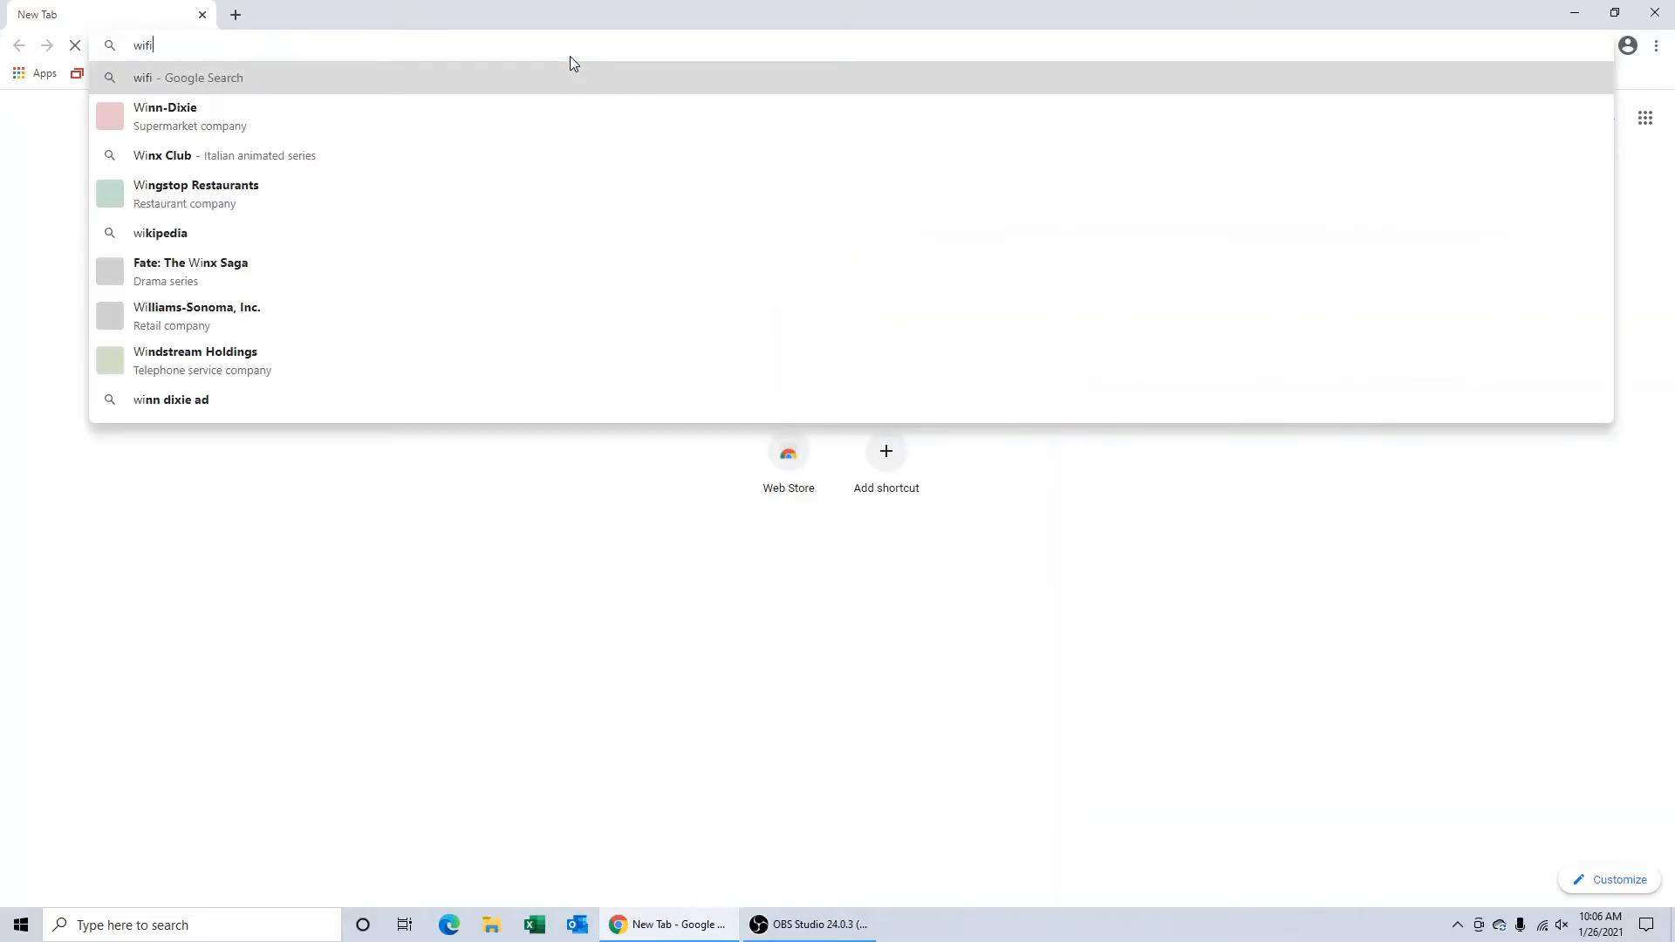
pyautogui.write('infovie')
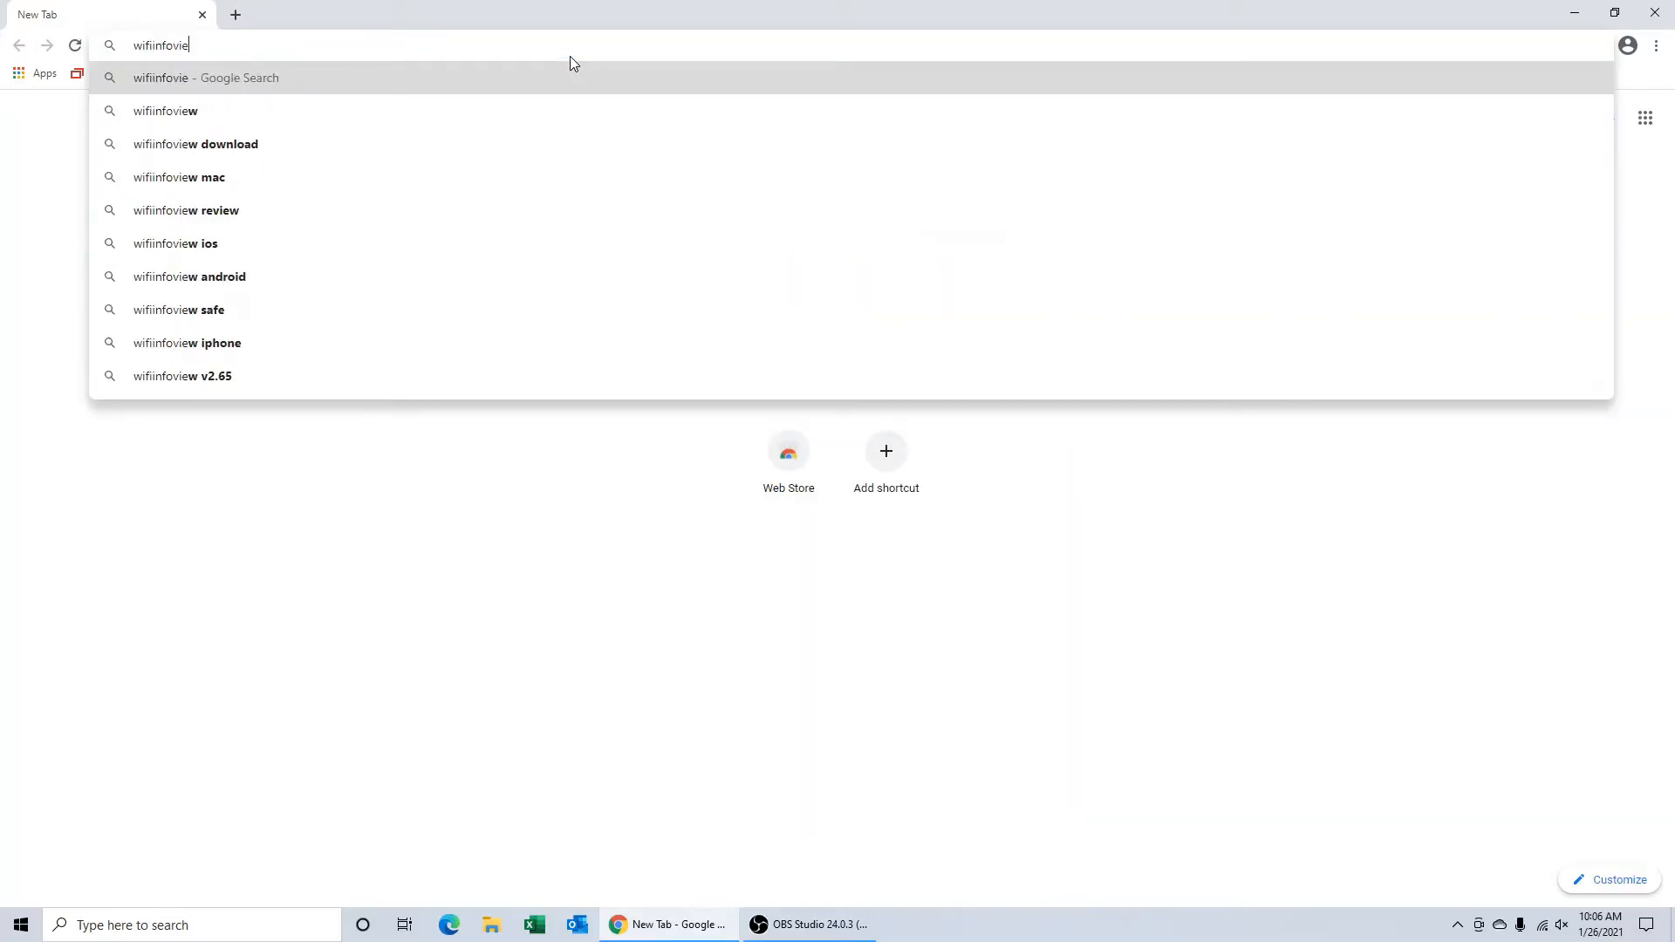
pyautogui.press('Enter')
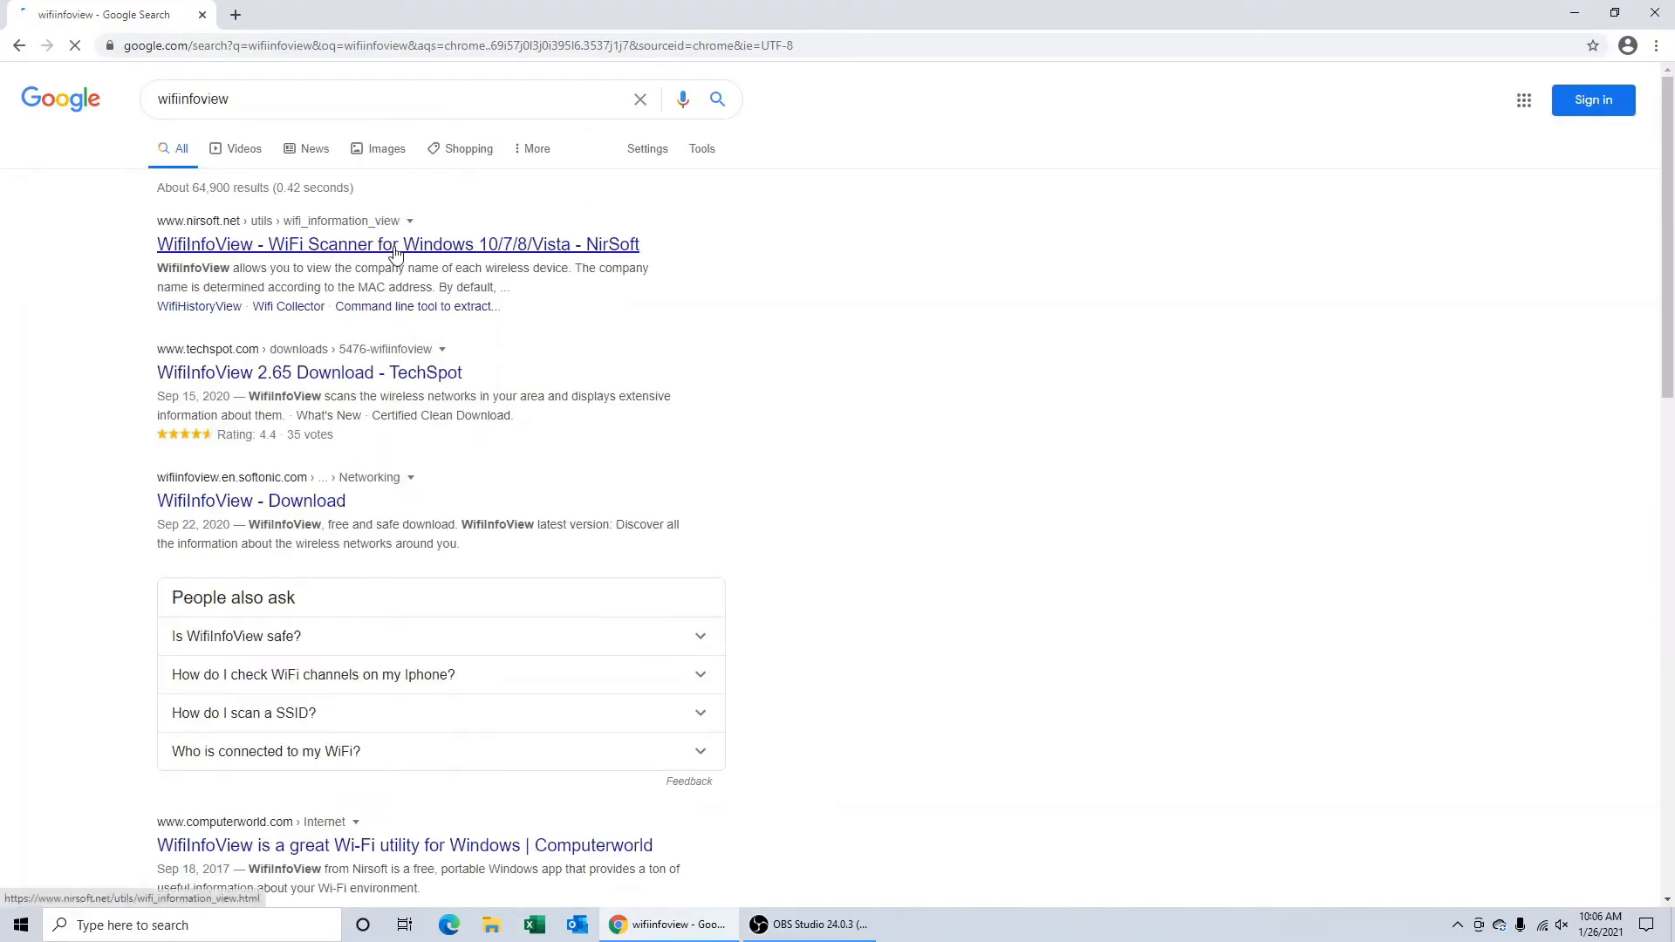
# Open the NirSoft WifiInfoView result and start the WifiInfoView download from the page bottom.
pyautogui.click(397, 244)
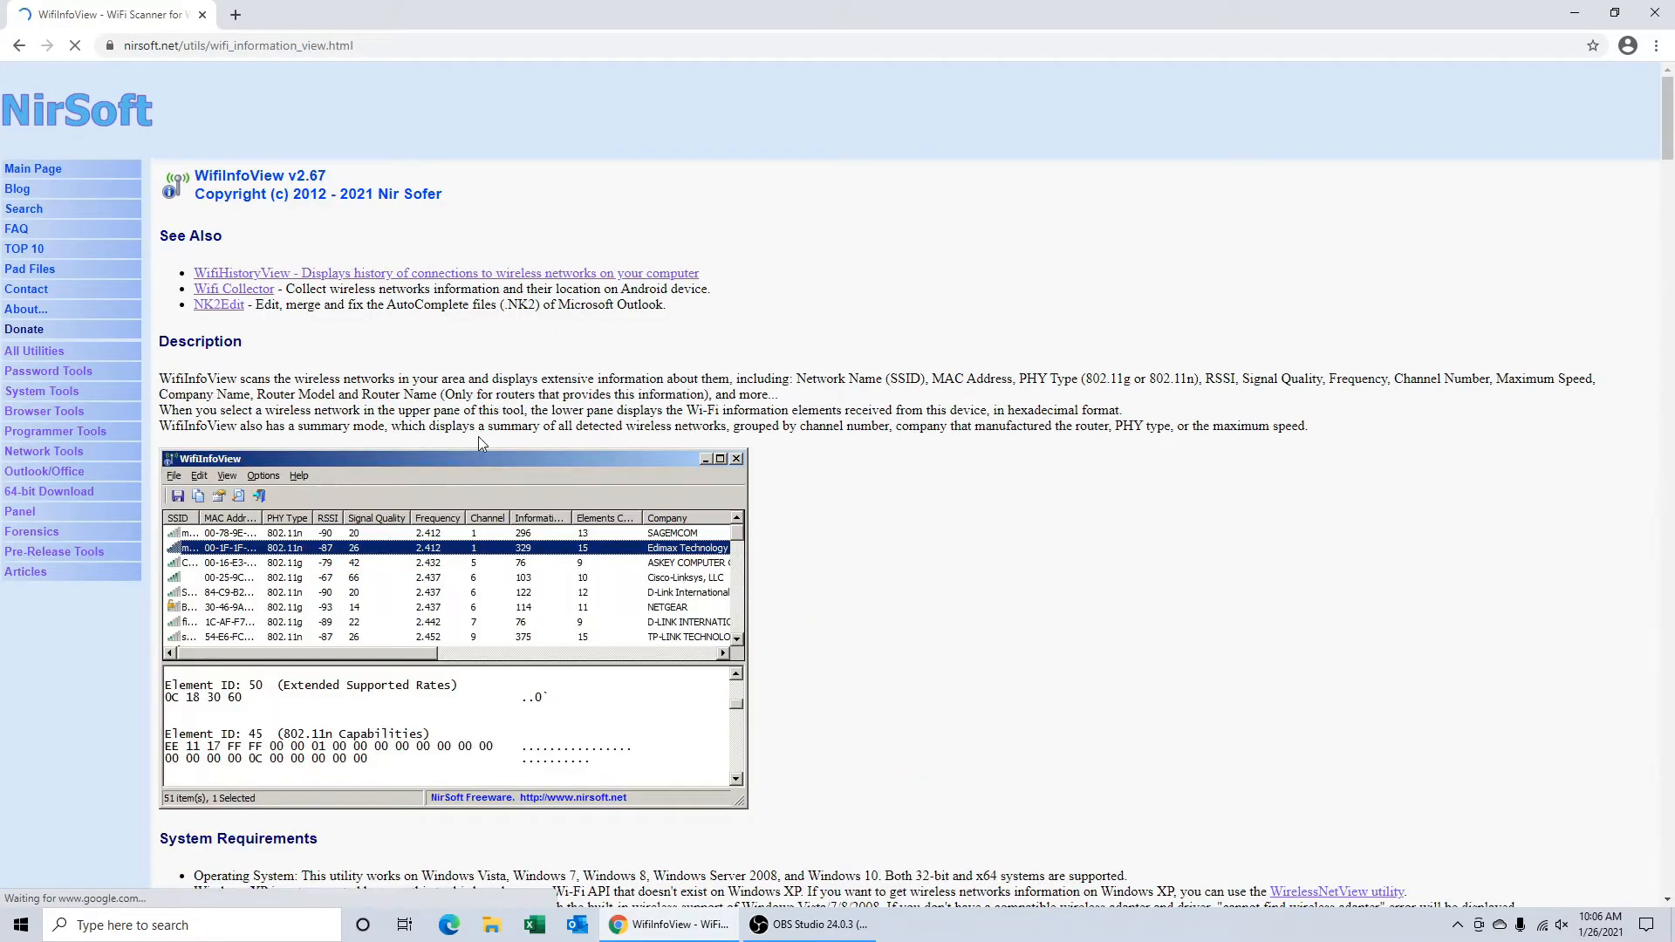
pyautogui.scroll(-3)
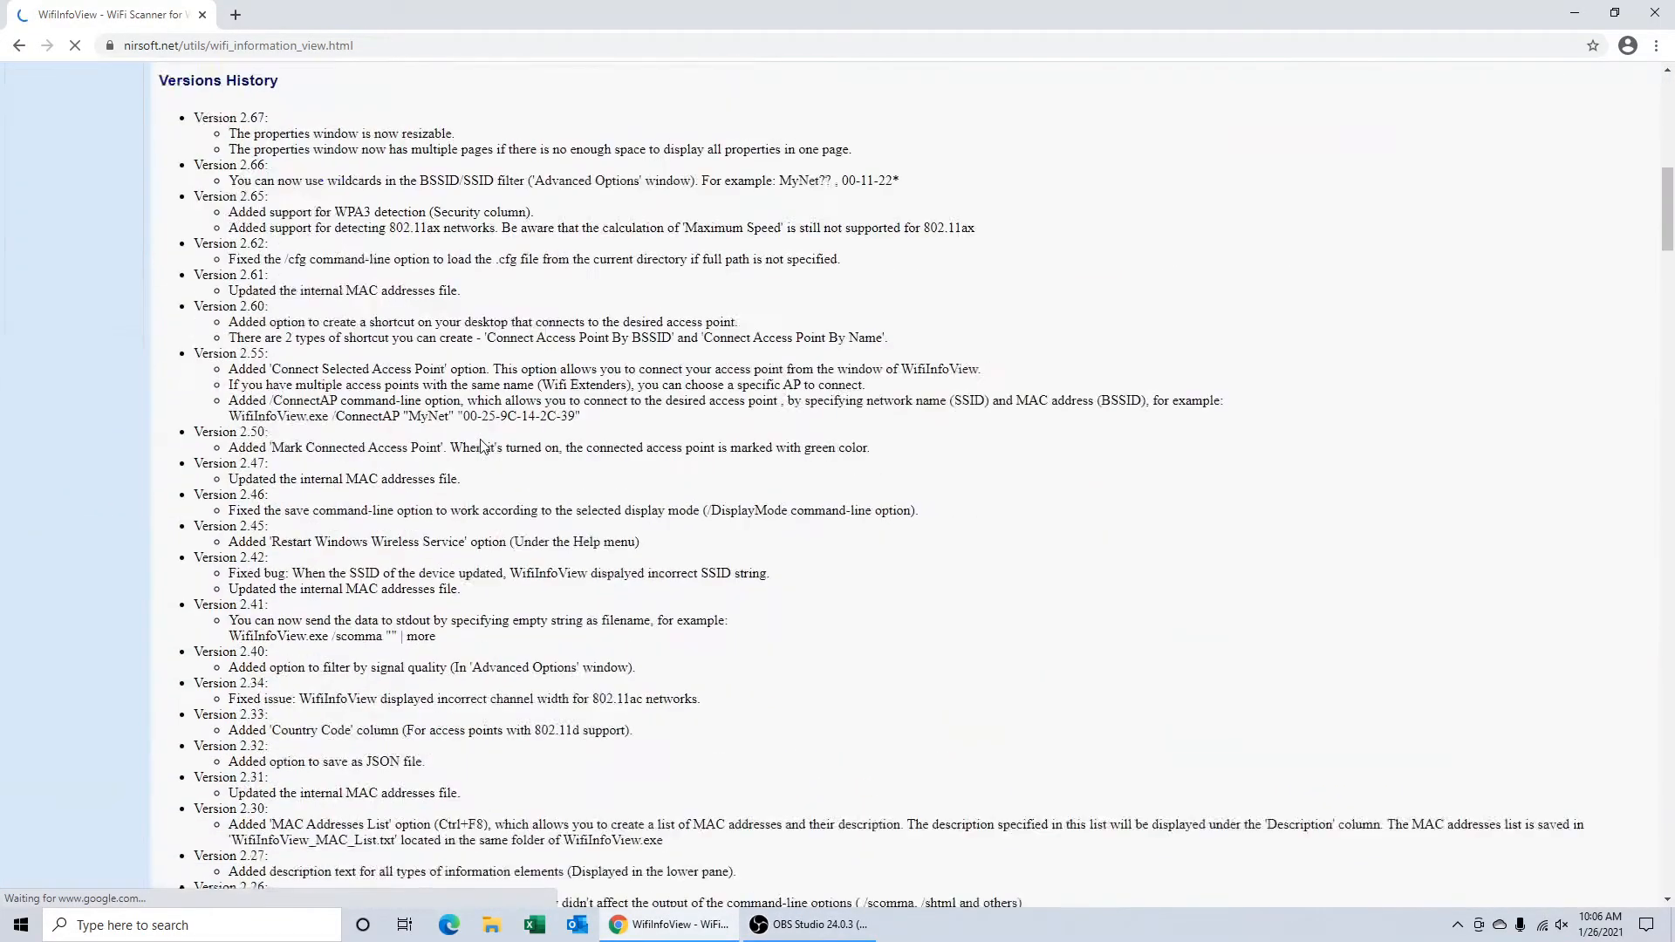
pyautogui.scroll(-3)
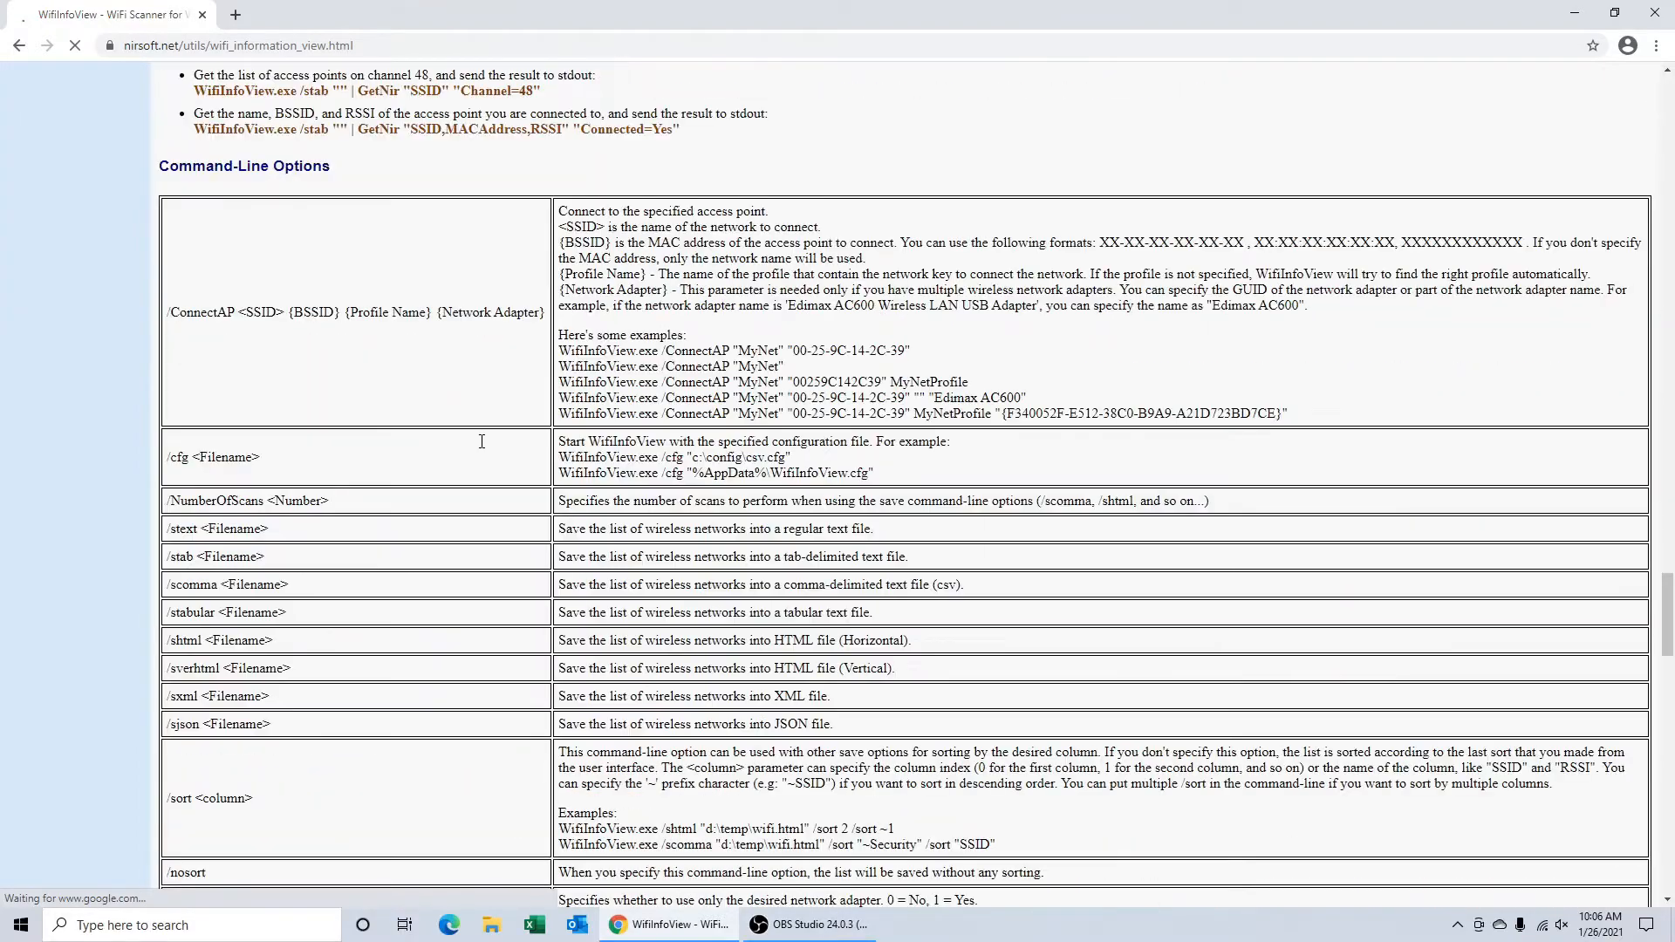
pyautogui.scroll(-3)
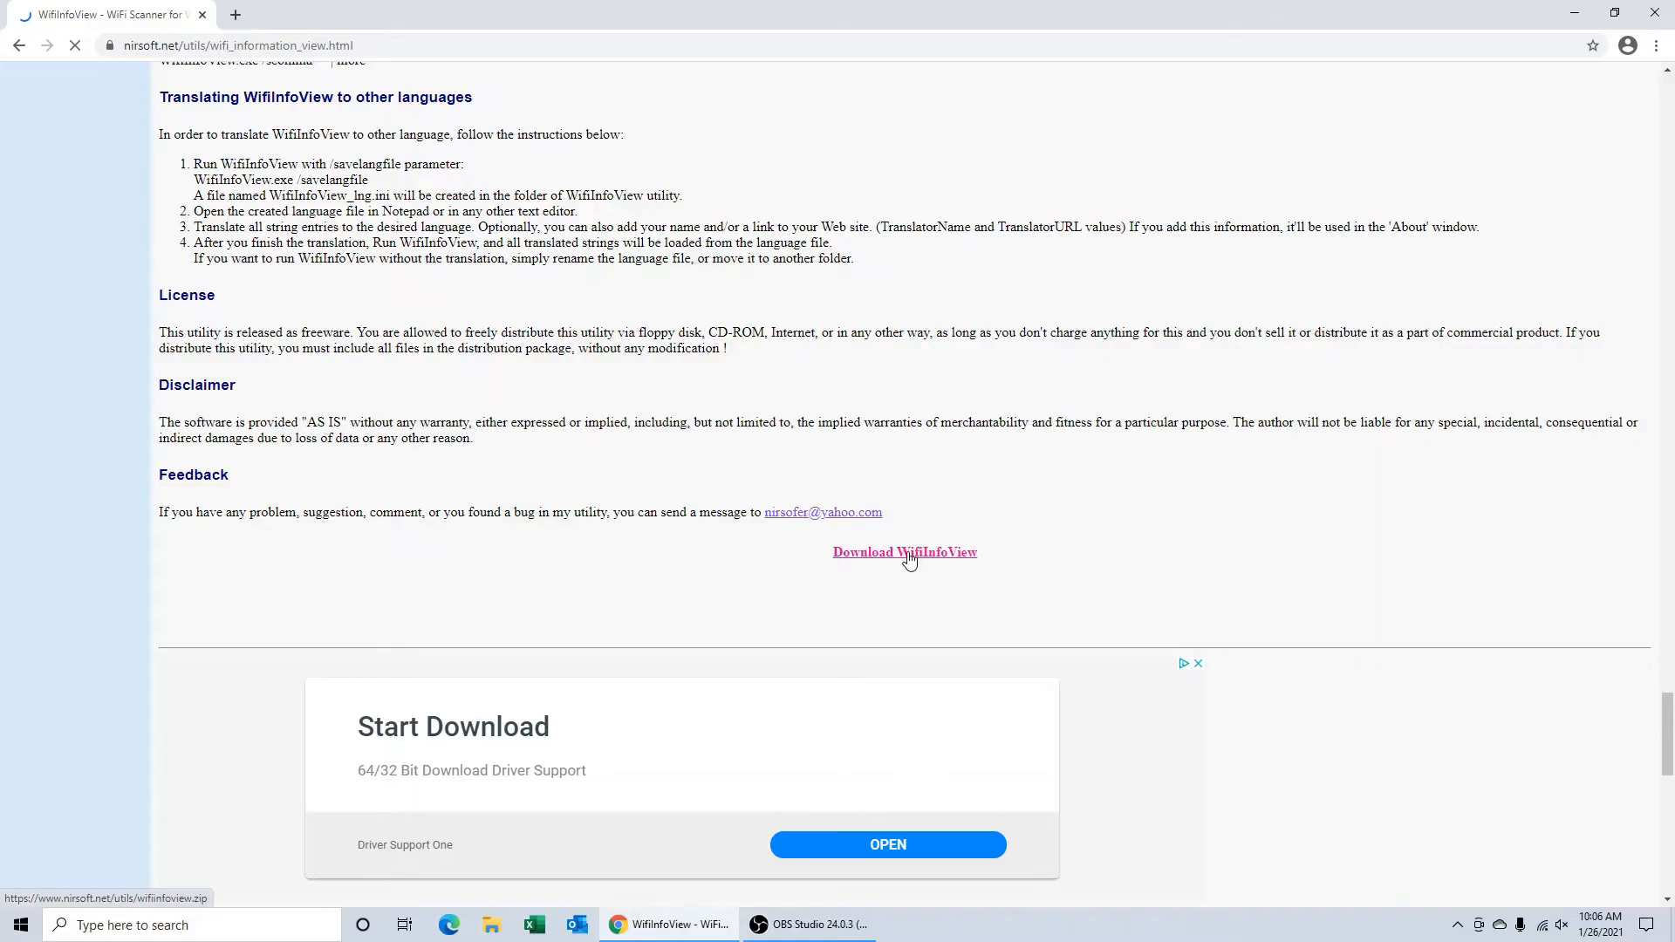
pyautogui.click(905, 552)
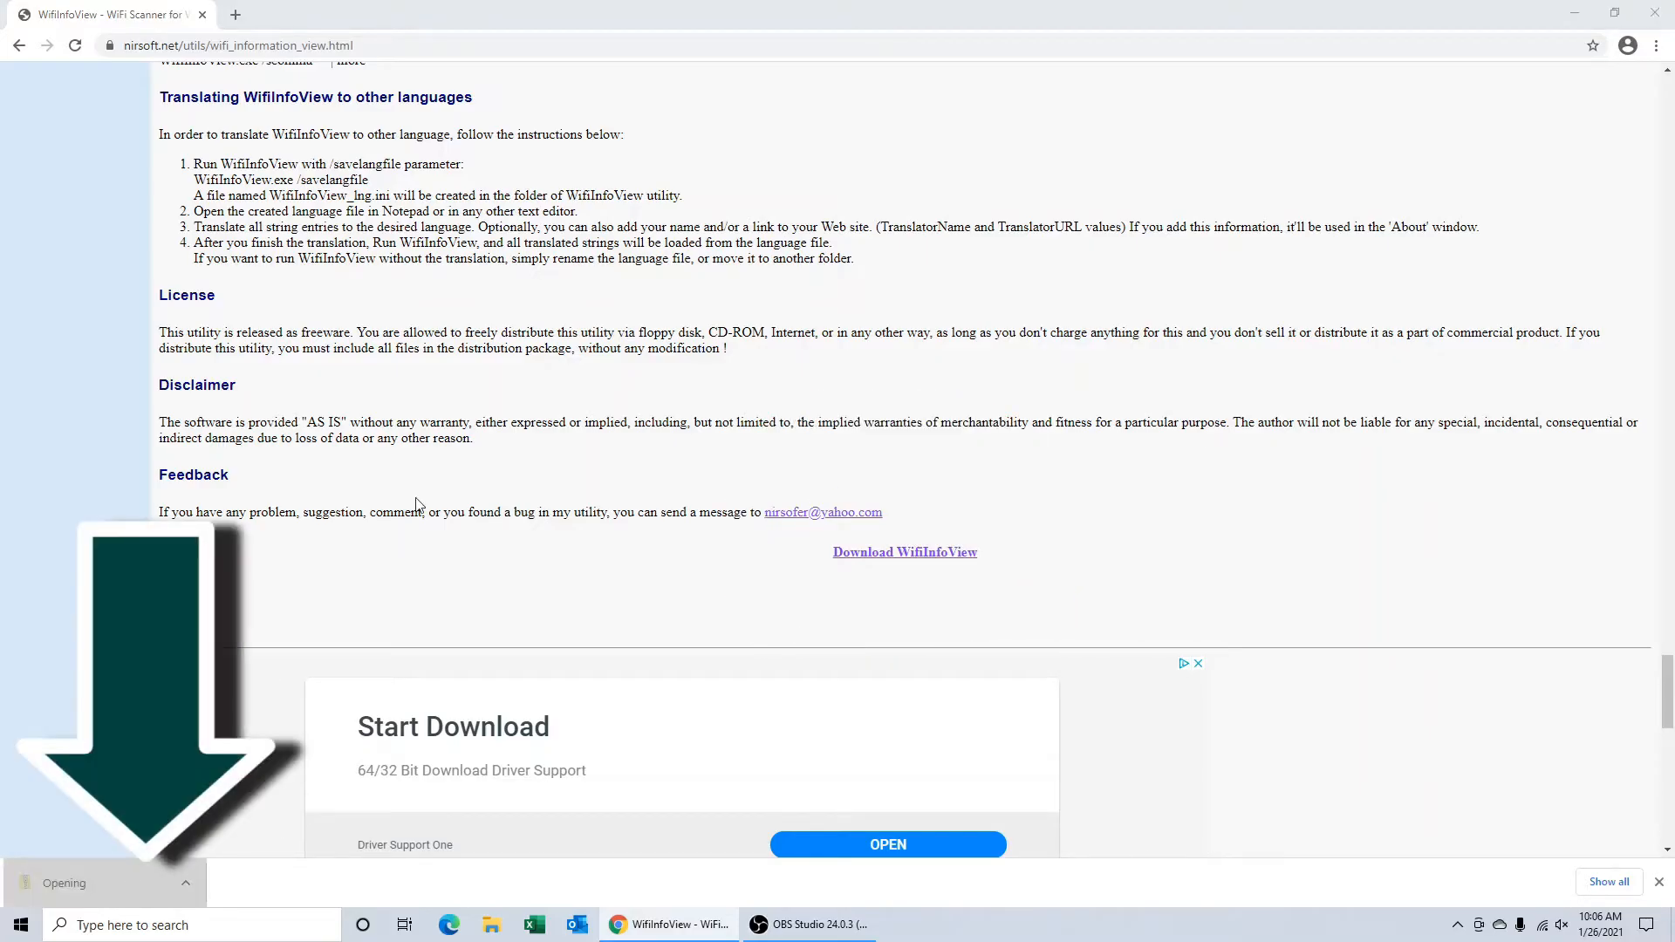
# Extract wifiinfoview.zip into Downloads and run WifiInfoView.exe.
pyautogui.click(61, 883)
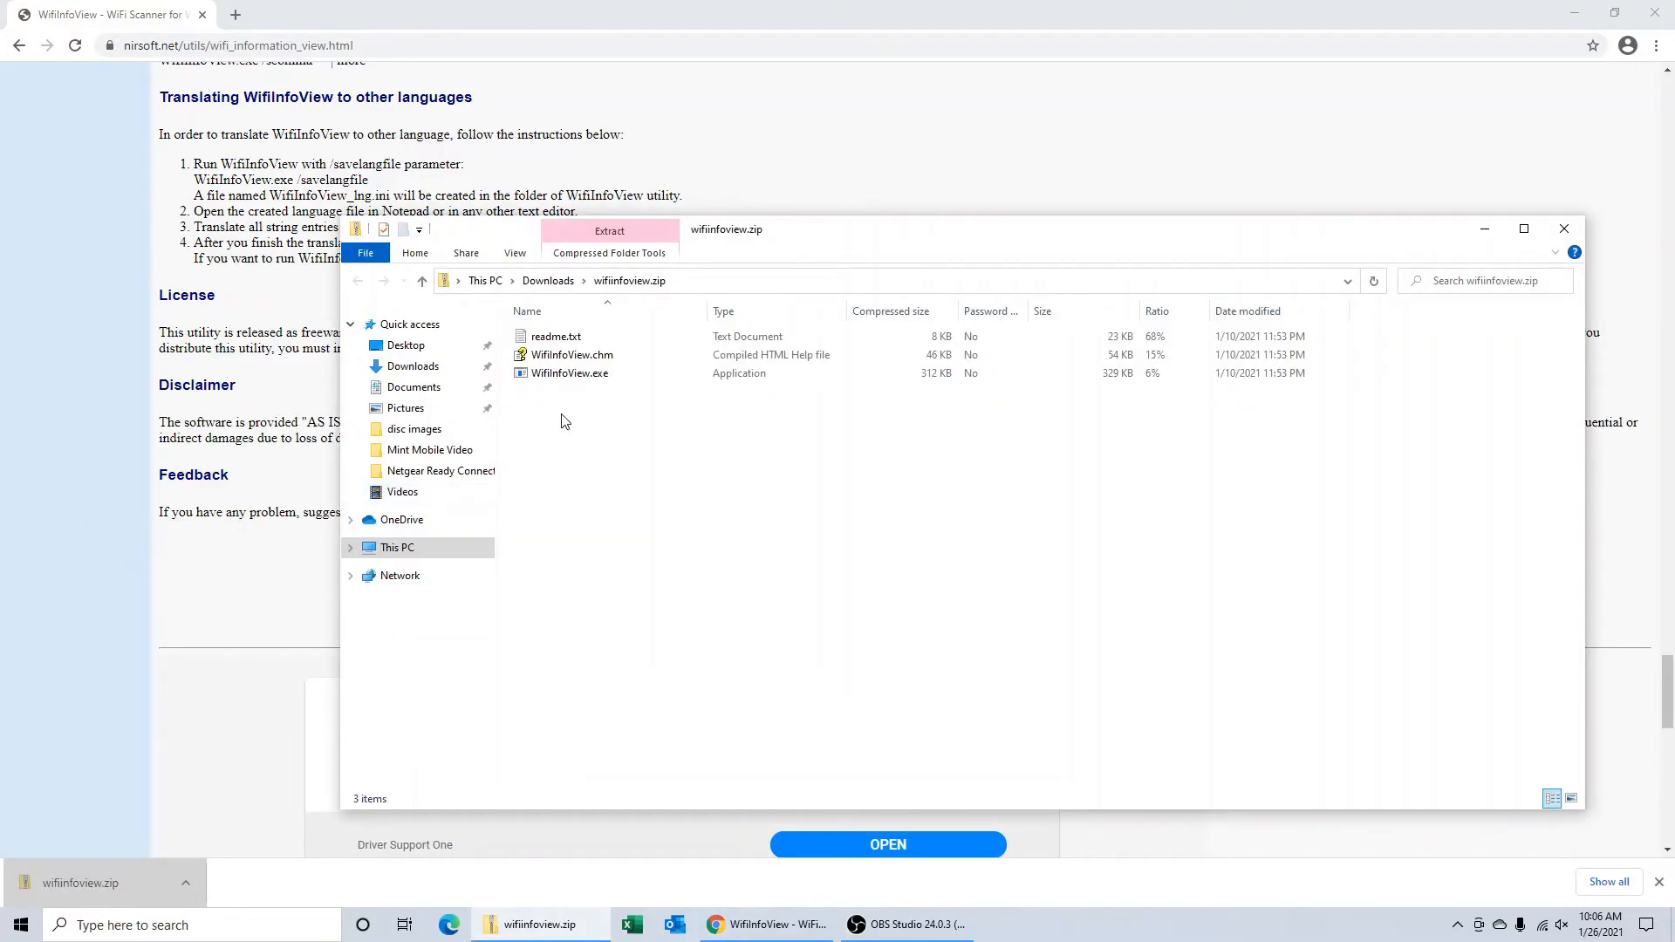
pyautogui.doubleClick(569, 372)
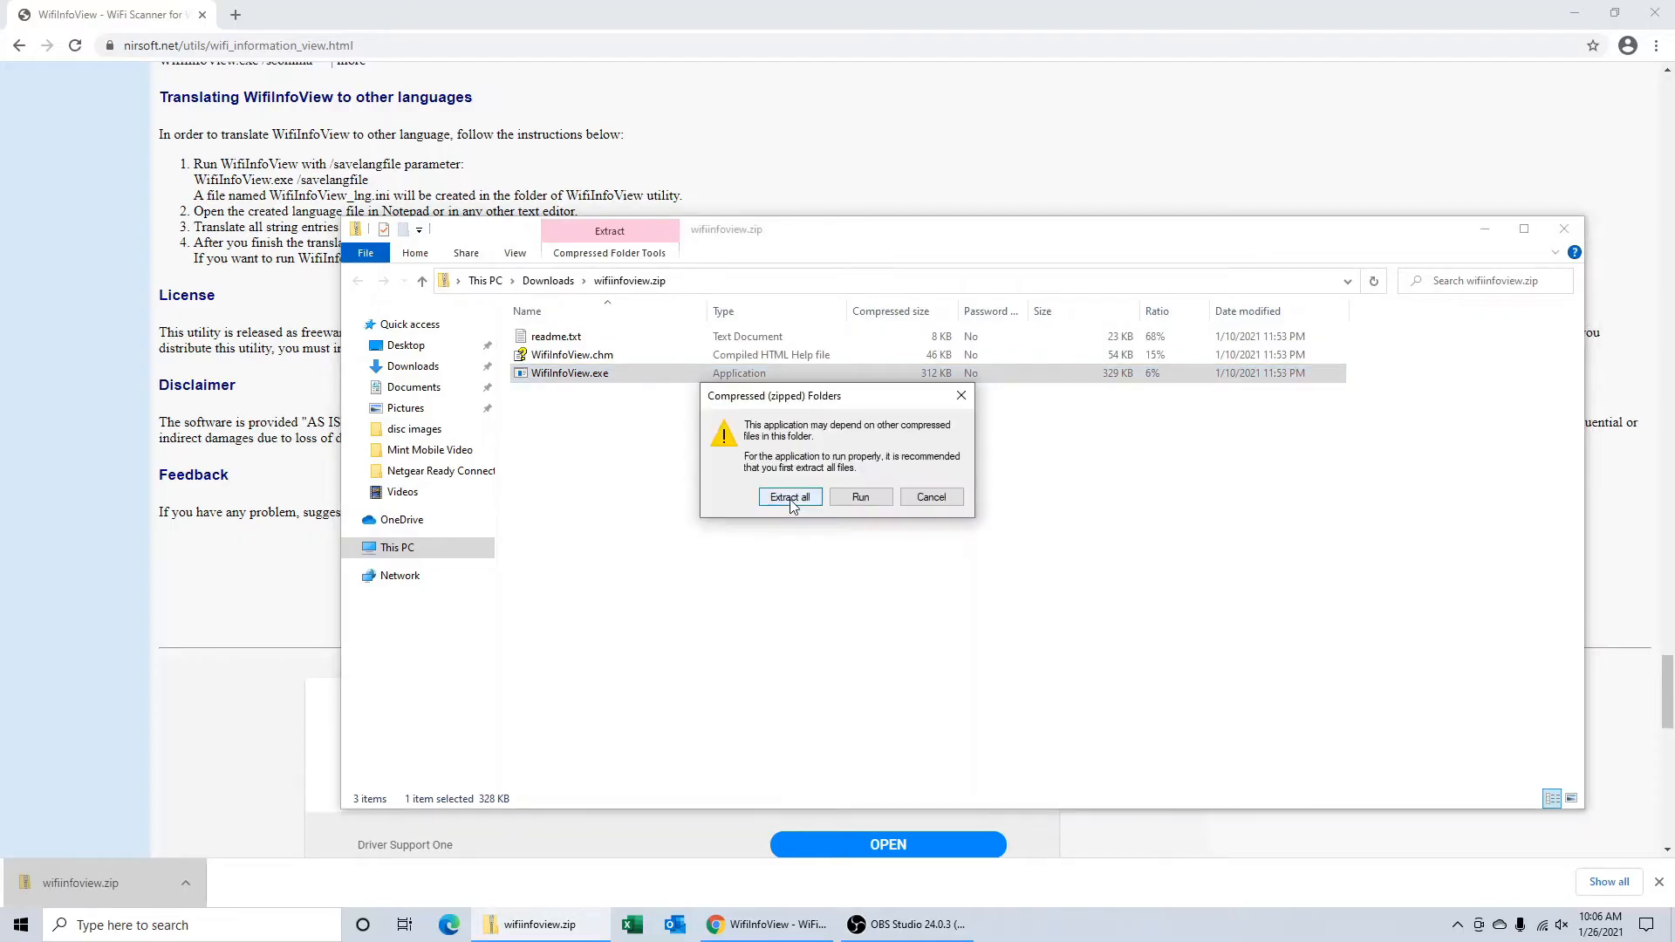
pyautogui.click(789, 497)
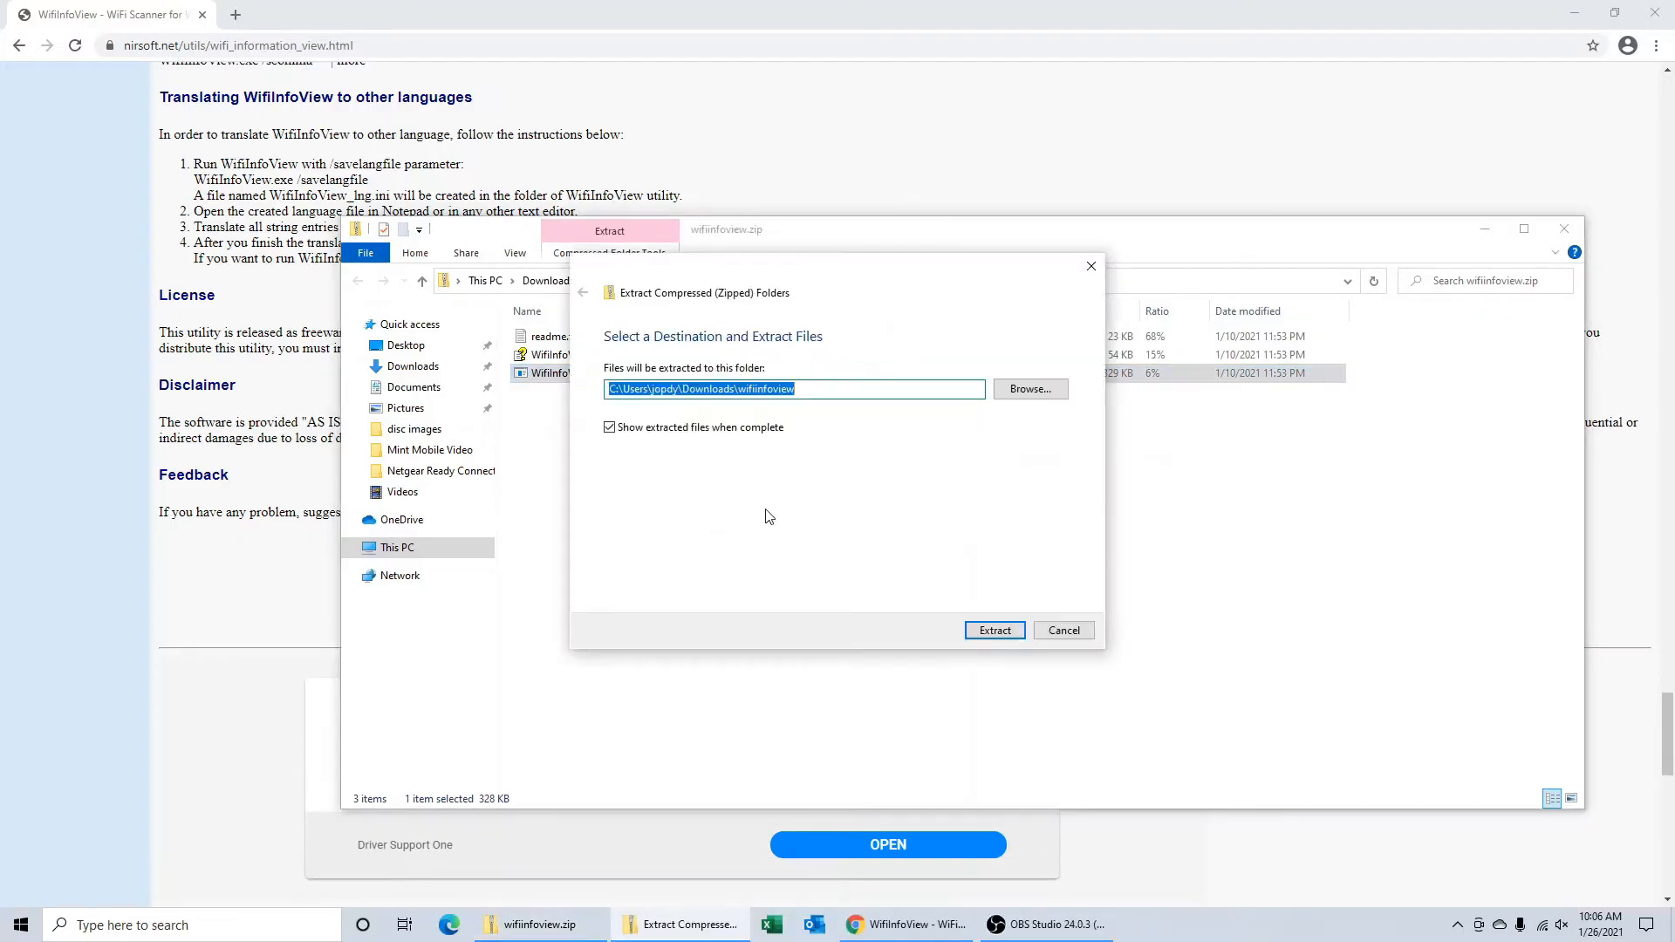
pyautogui.click(994, 630)
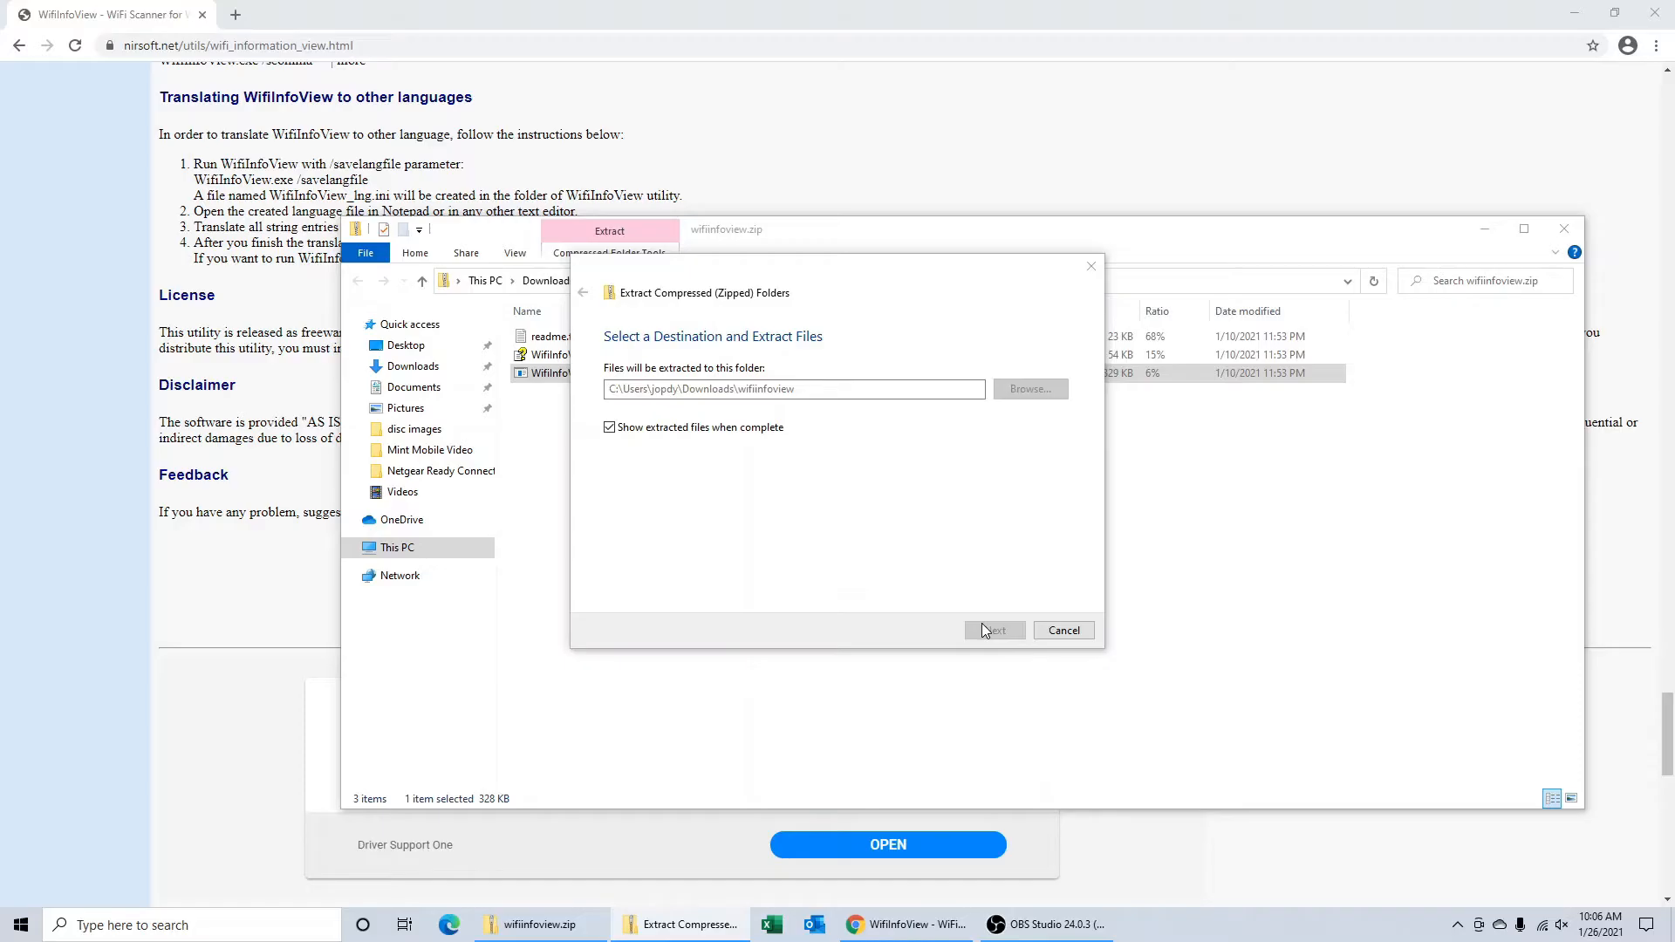
pyautogui.click(994, 630)
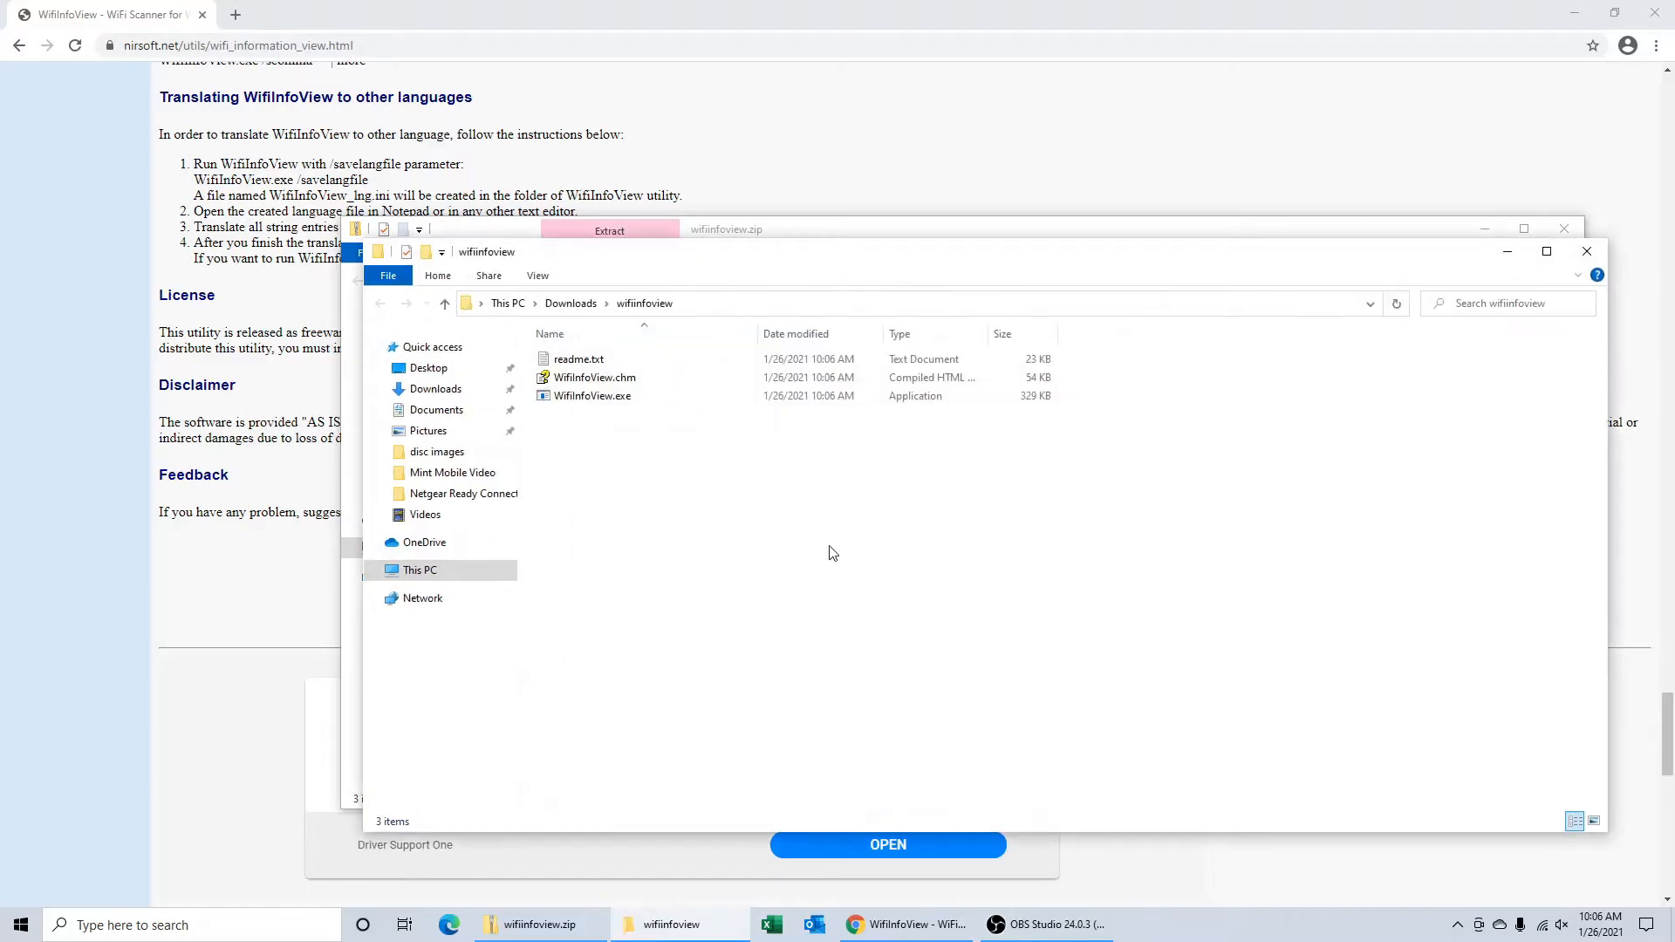
pyautogui.click(593, 396)
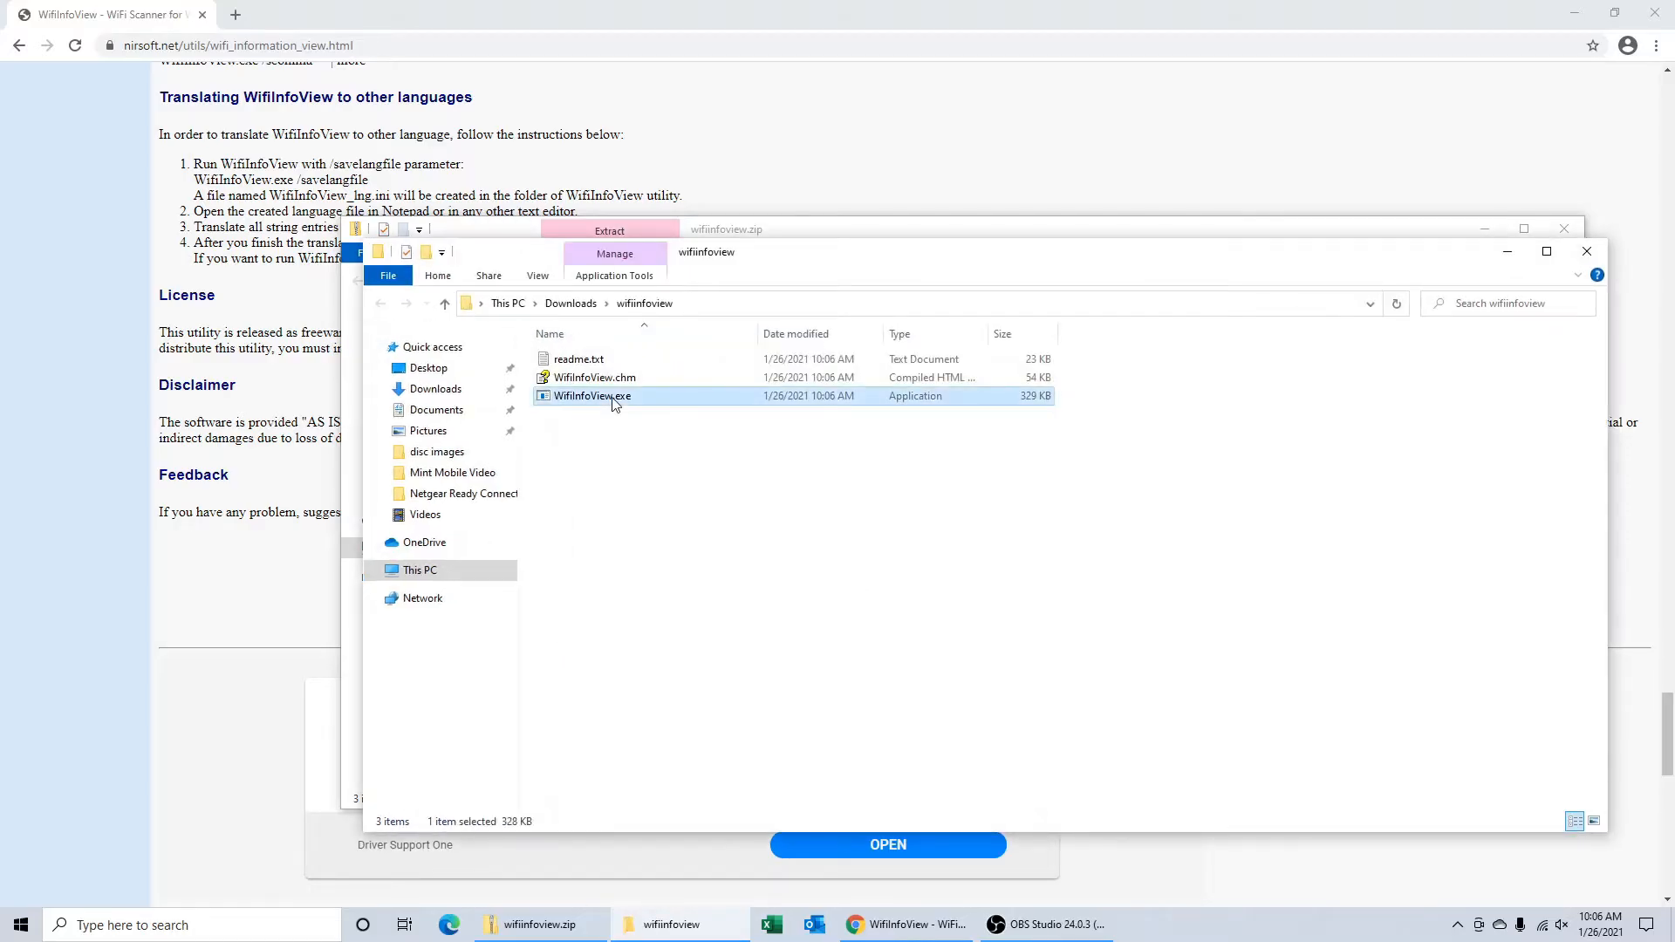
pyautogui.doubleClick(592, 396)
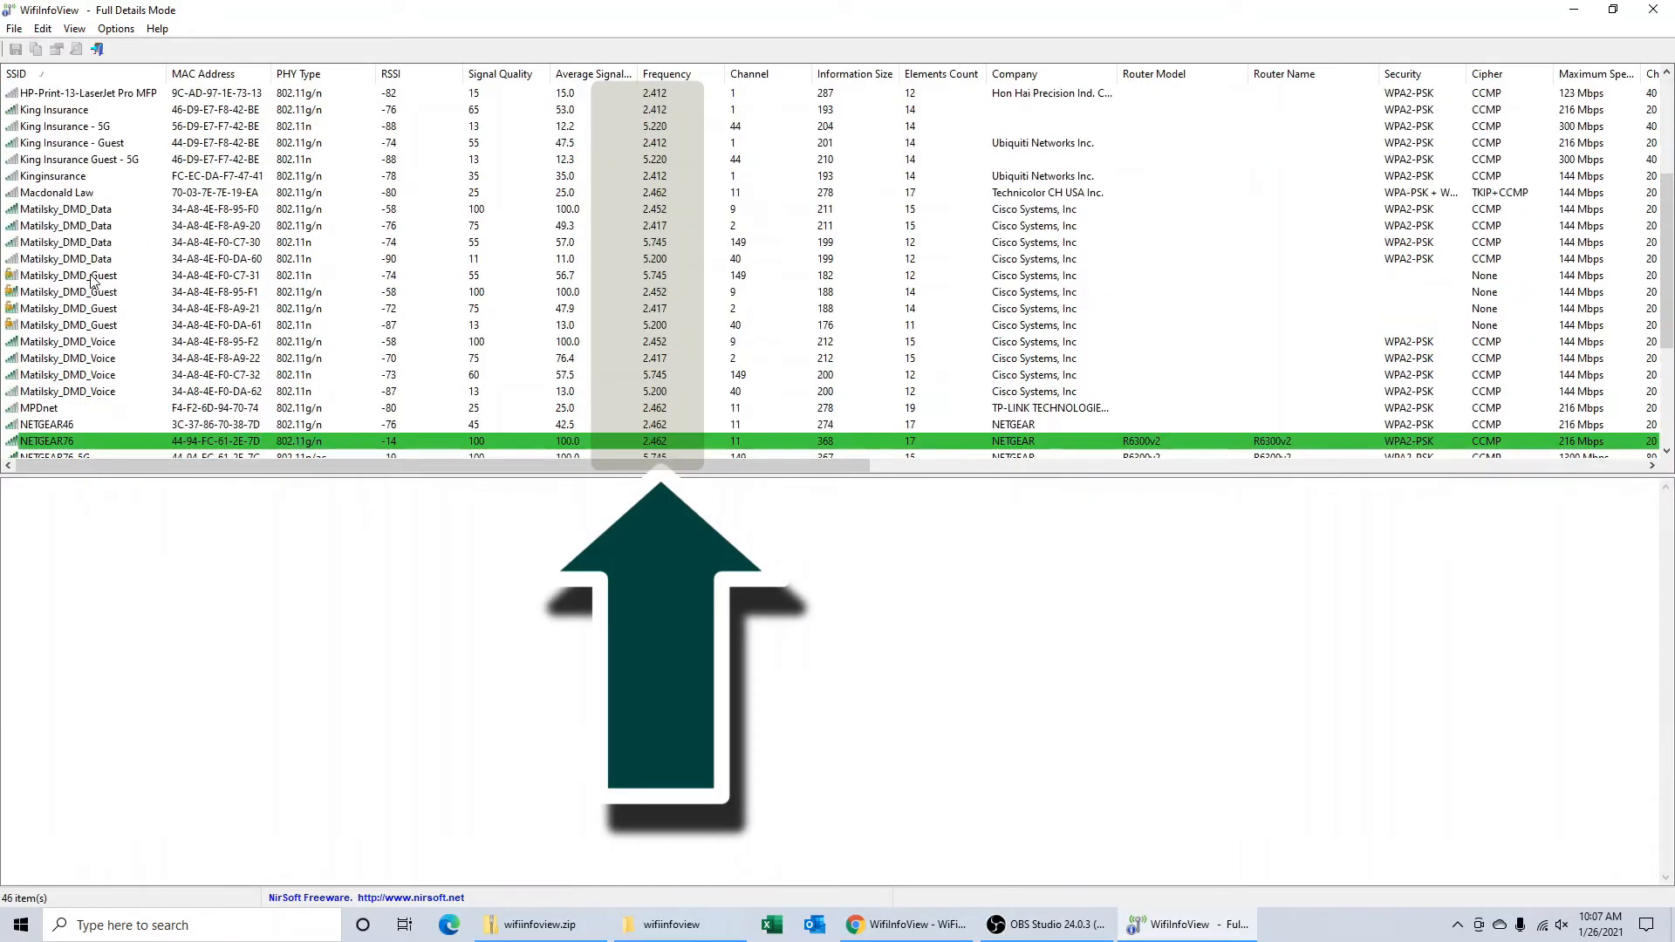
# Scroll through WifiInfoView's network list to read each SSID's 2.4 or 5 GHz frequency.
pyautogui.scroll(-3)
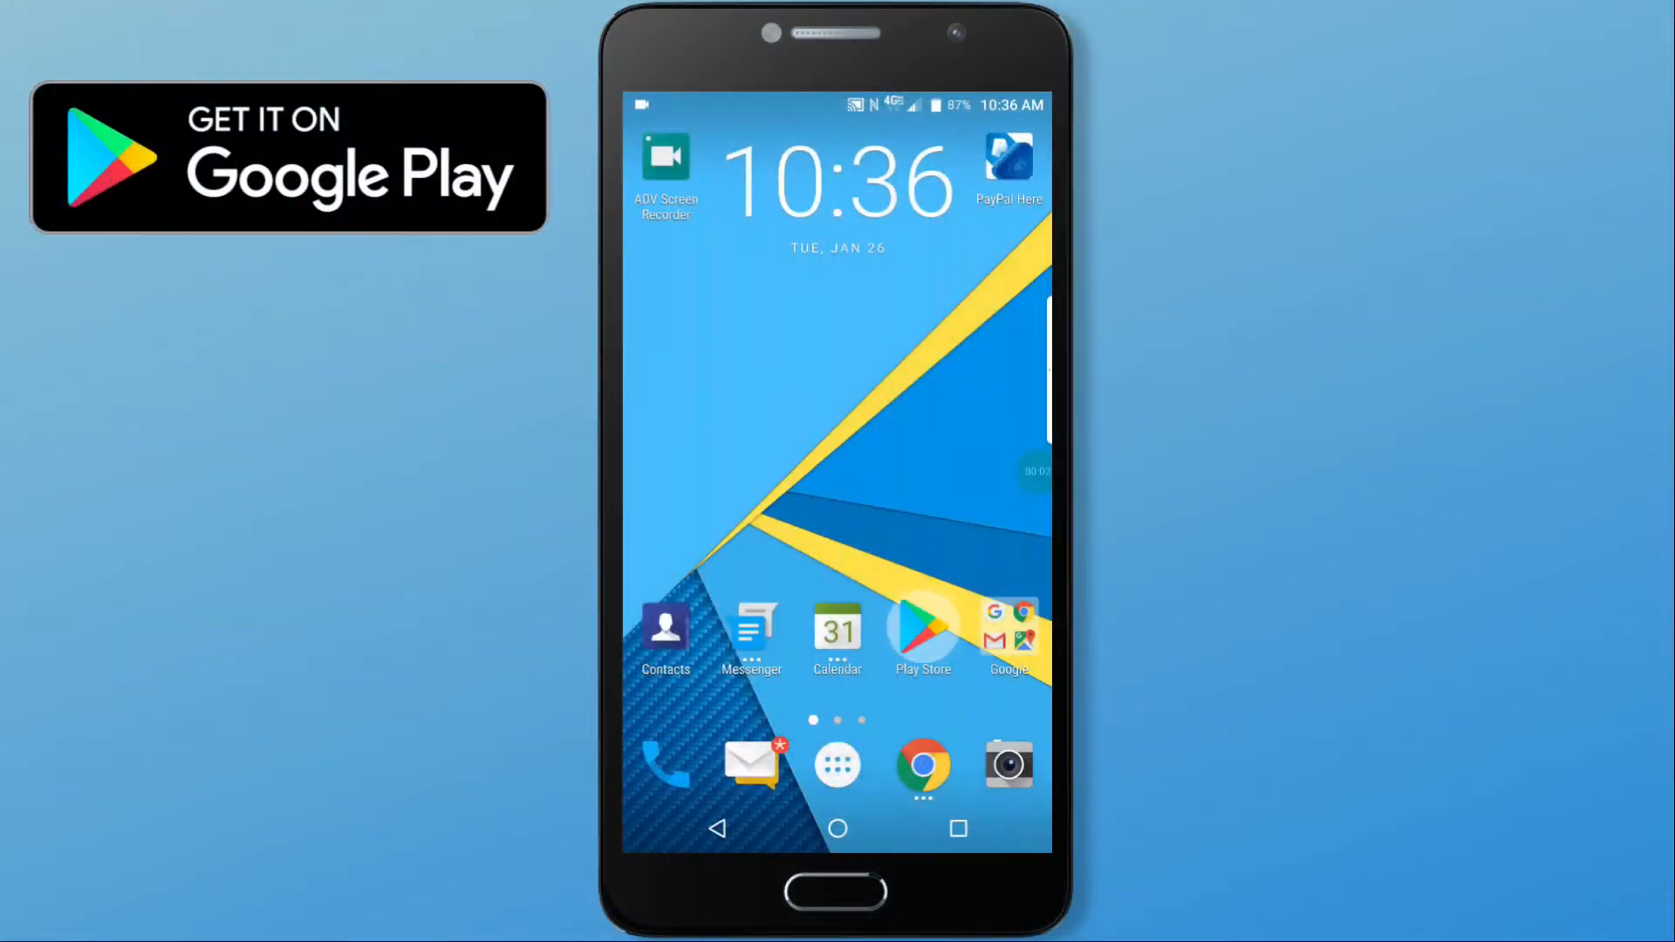
# Search Play Store for 'wifi analyzer', install olgor.com's WiFi Analyzer, and accept permissions.
pyautogui.click(922, 628)
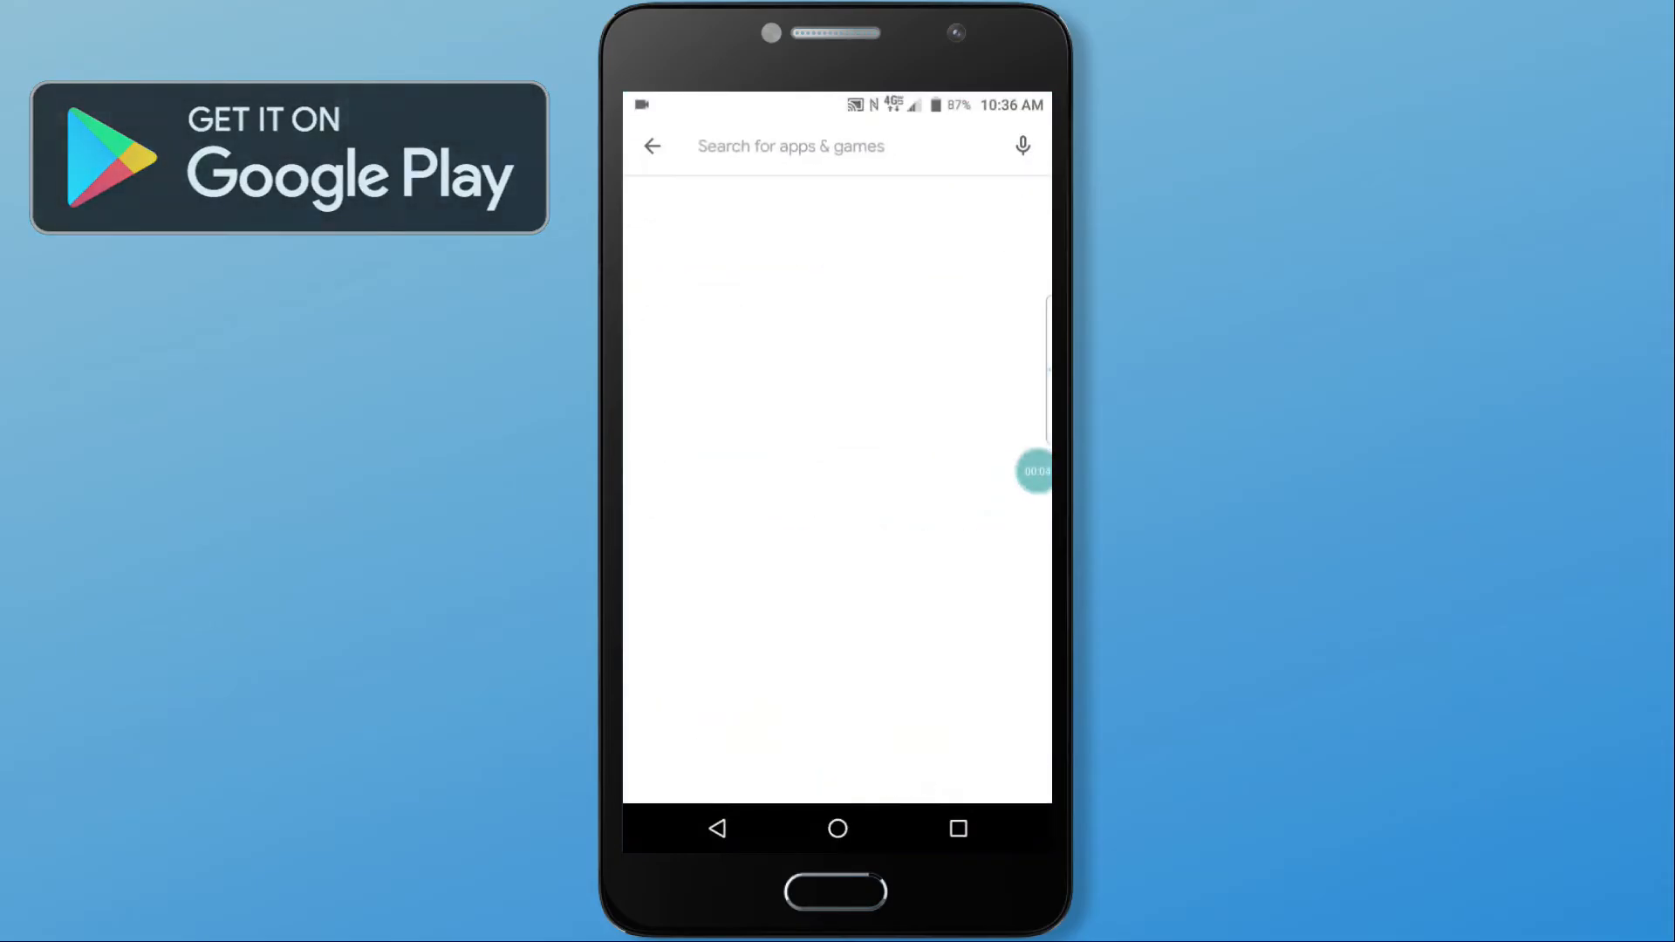
pyautogui.write('wifi')
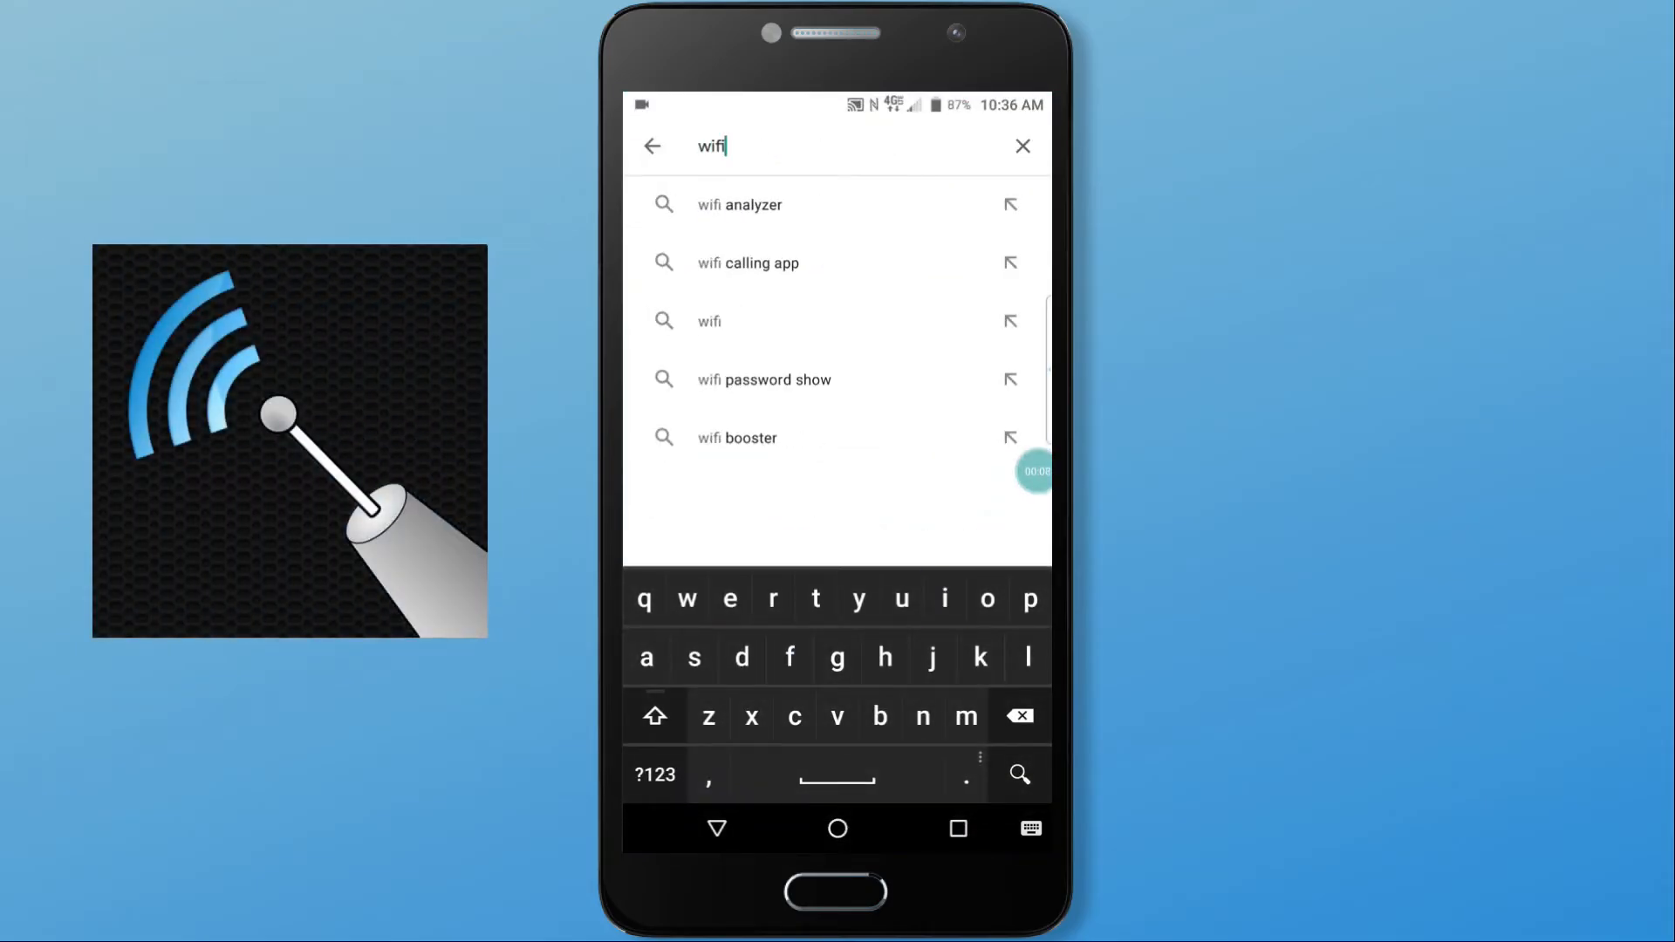
pyautogui.click(739, 204)
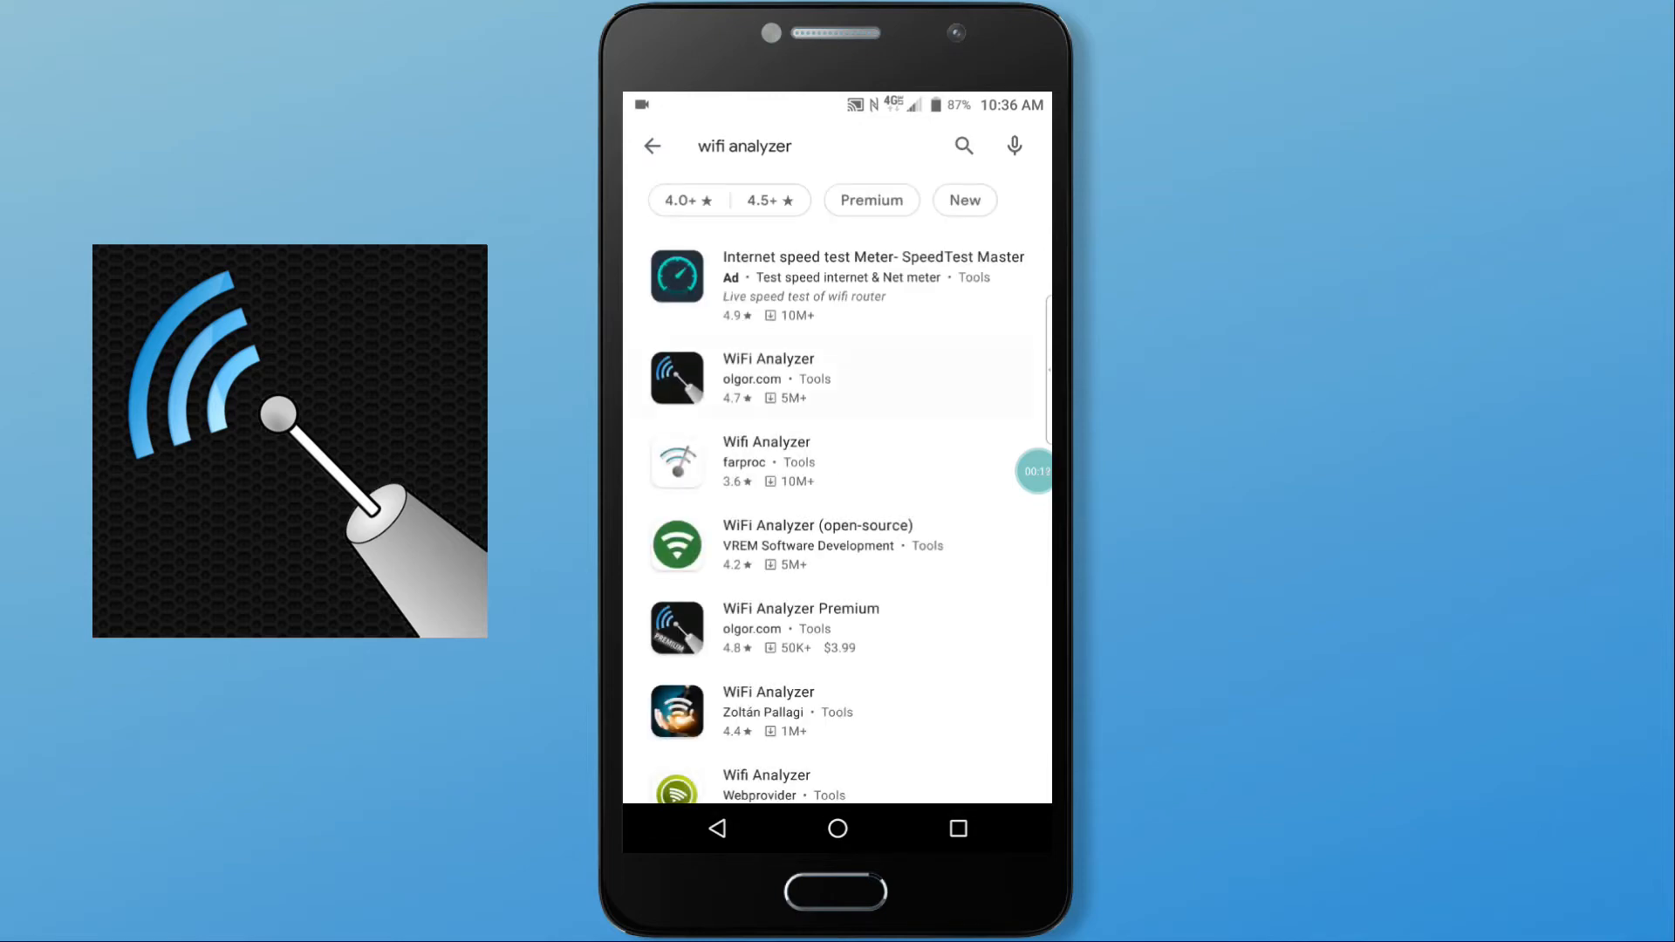
pyautogui.click(767, 373)
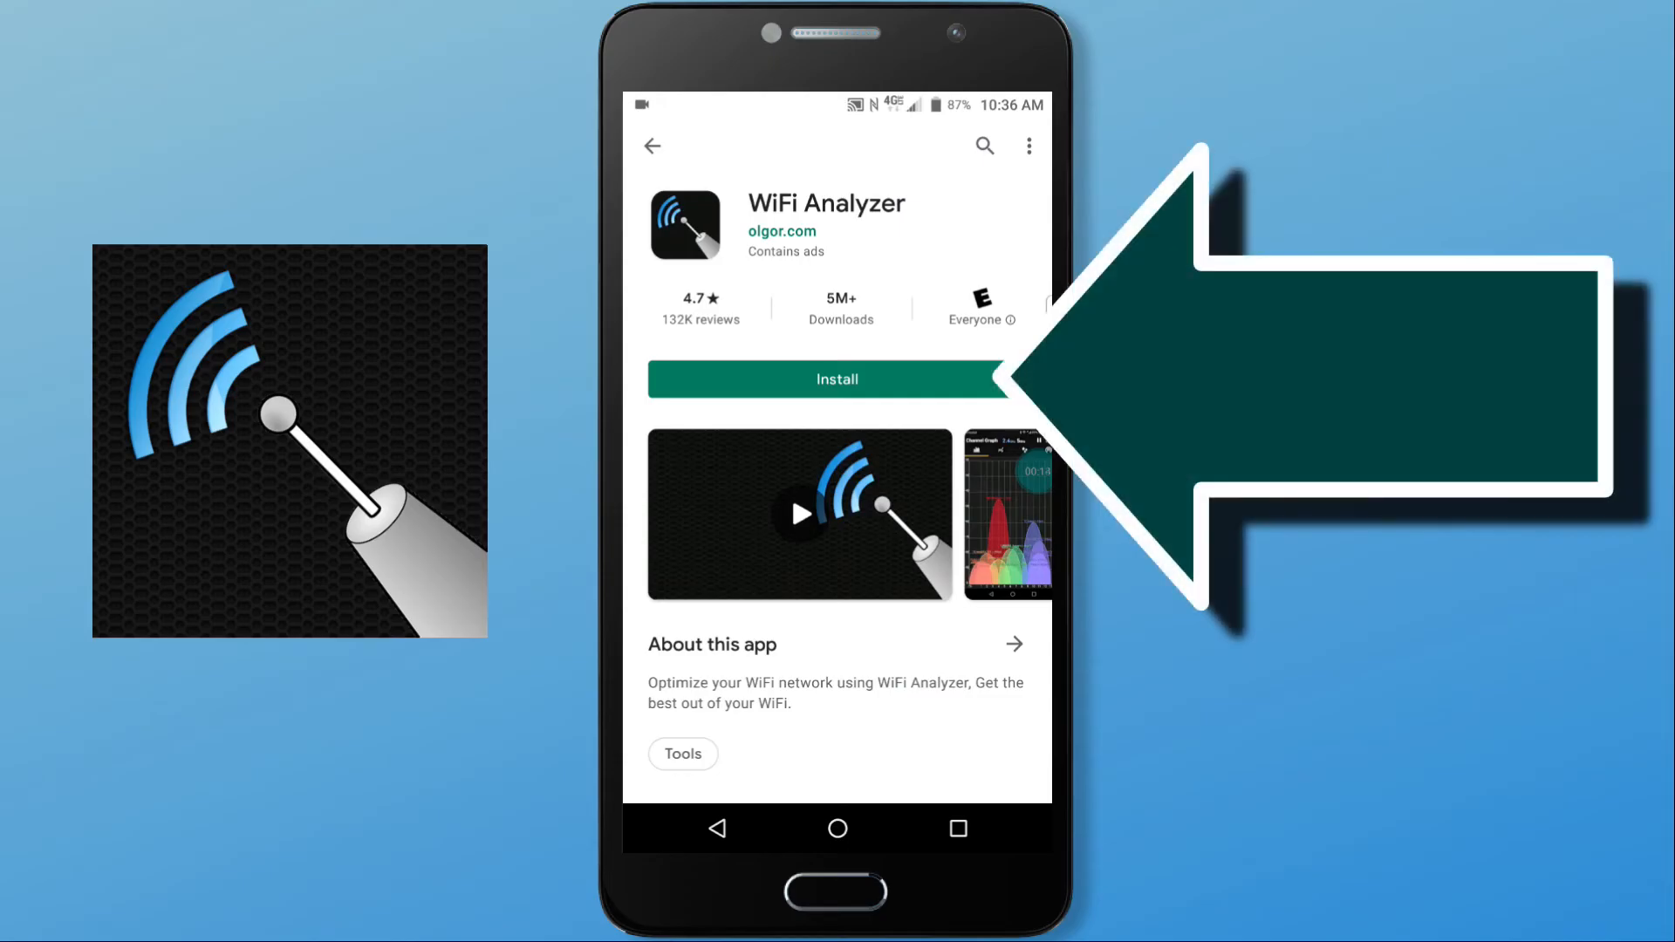
pyautogui.click(837, 379)
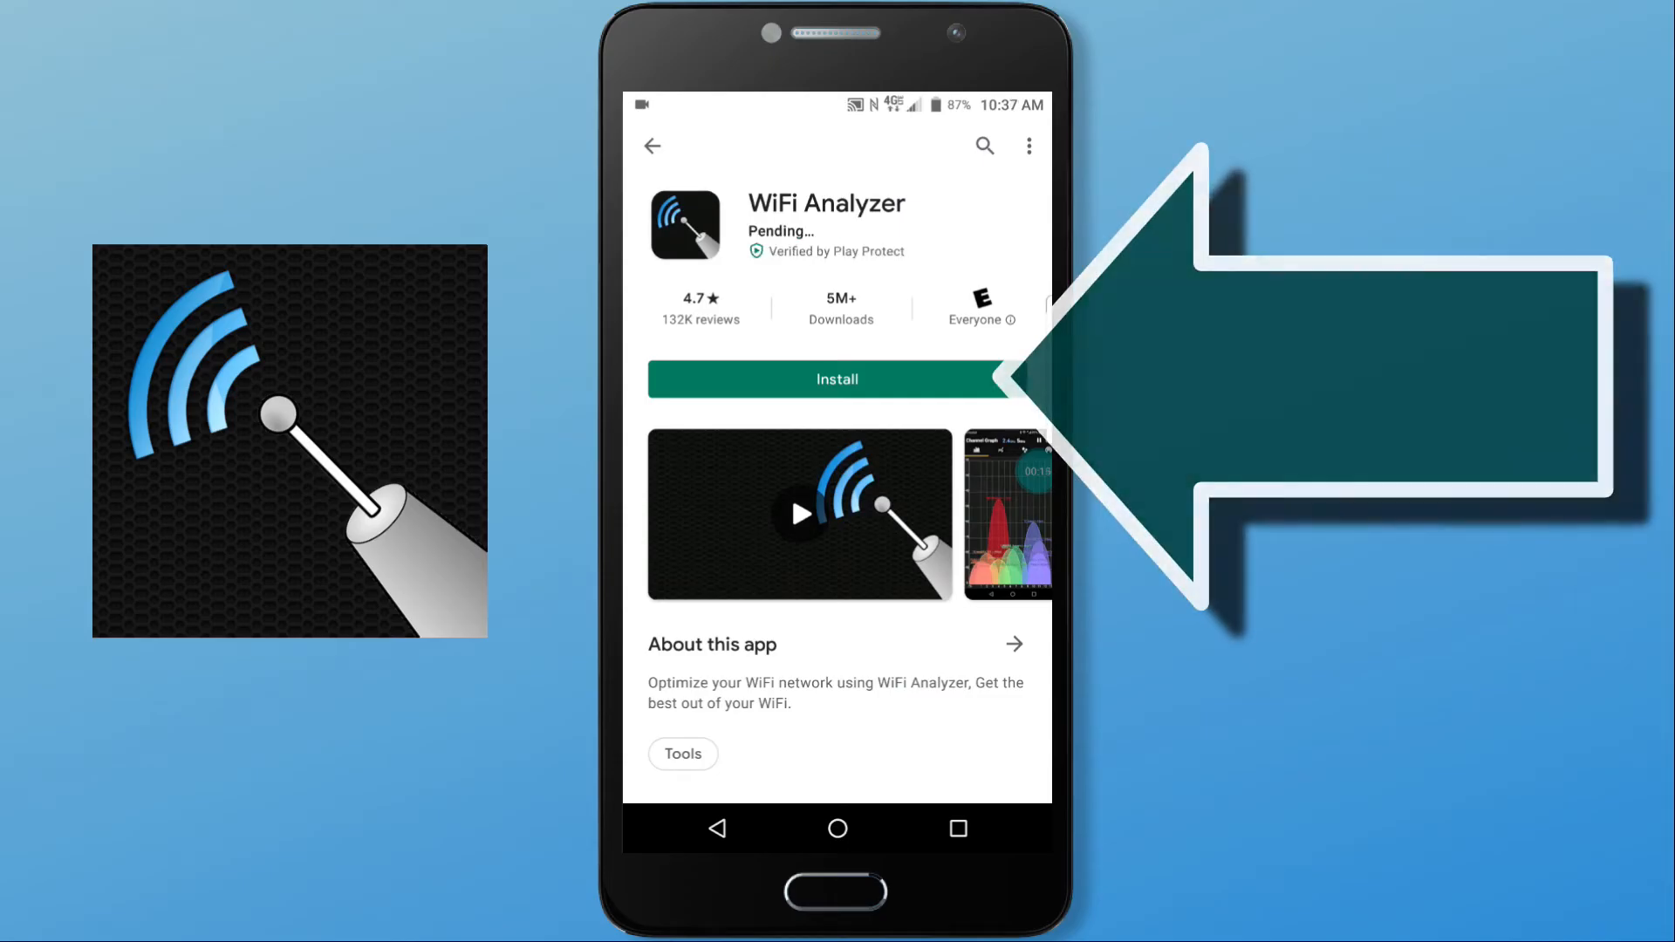
pyautogui.click(837, 379)
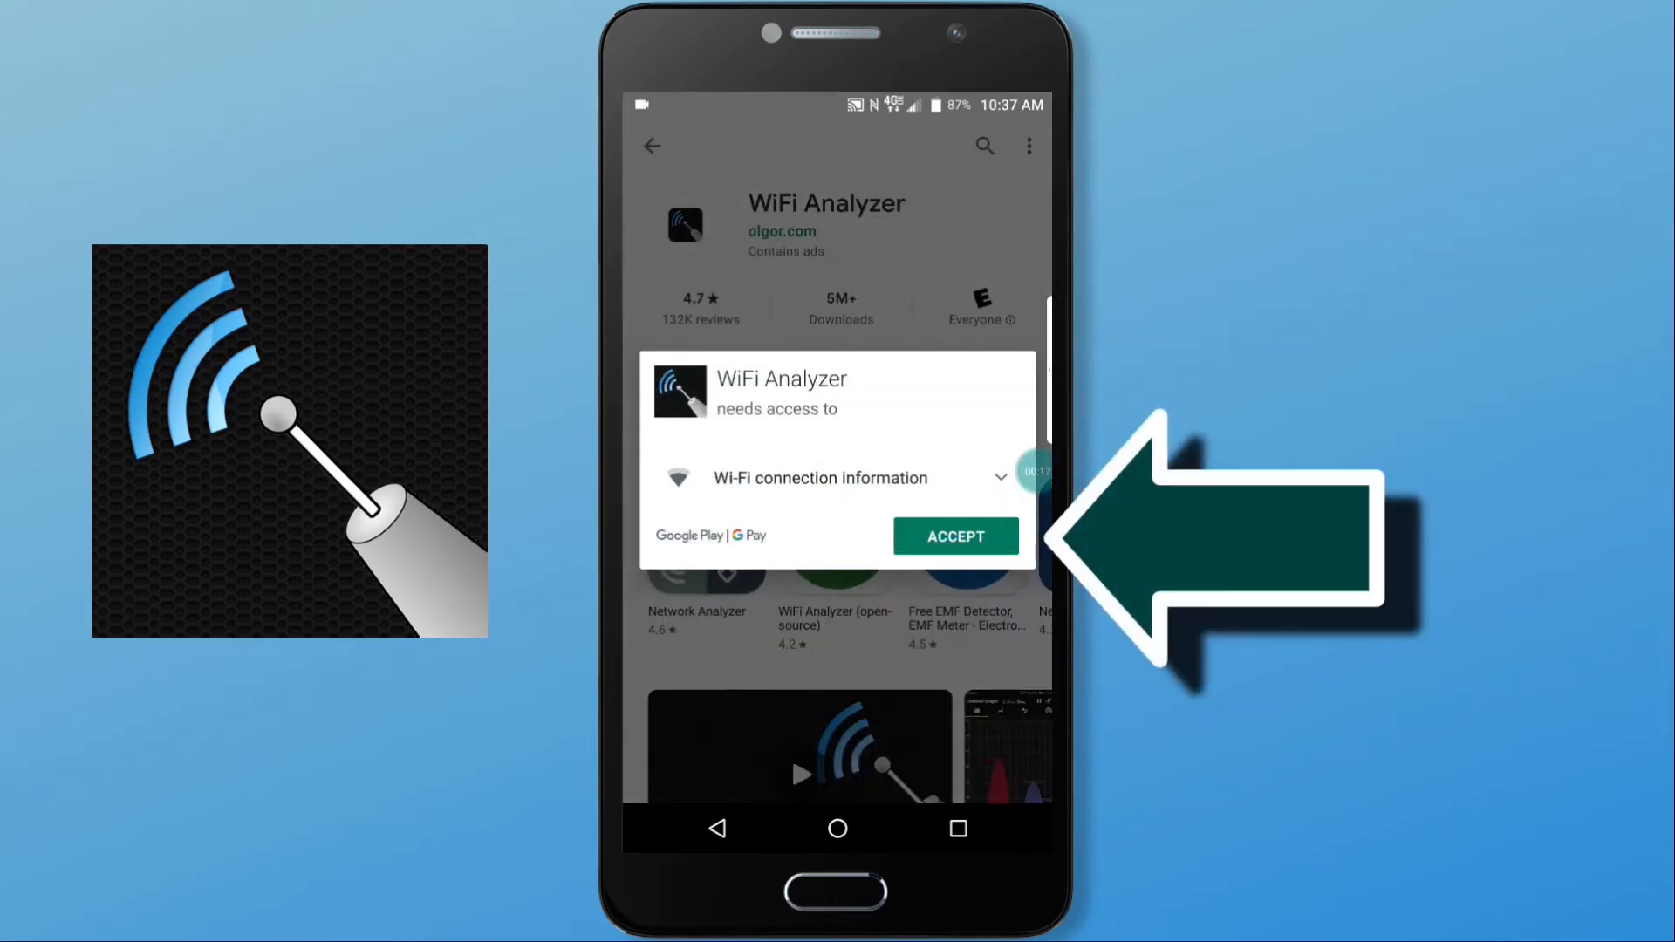
pyautogui.click(955, 536)
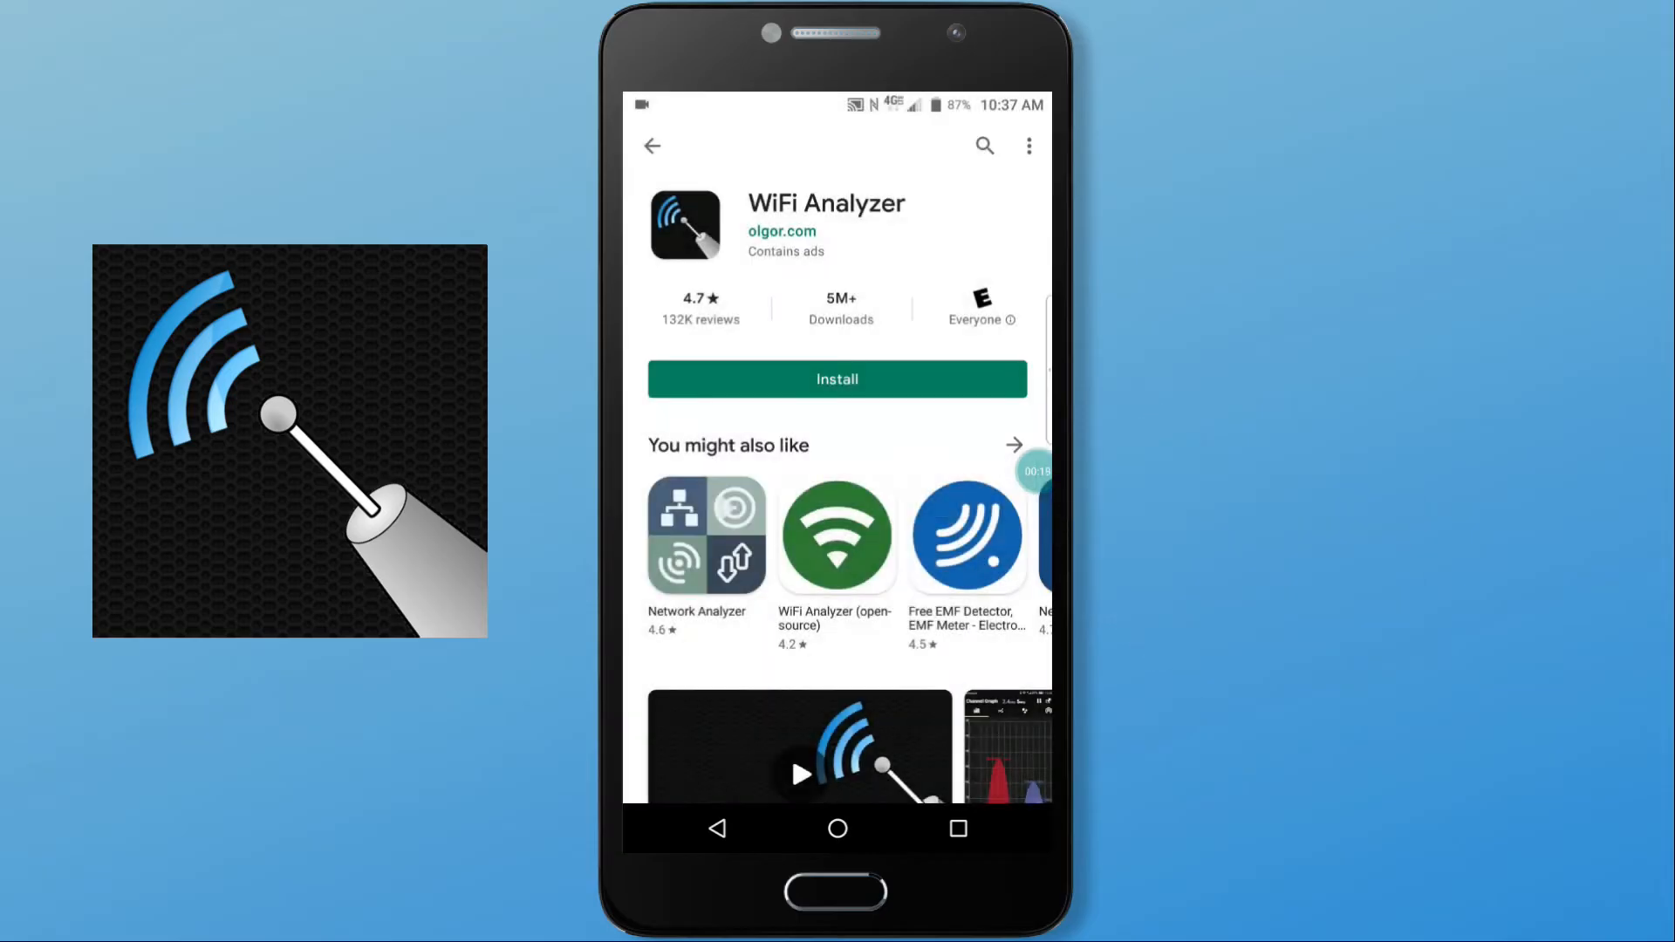
pyautogui.click(837, 378)
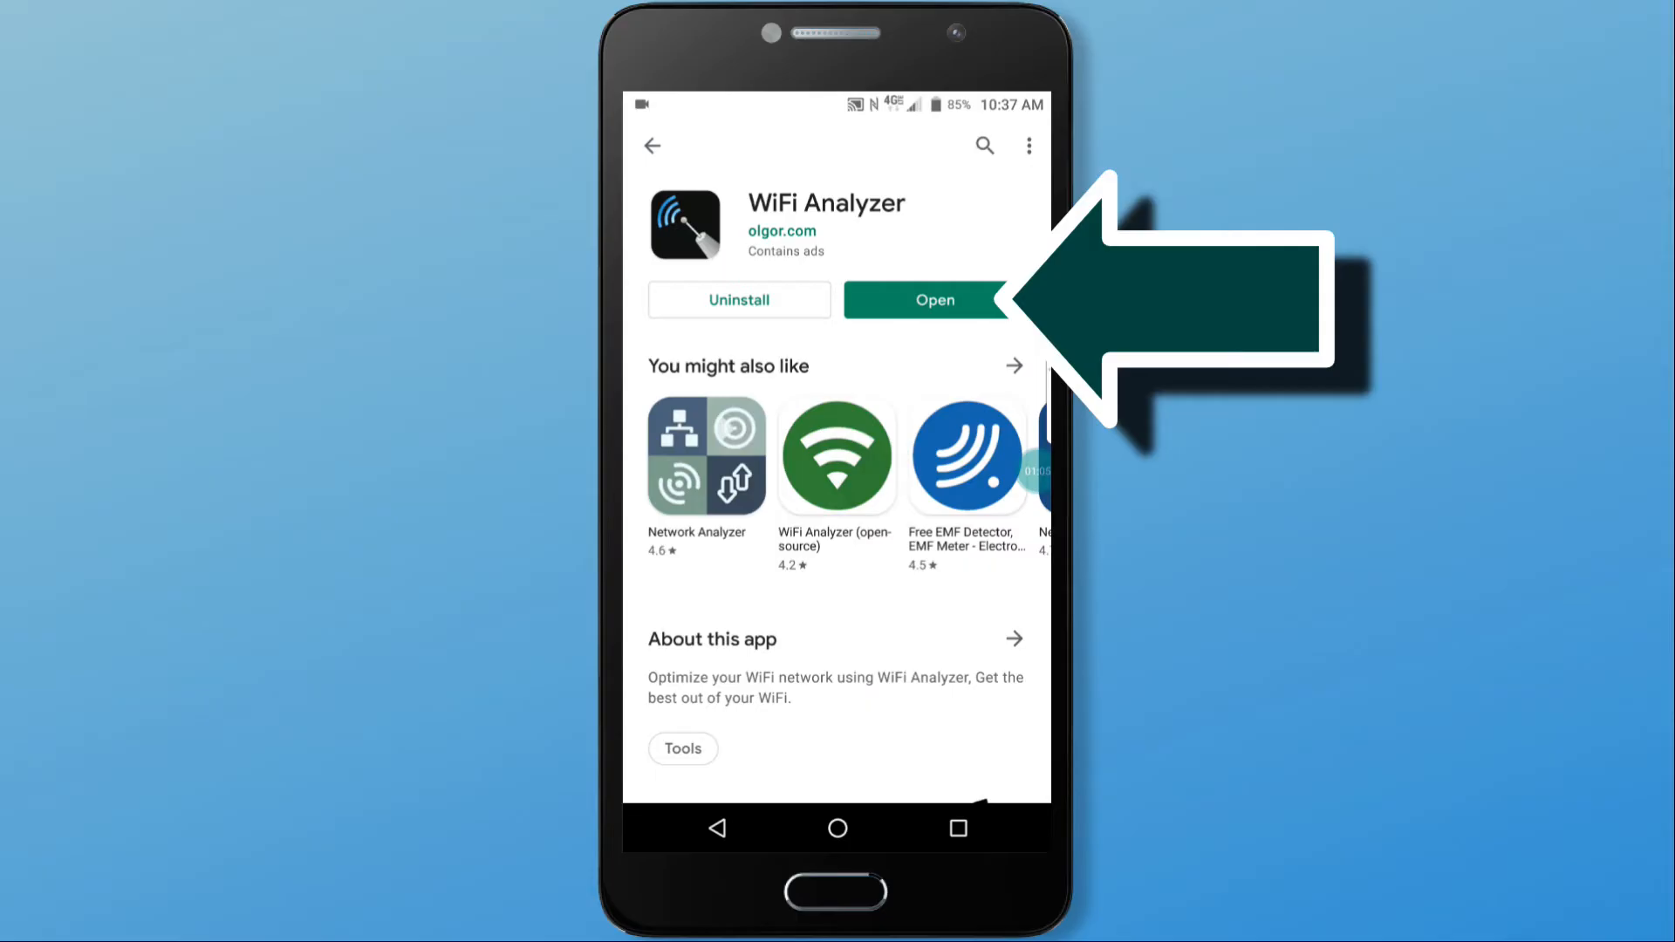
# Launch WiFi Analyzer and view the Access Points tab with frequency and channel per network.
pyautogui.click(934, 300)
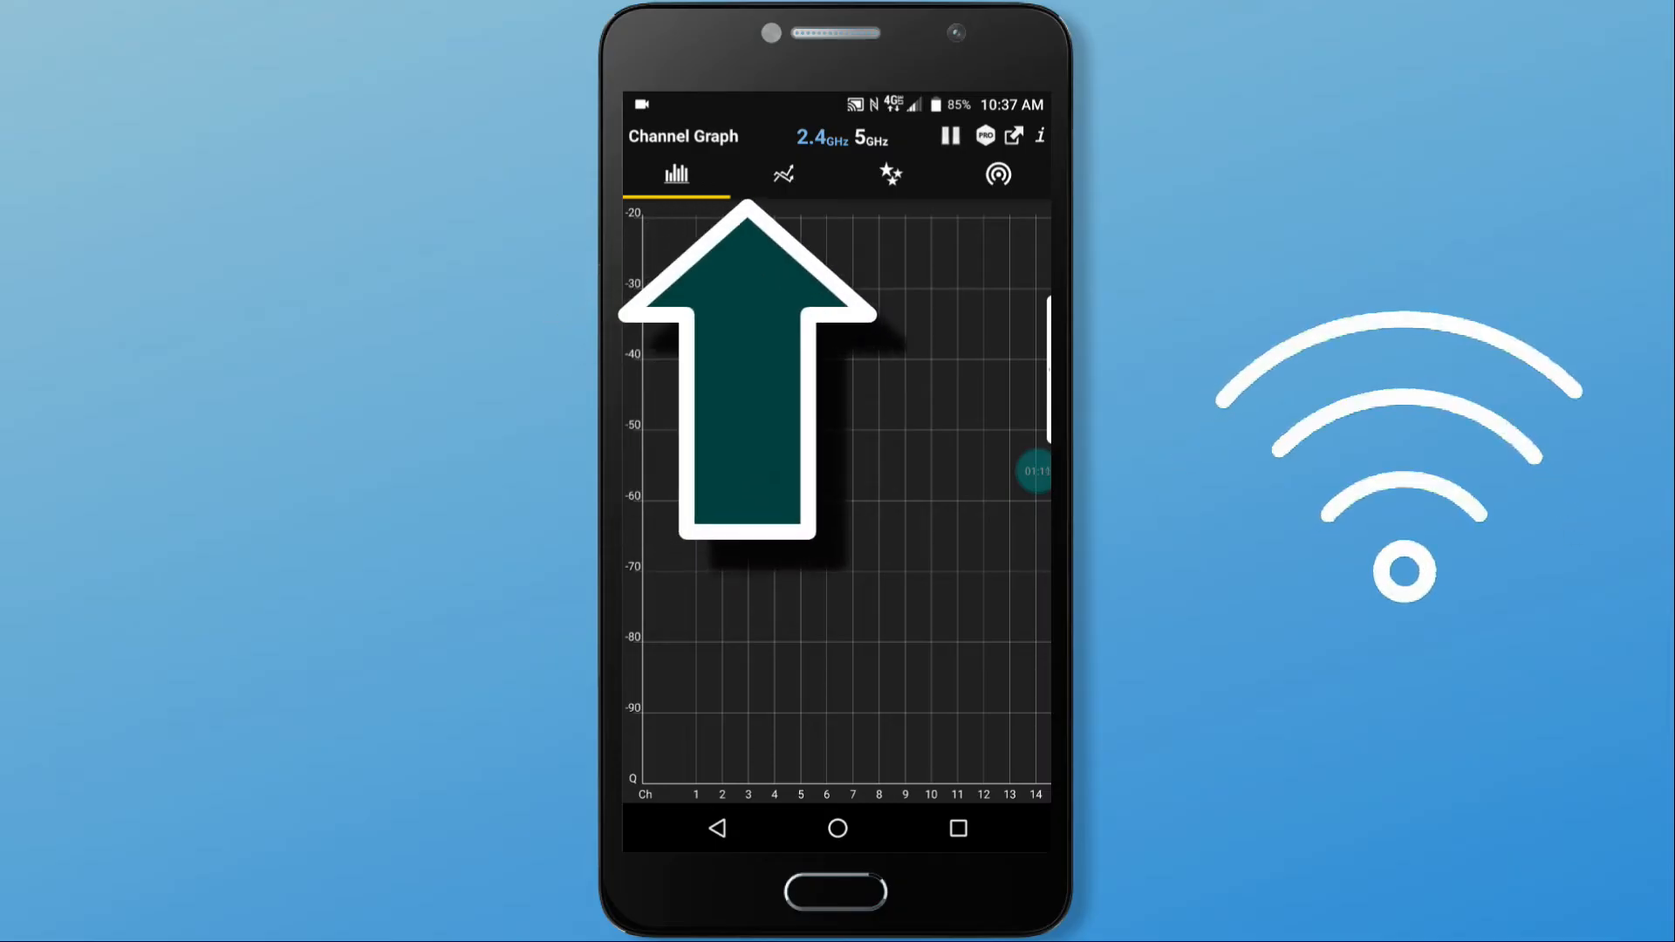
pyautogui.click(998, 175)
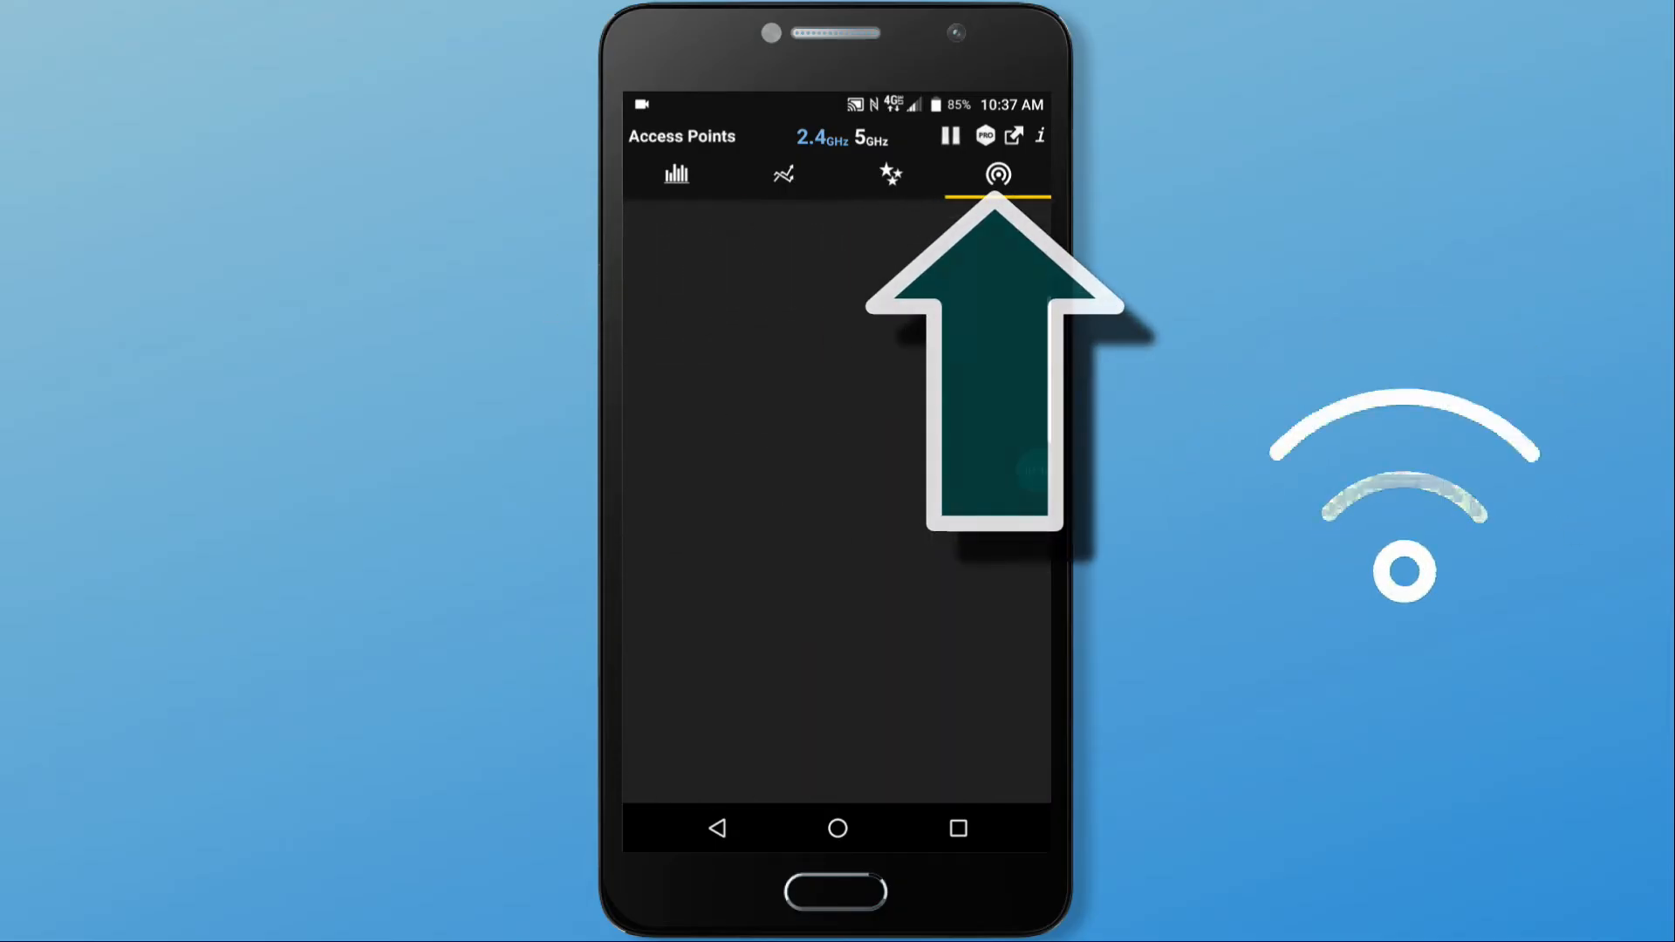
pyautogui.click(998, 175)
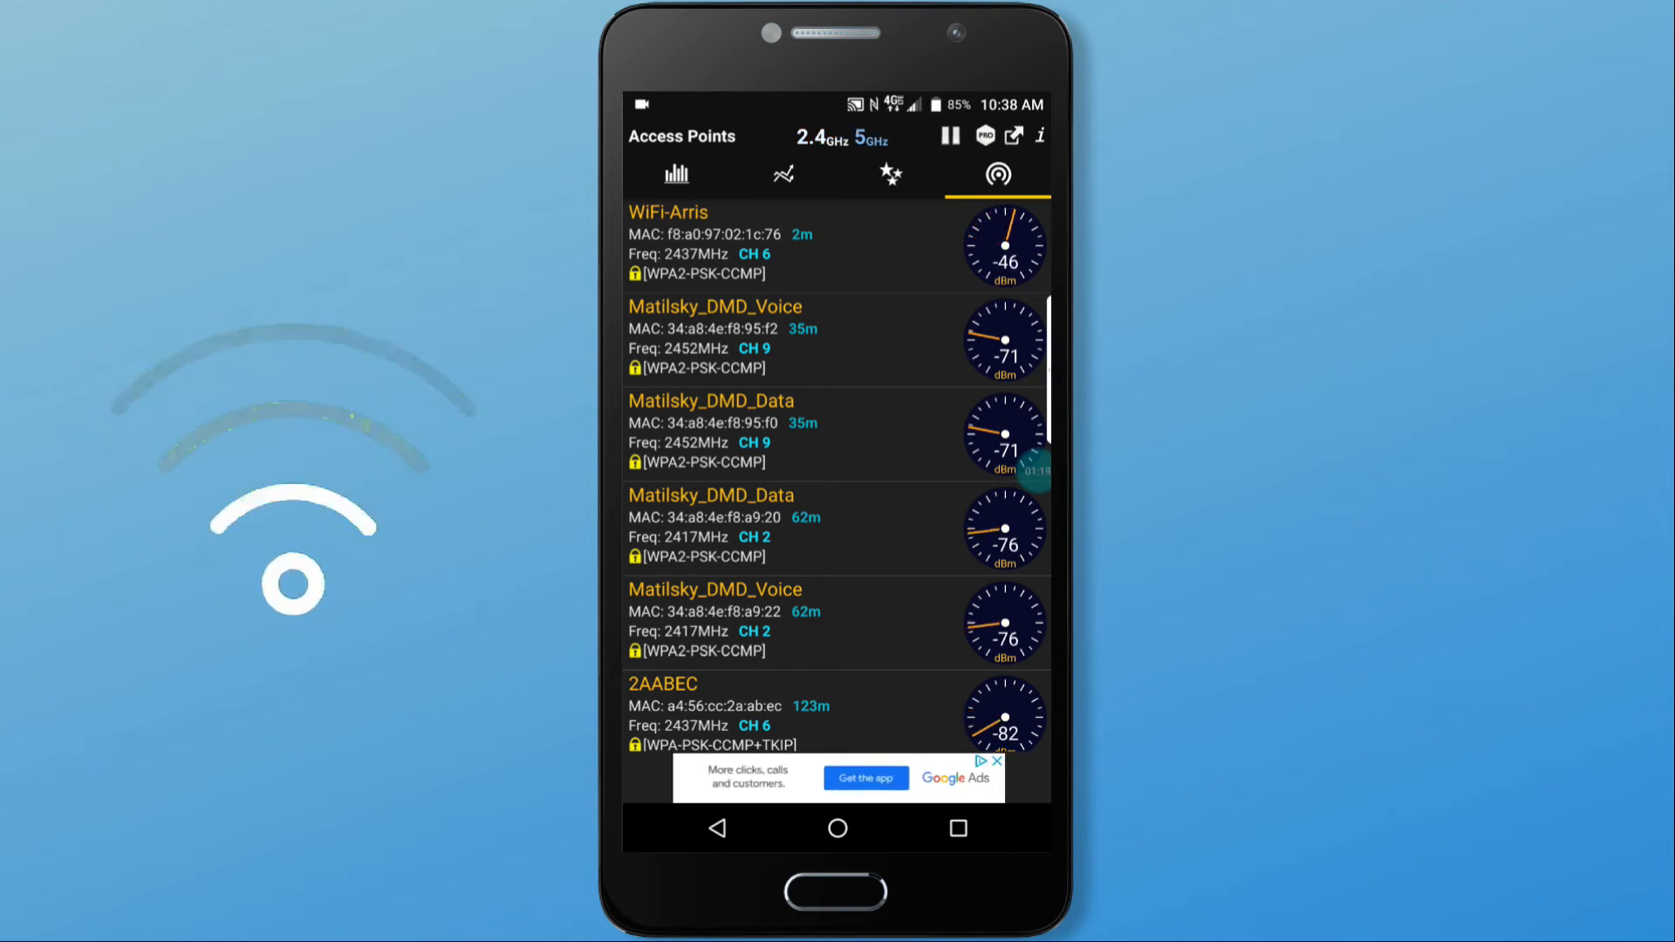
pyautogui.click(872, 138)
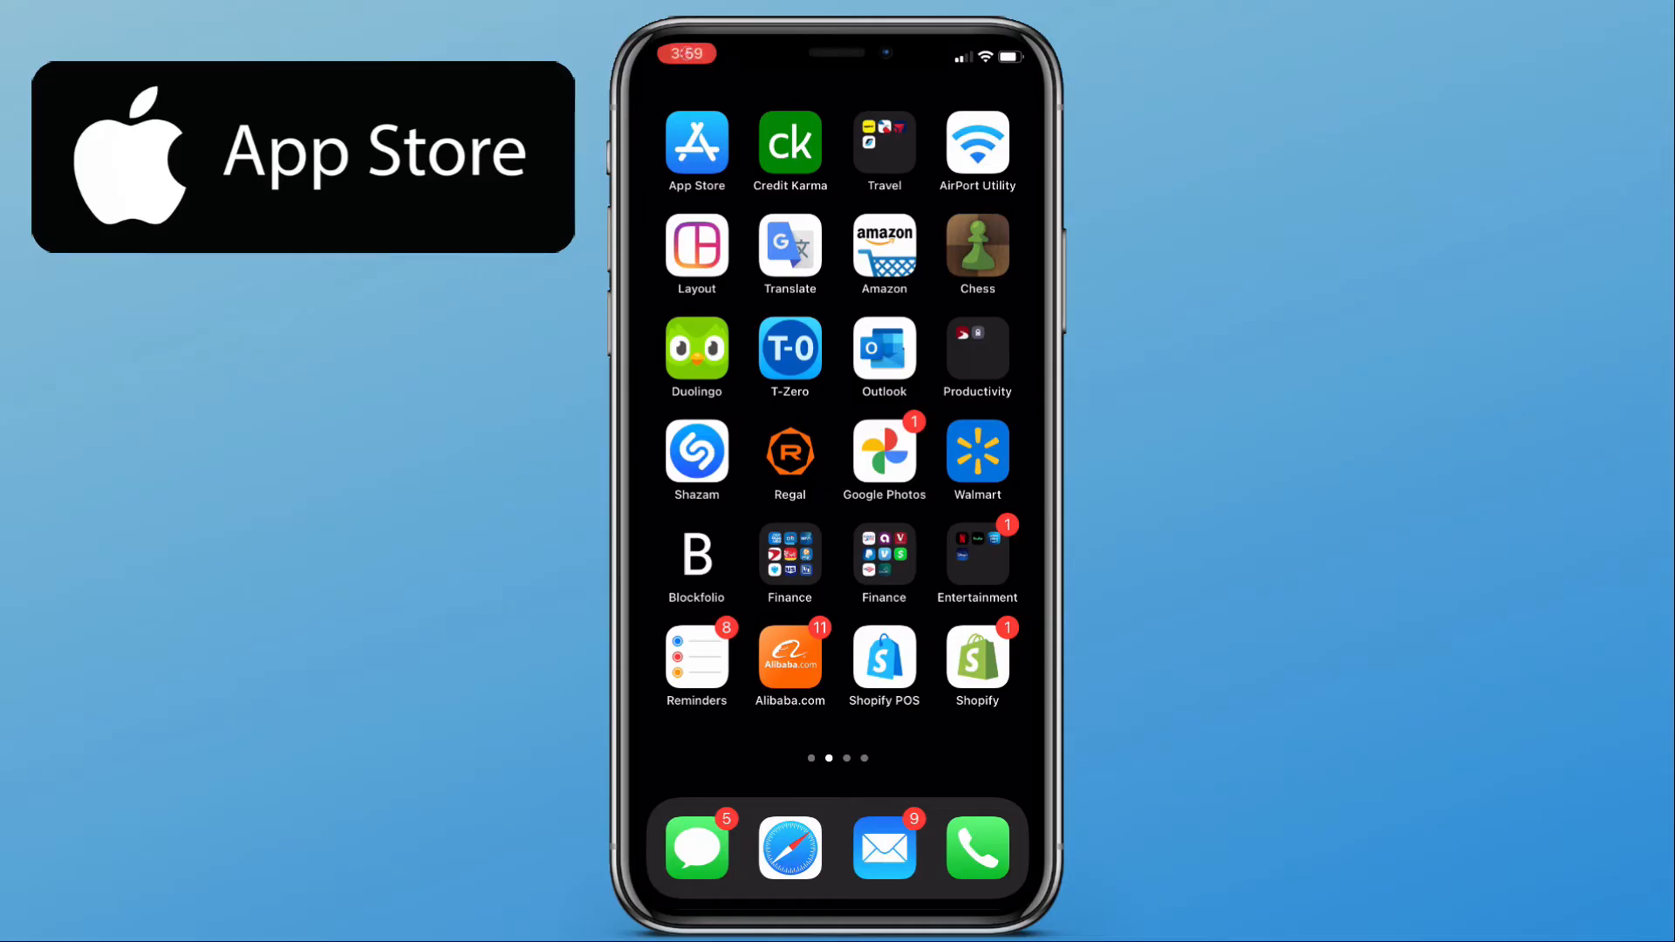
# Search the App Store for 'airport utility' and open the installed AirPort Utility.
pyautogui.click(696, 143)
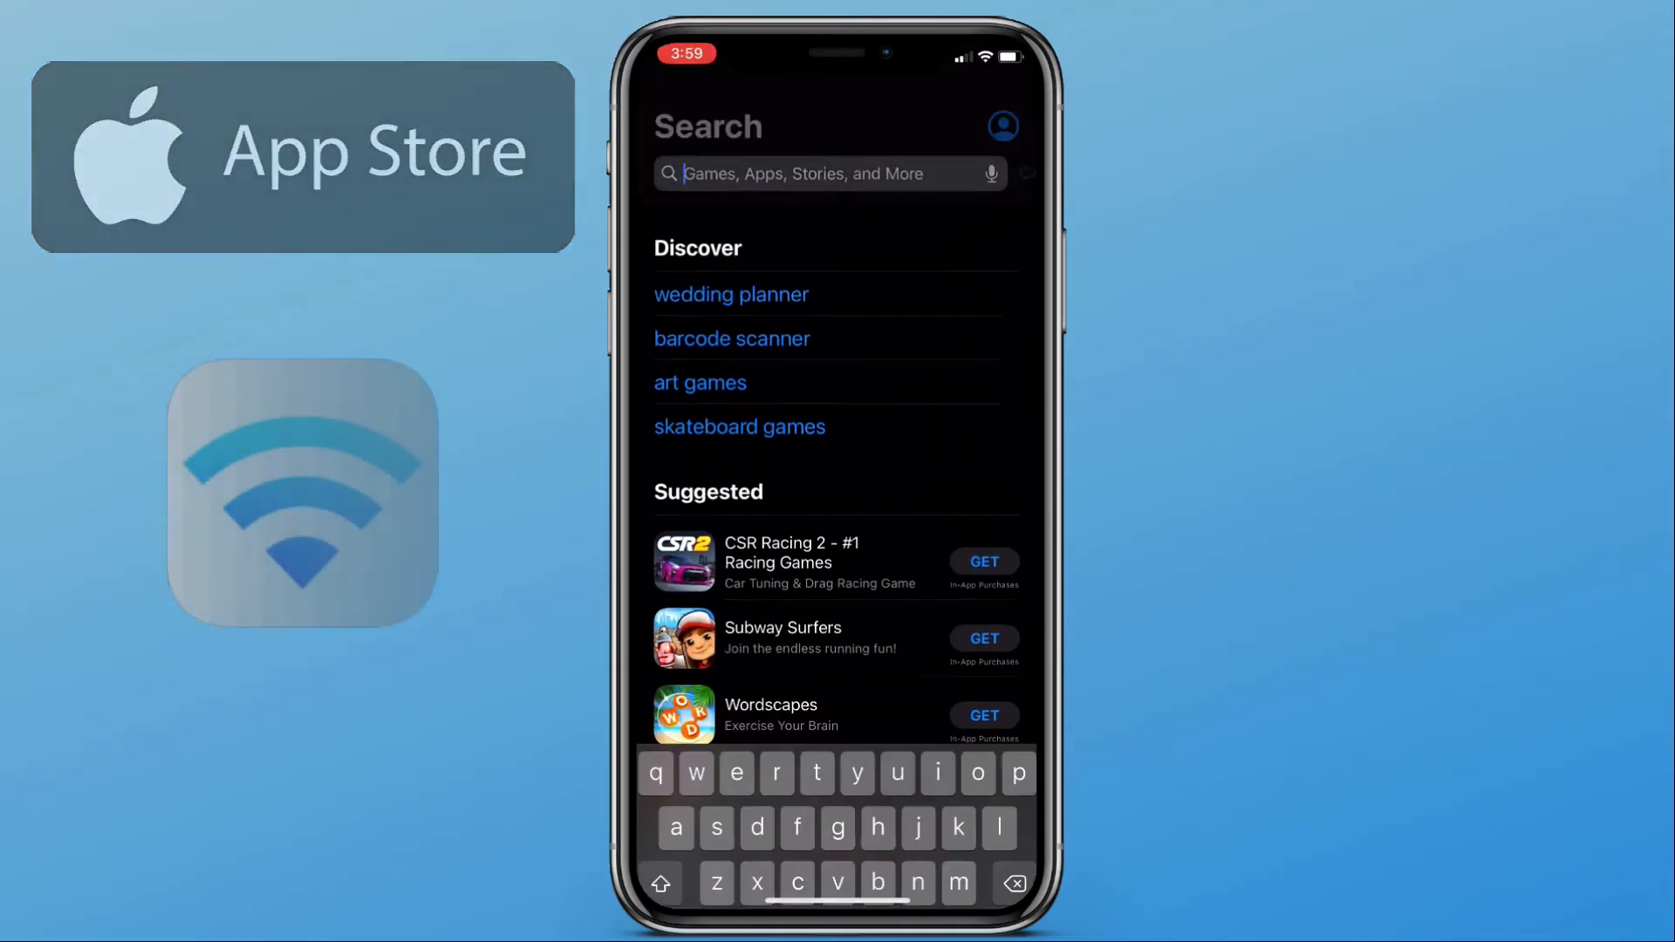
pyautogui.write('airport u')
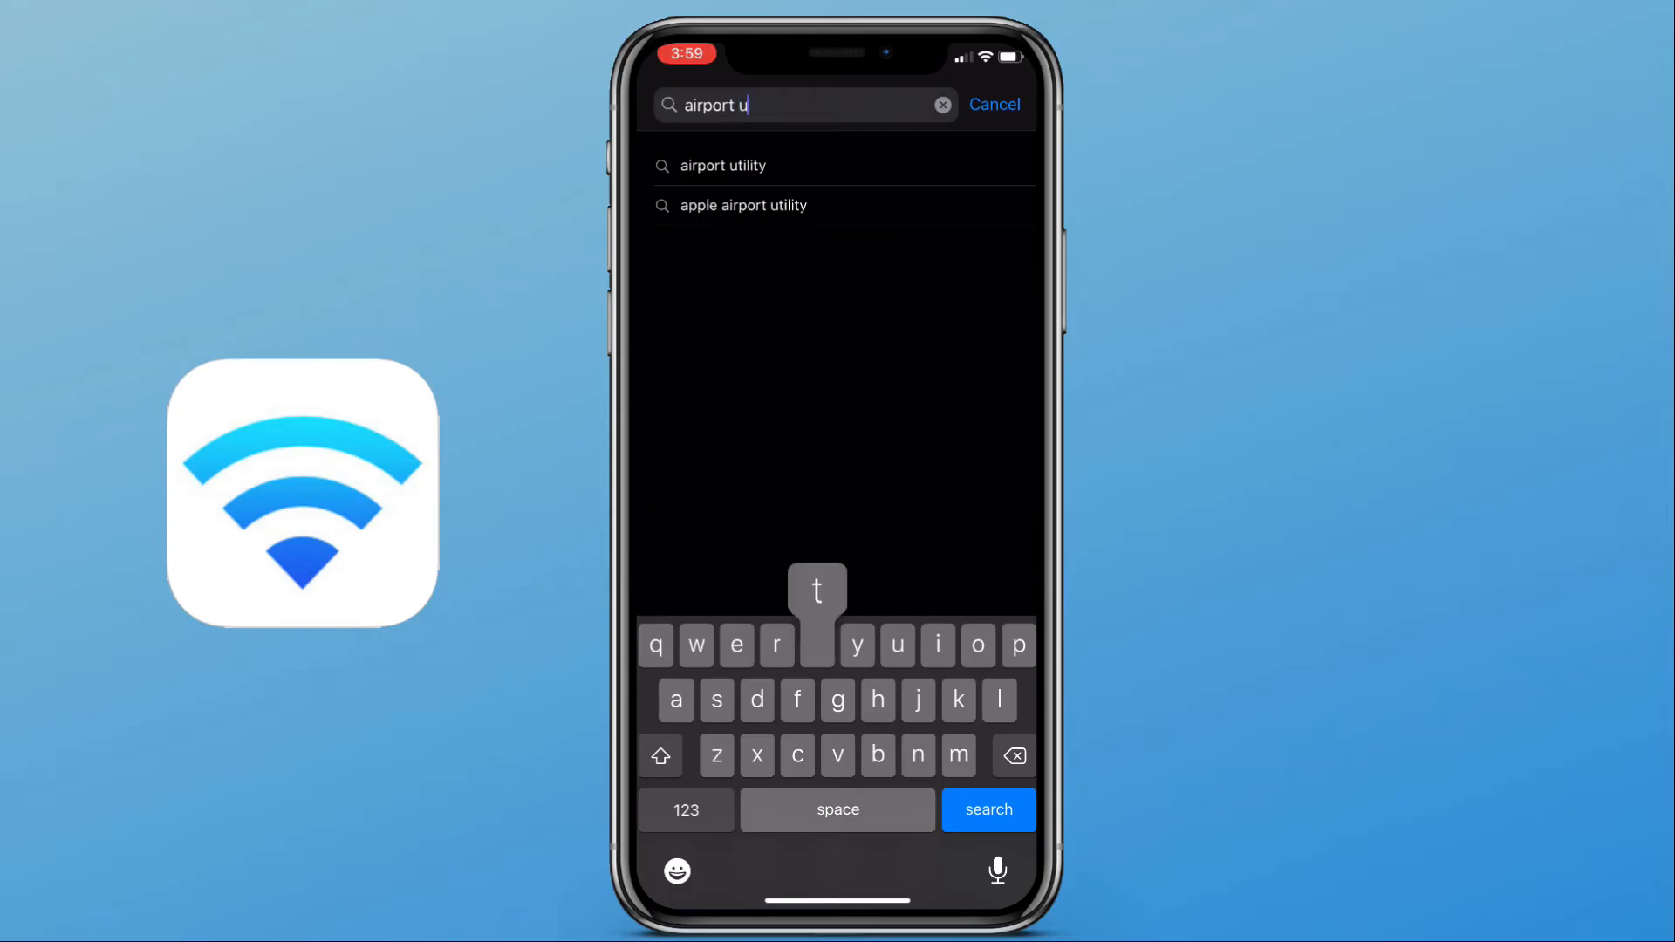
pyautogui.write('tility')
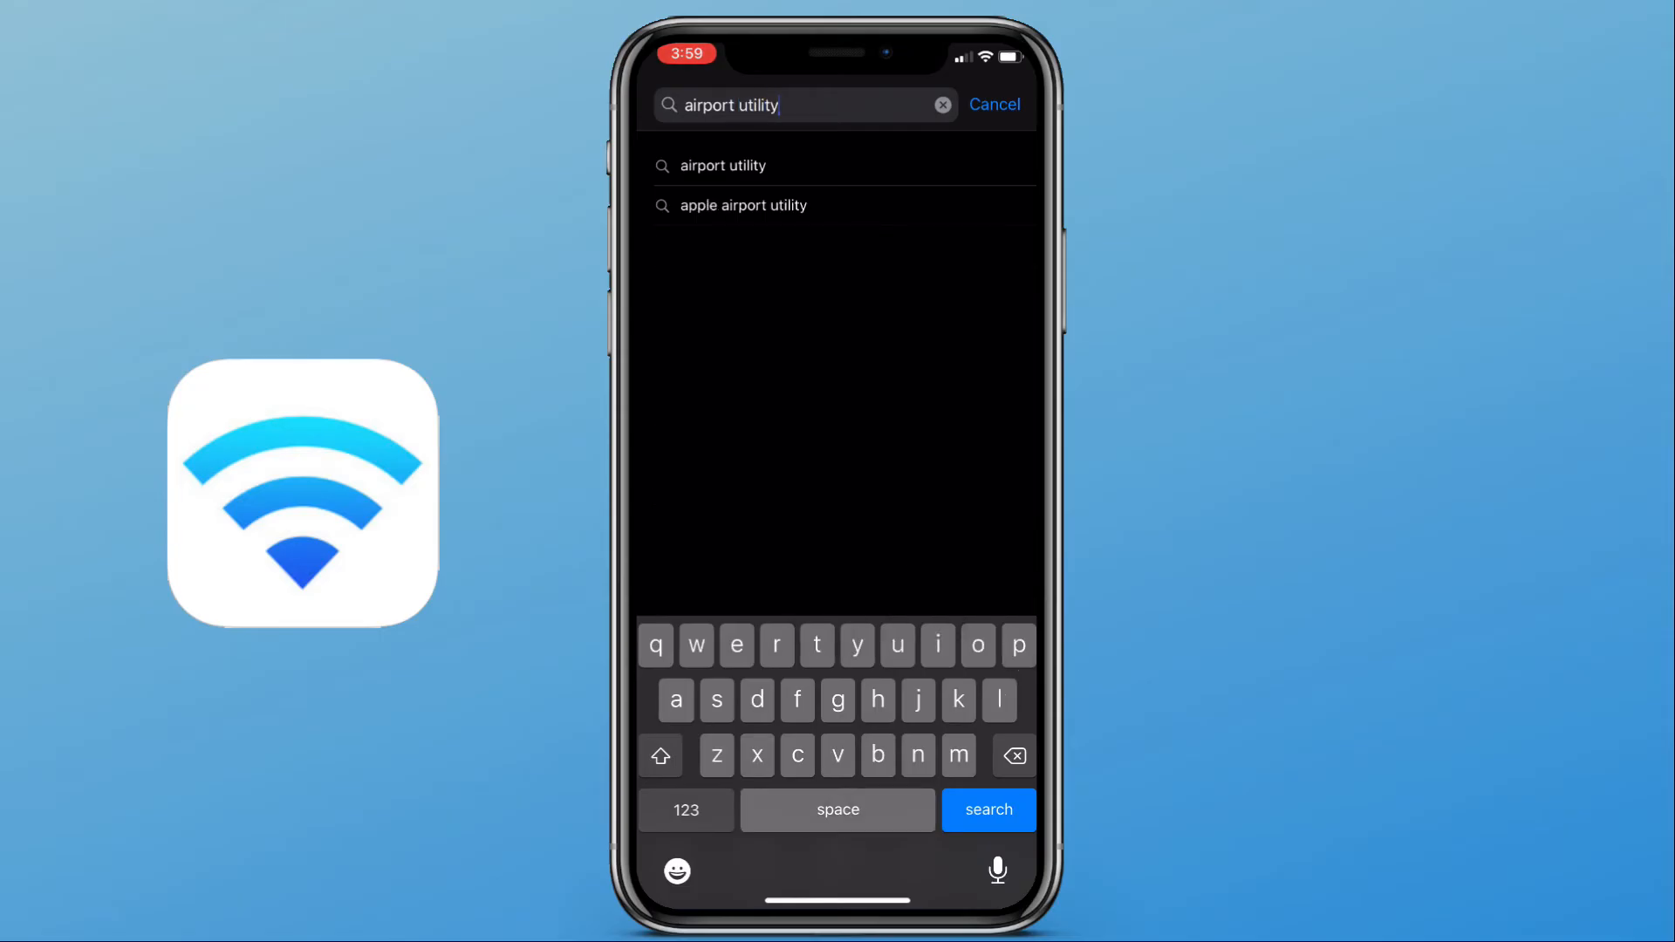
pyautogui.click(989, 809)
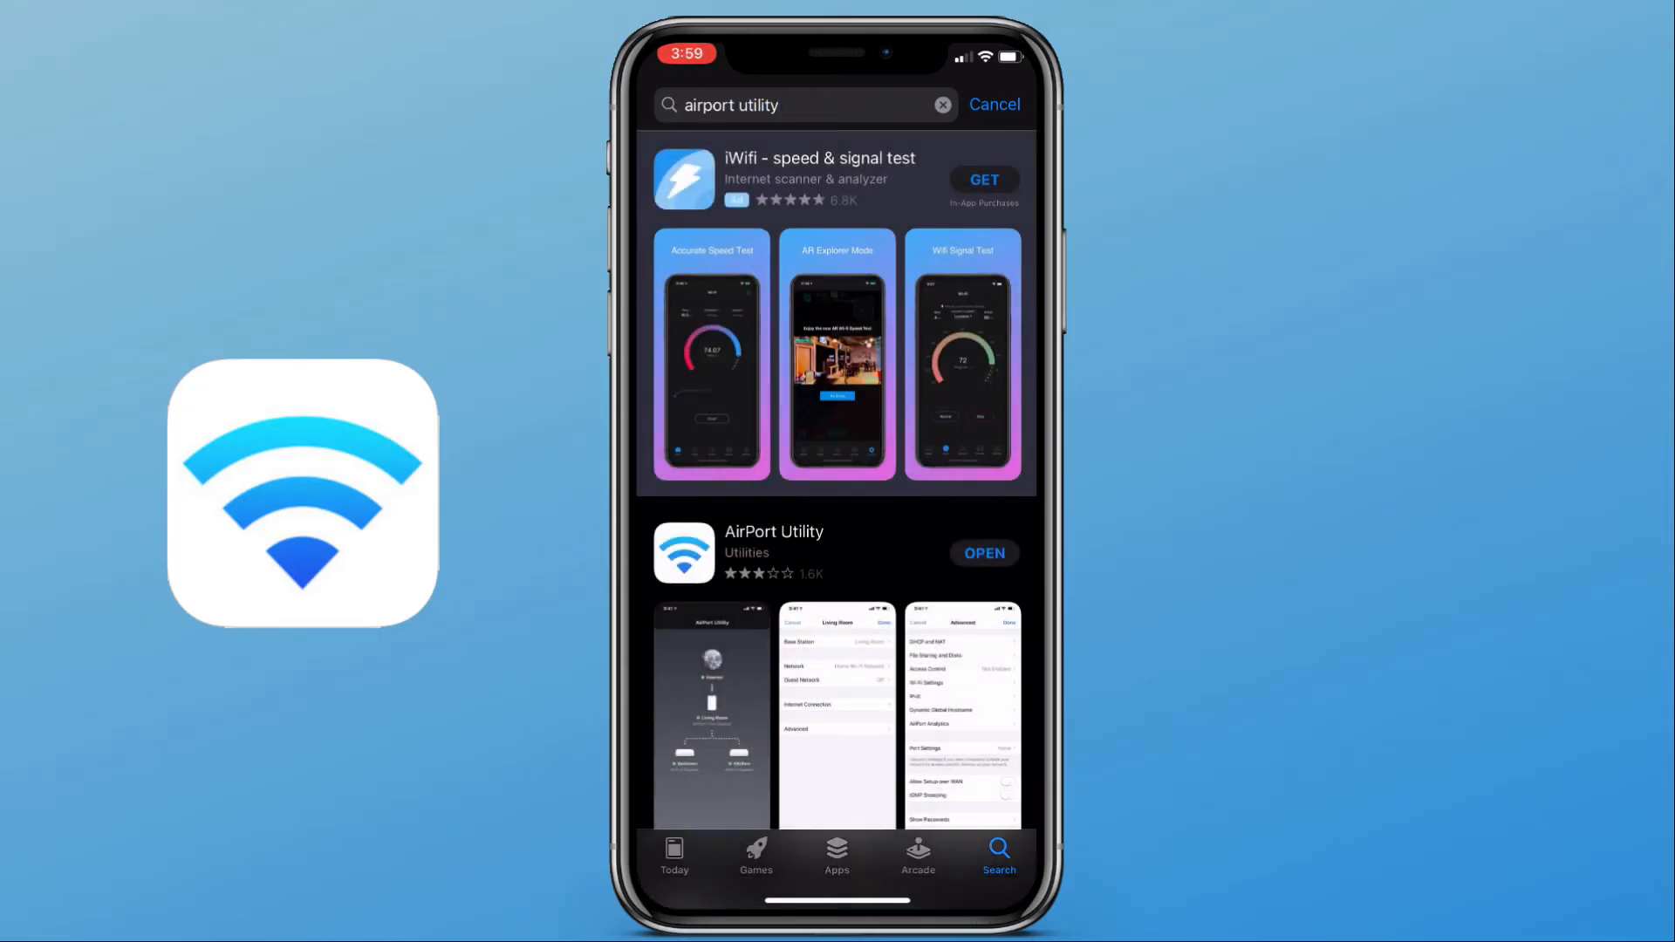
pyautogui.scroll(-3)
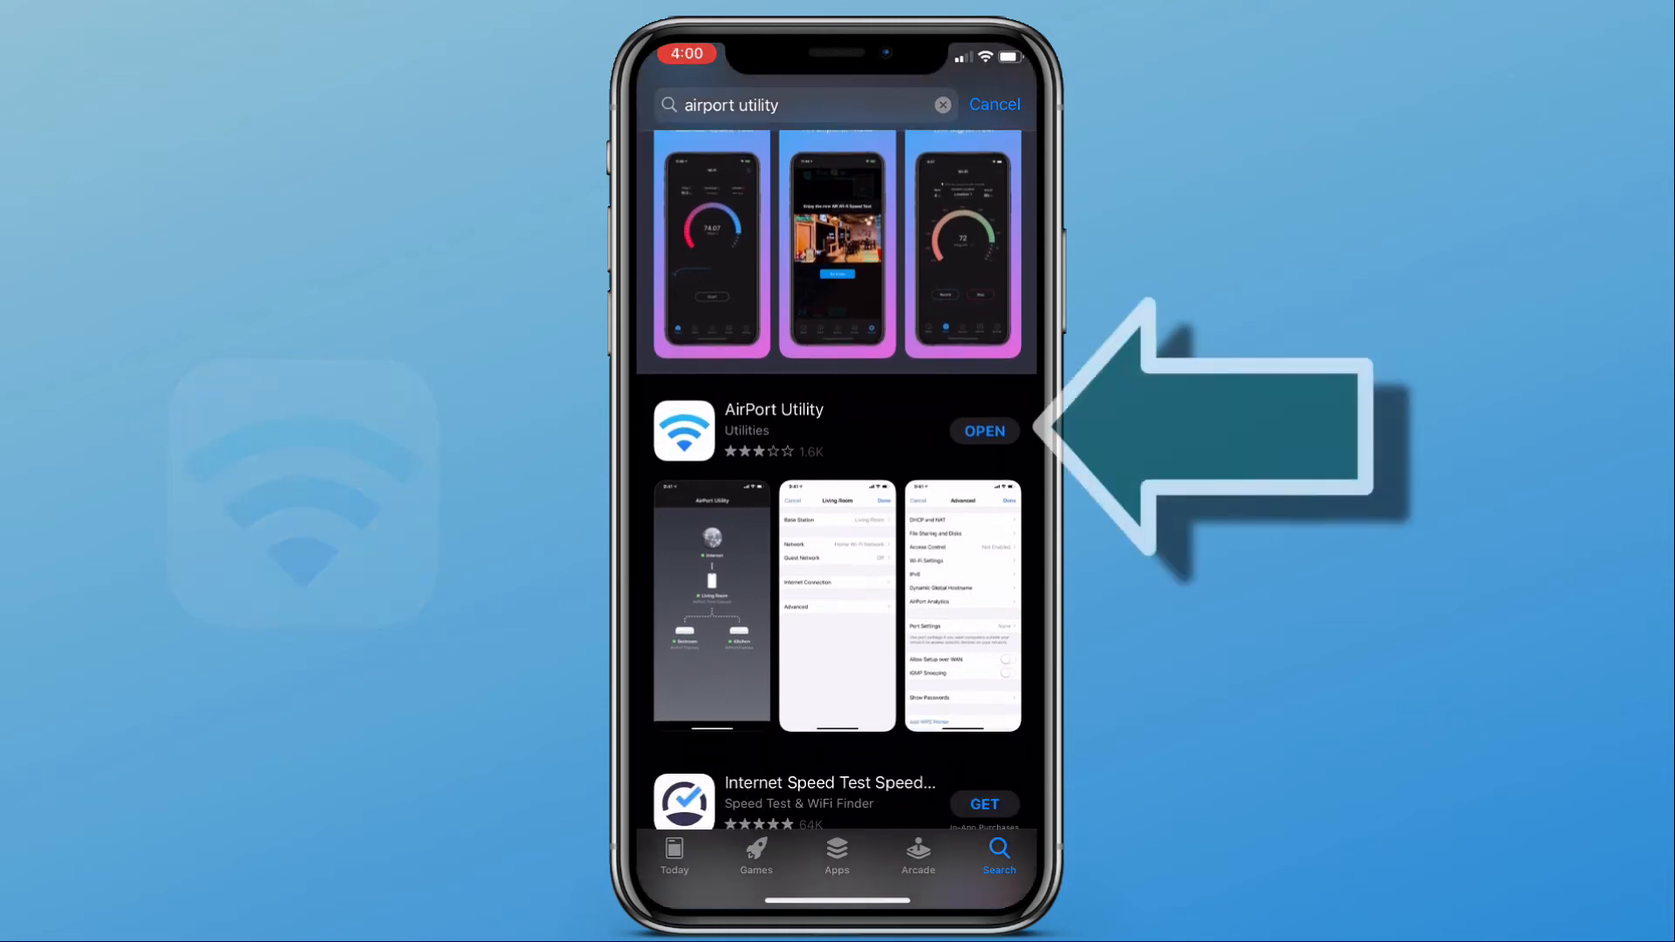
pyautogui.click(985, 431)
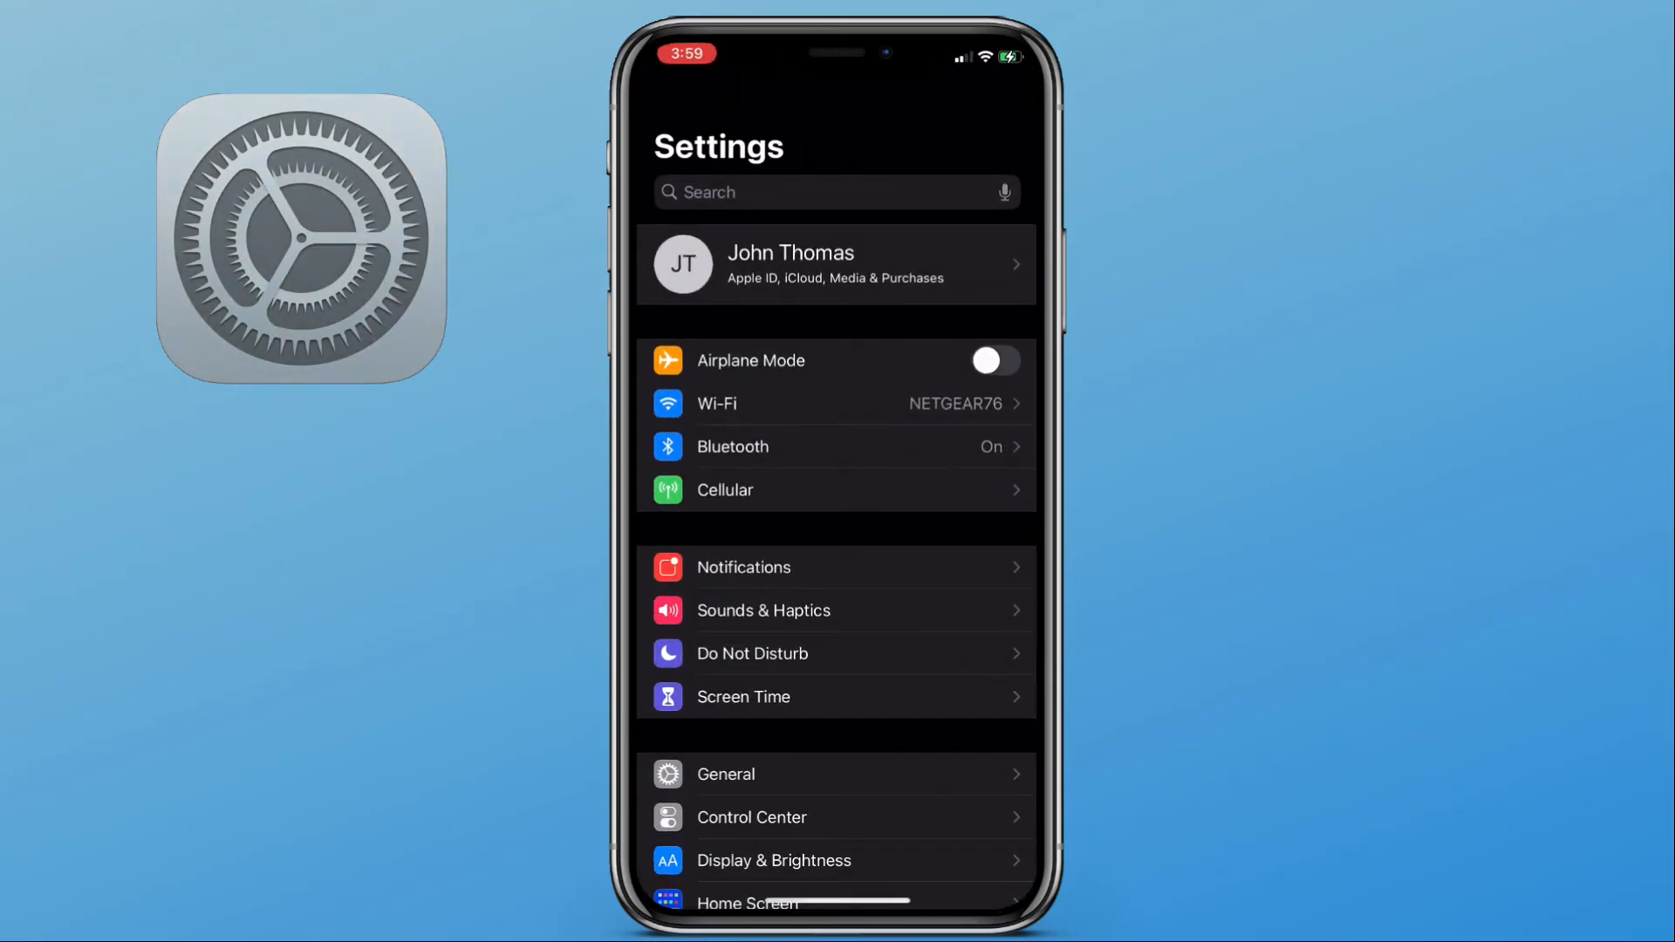
# Switch on the Wi-Fi Scanner toggle on AirPort Utility's iOS Settings page.
pyautogui.scroll(-3)
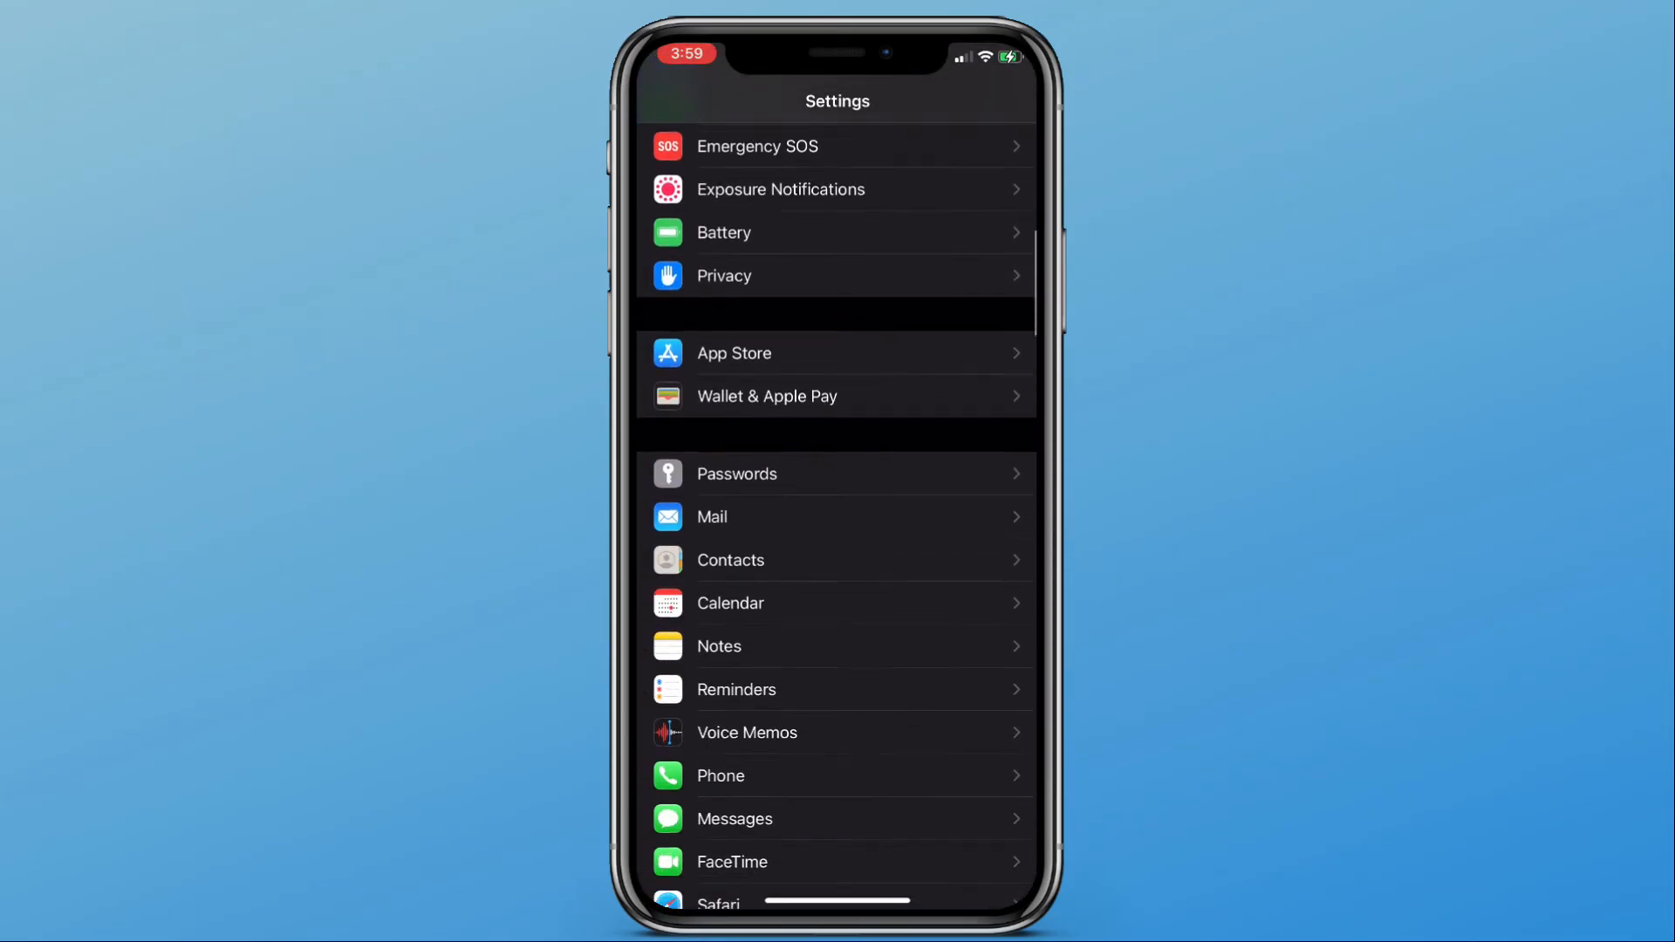
pyautogui.scroll(-3)
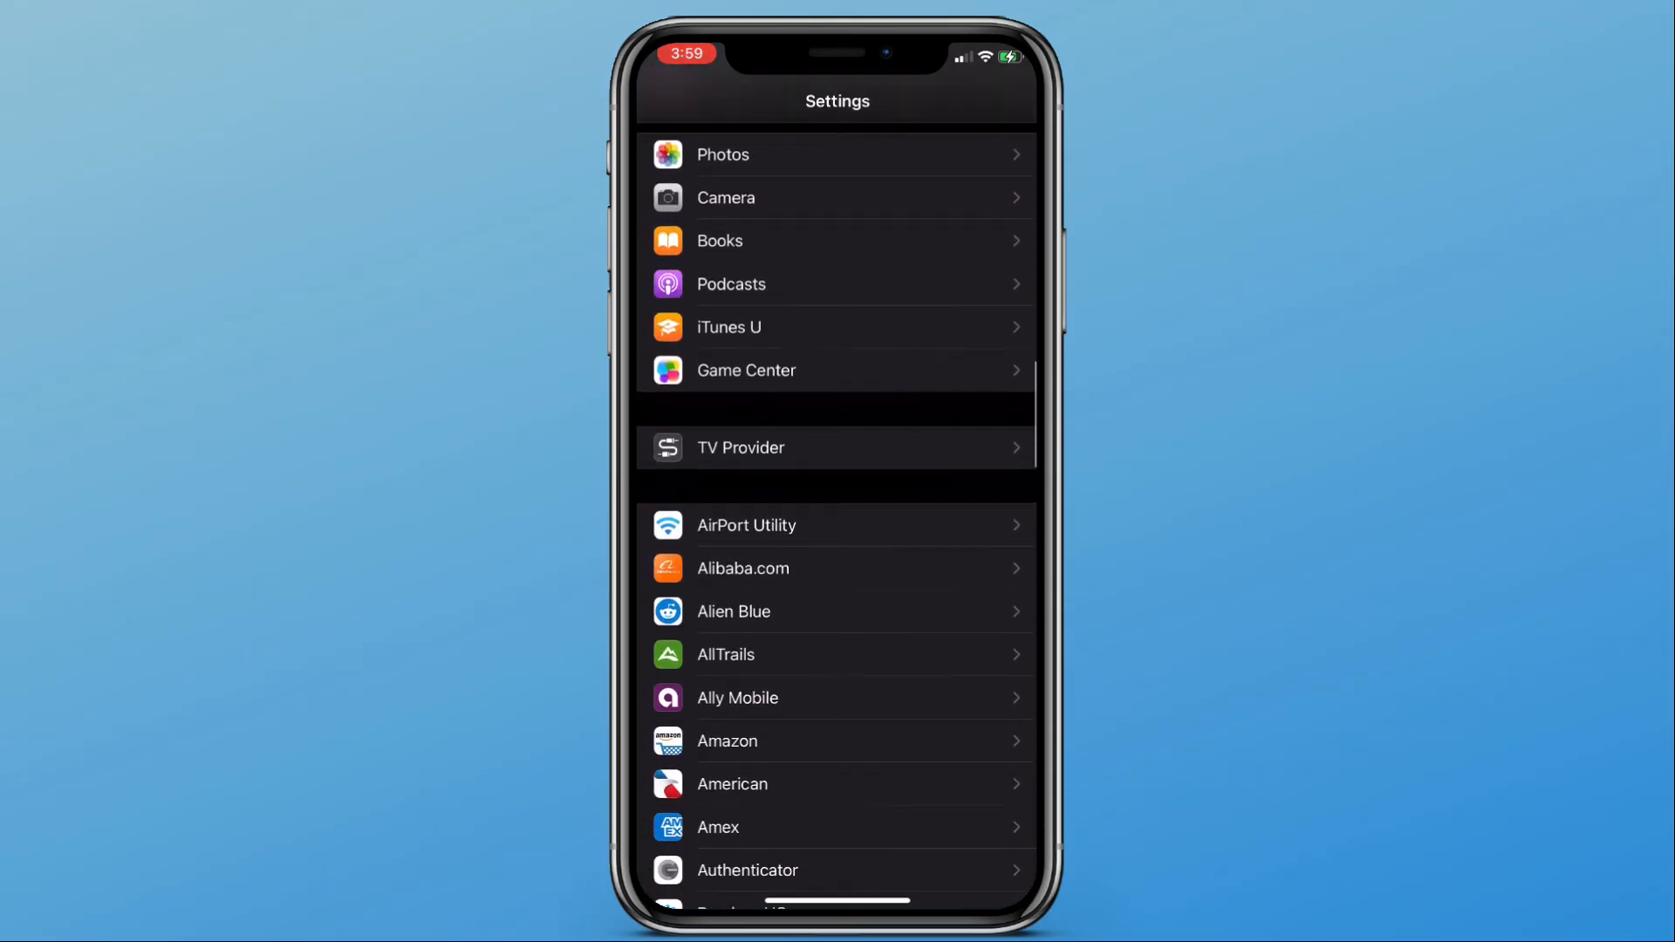
pyautogui.click(746, 525)
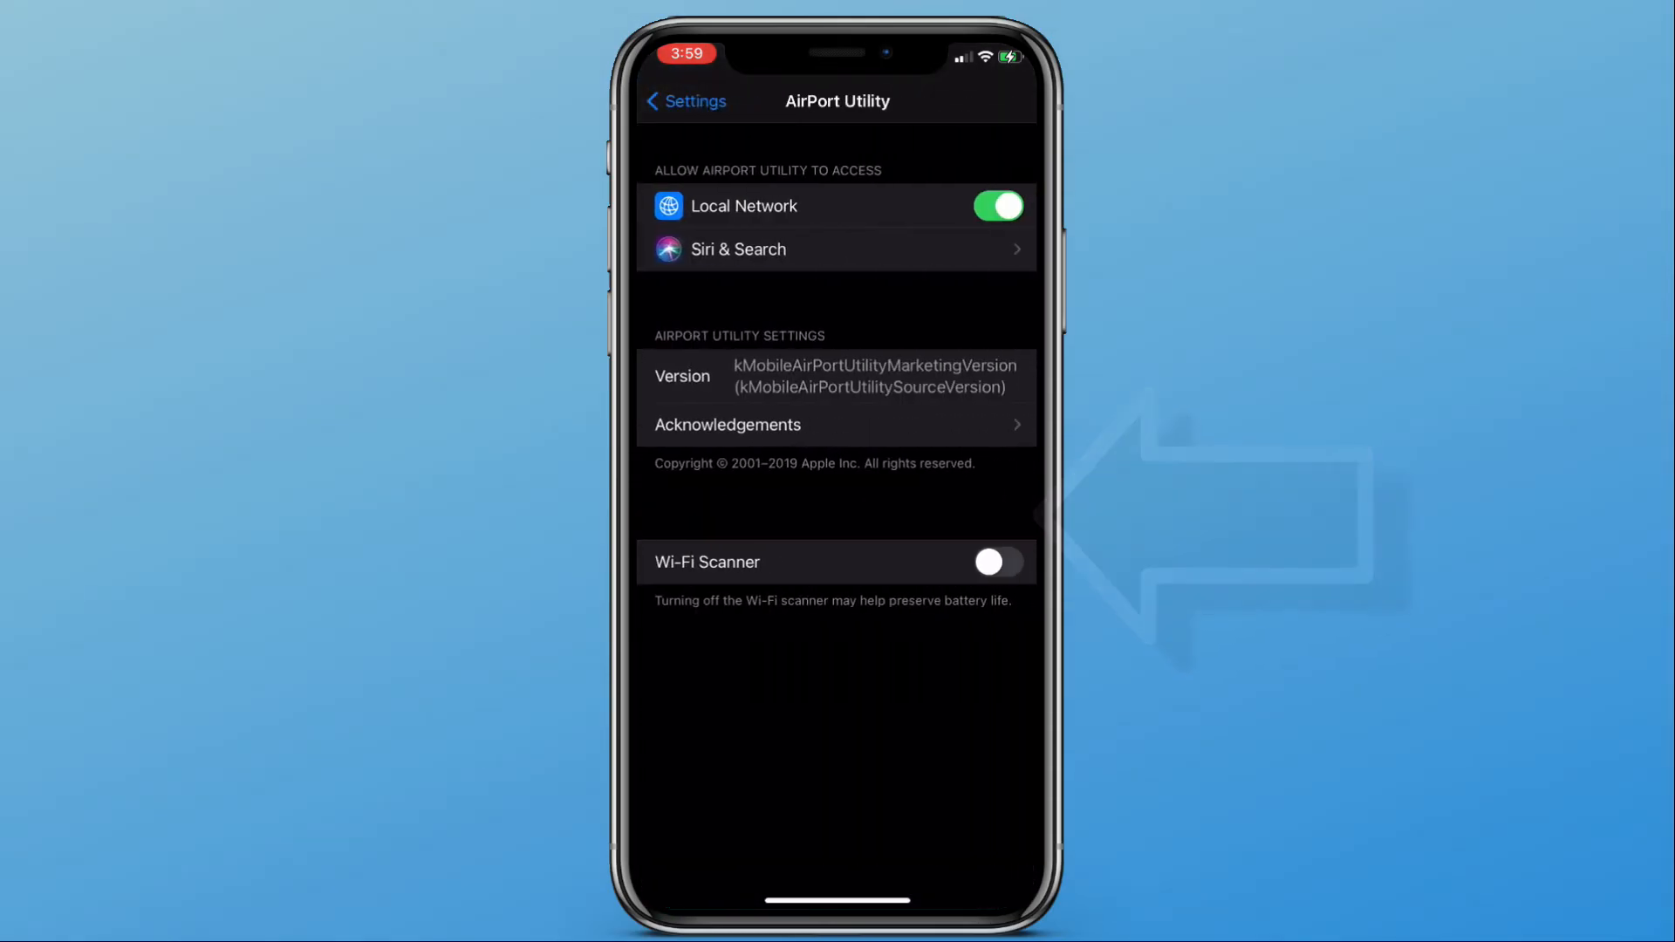
pyautogui.click(996, 563)
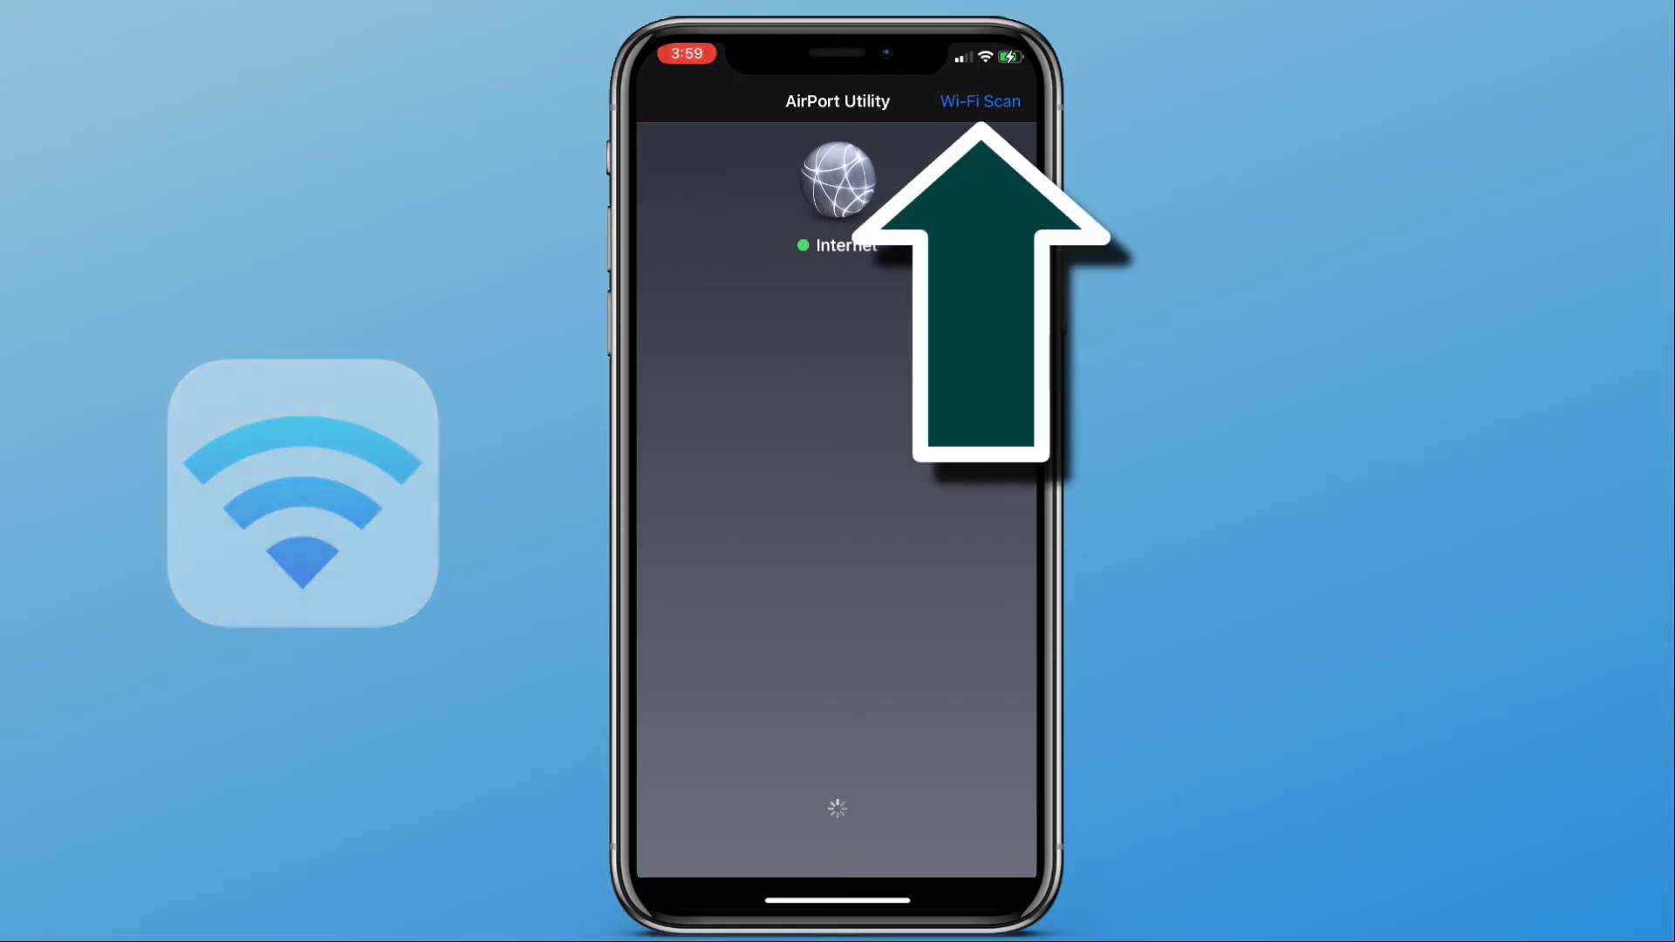
# Open AirPort Utility's Wi-Fi Scan screen and begin scanning.
pyautogui.click(981, 101)
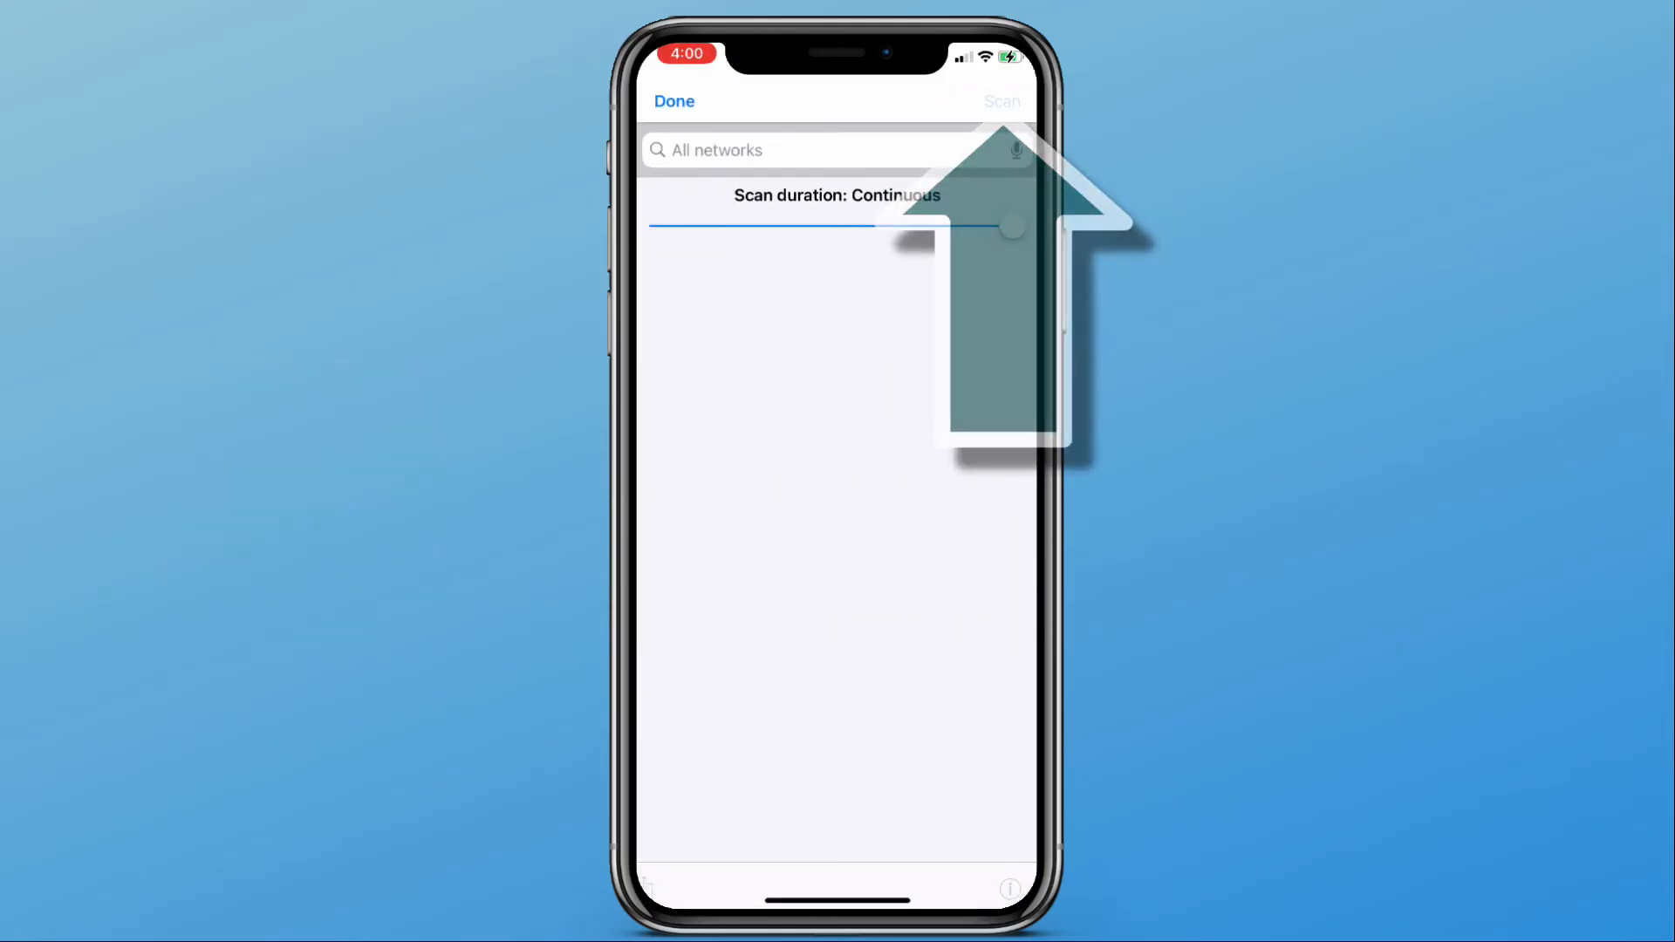
pyautogui.click(1002, 101)
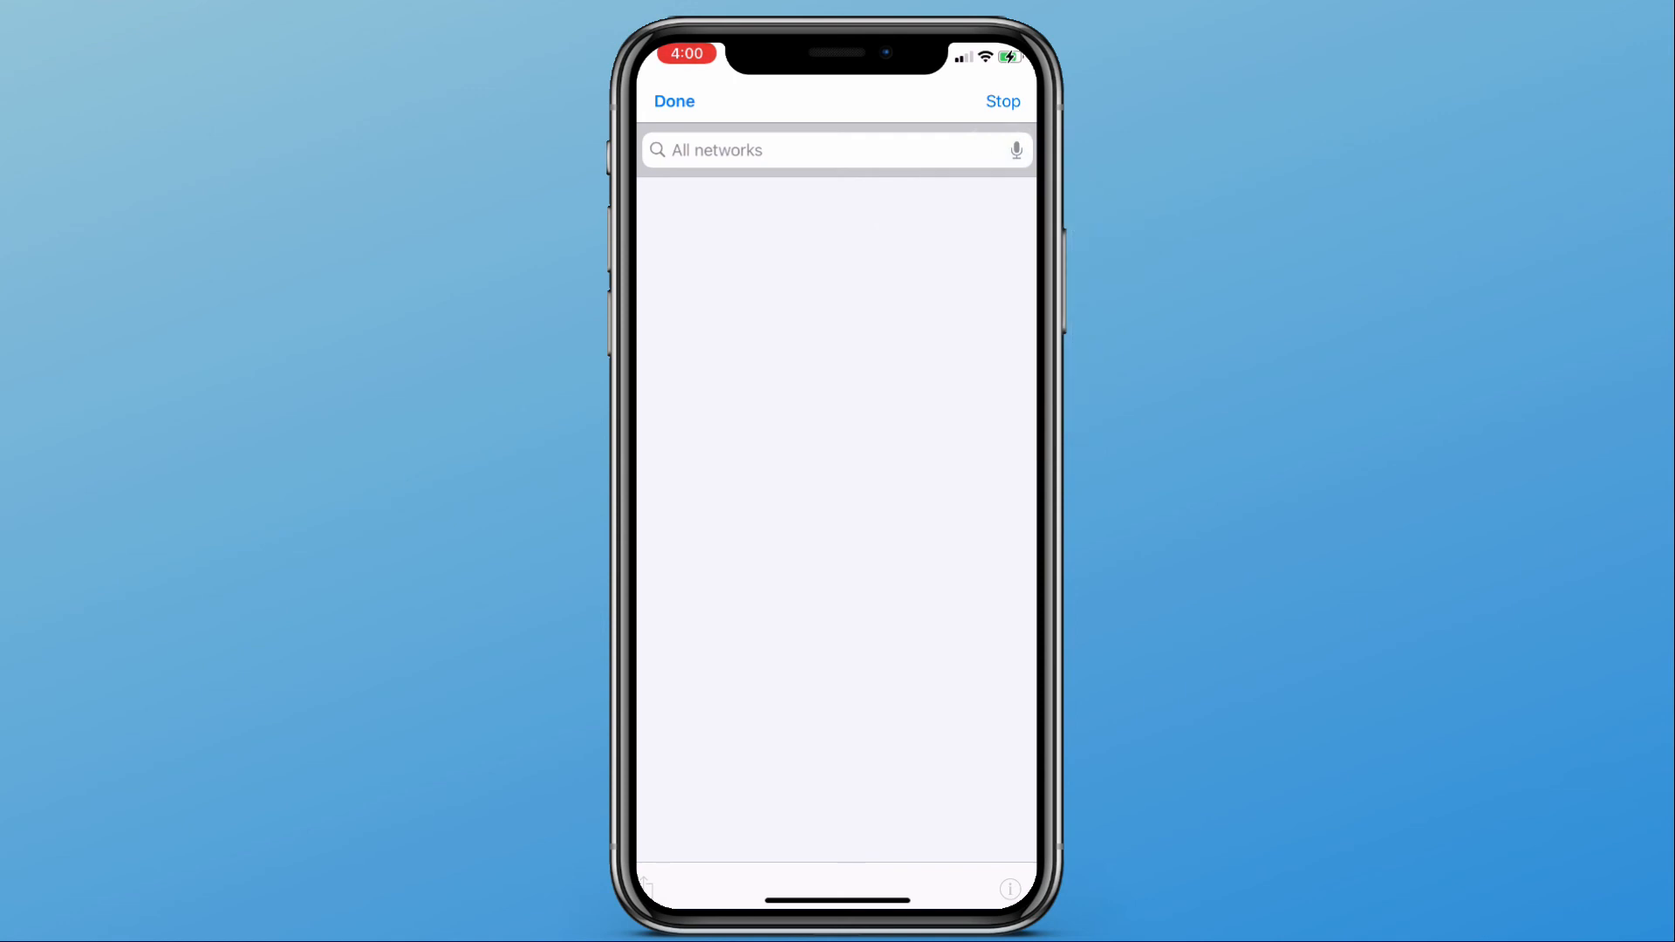